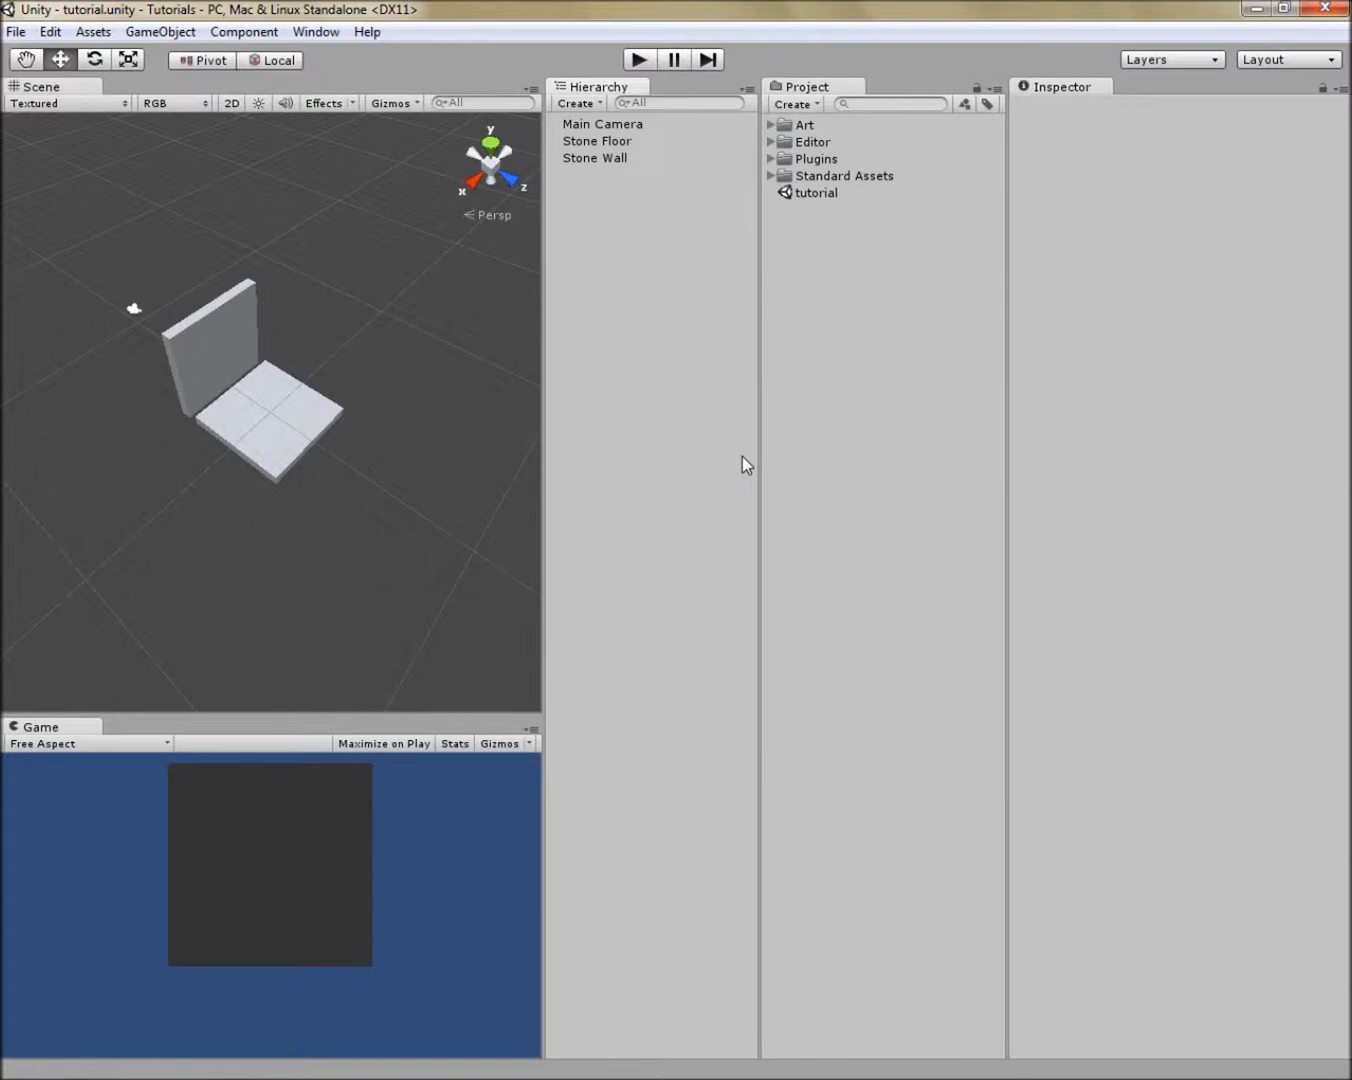
{"action": "mouse_move", "coordinate": [810, 128]}
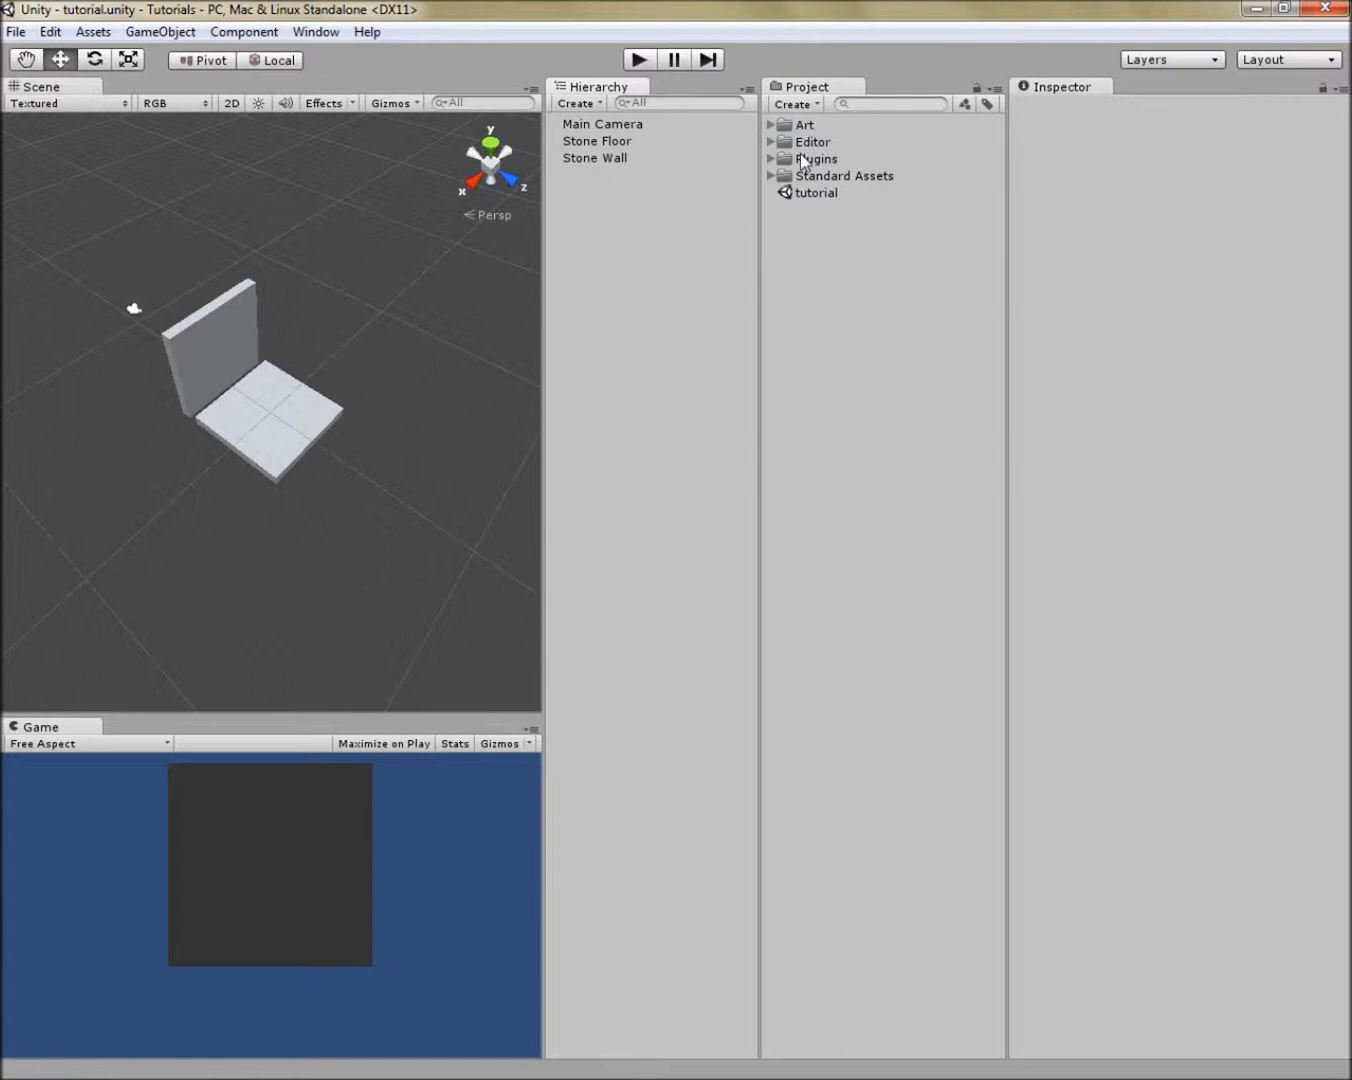
{"action": "mouse_move", "coordinate": [813, 110]}
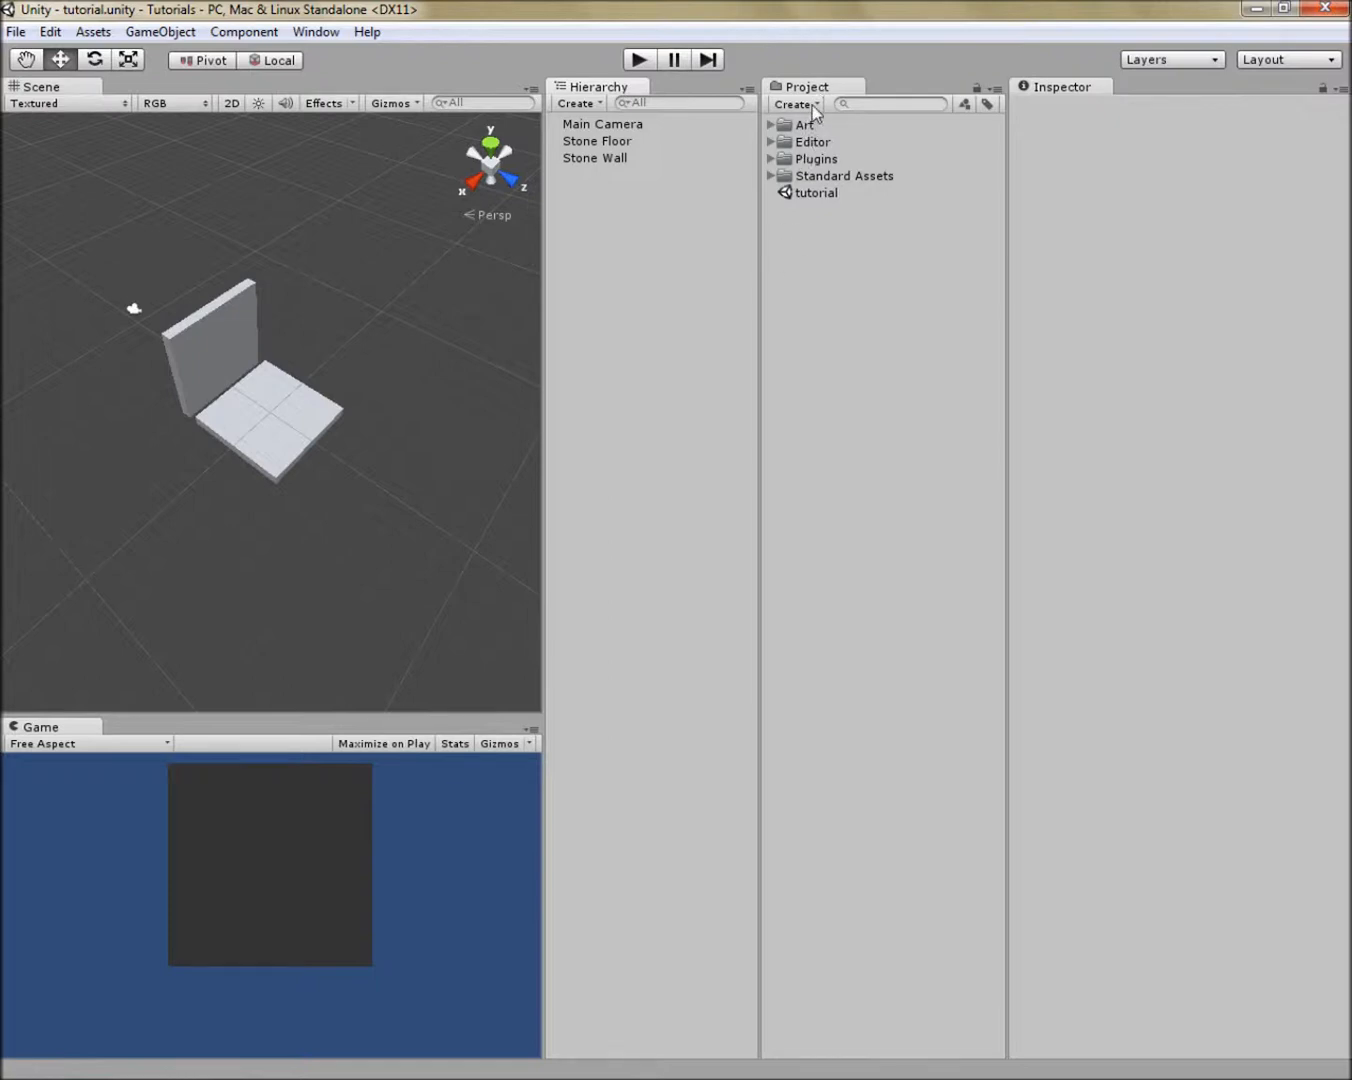
Step: Create a new folder named Prefabs in the project assets
{"action": "left_click", "coordinate": [795, 104]}
{"action": "type", "text": "Prefabs"}
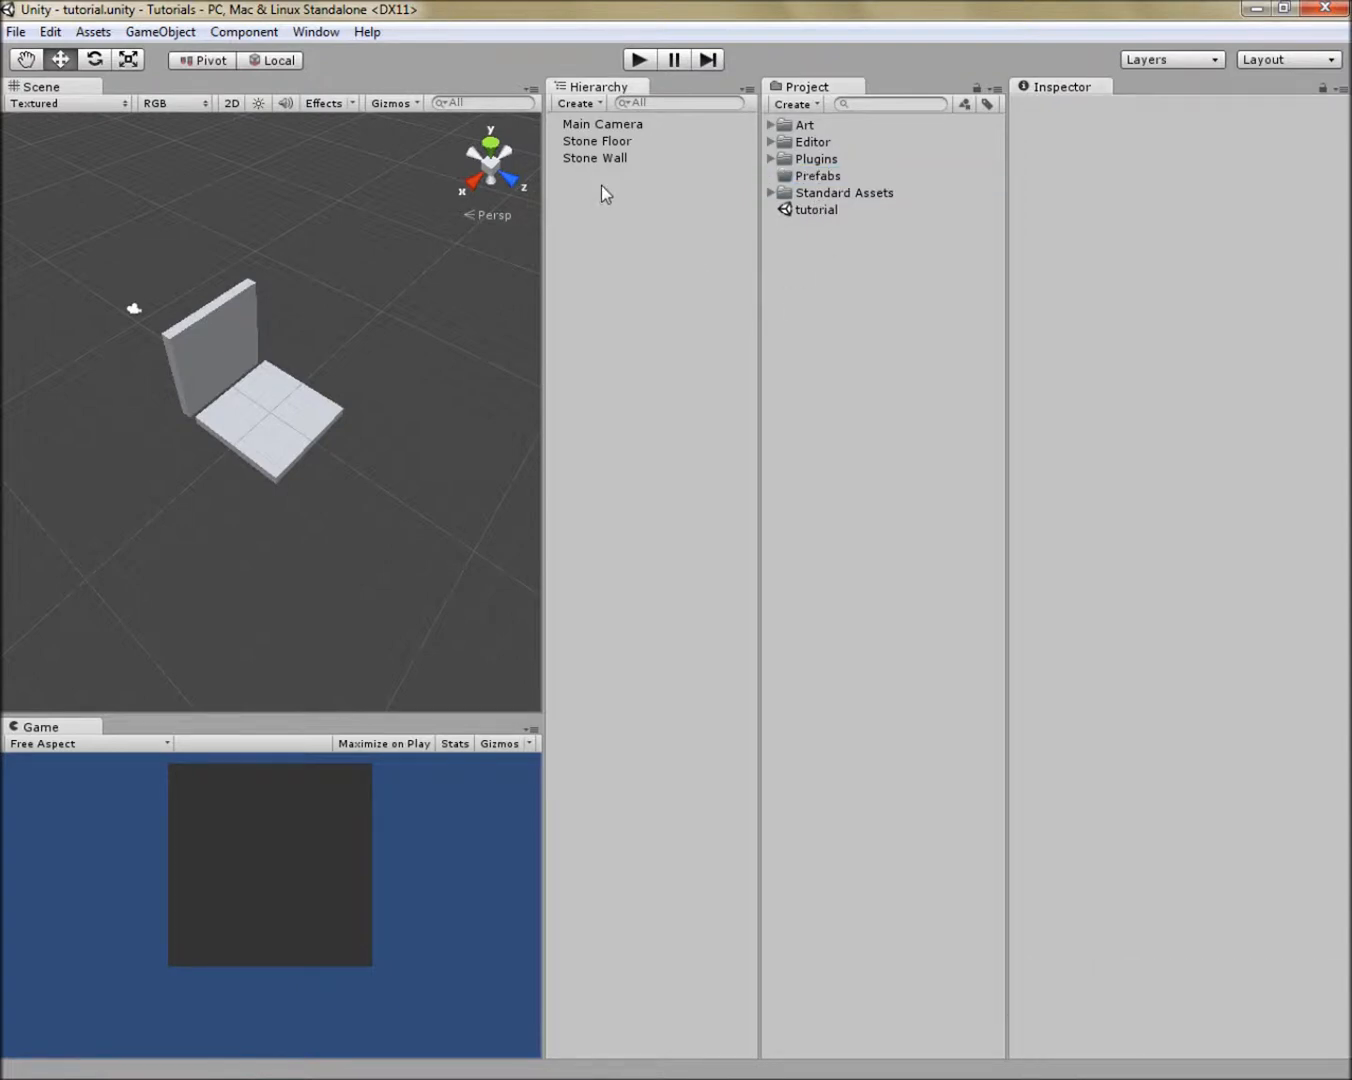
{"action": "mouse_move", "coordinate": [610, 183]}
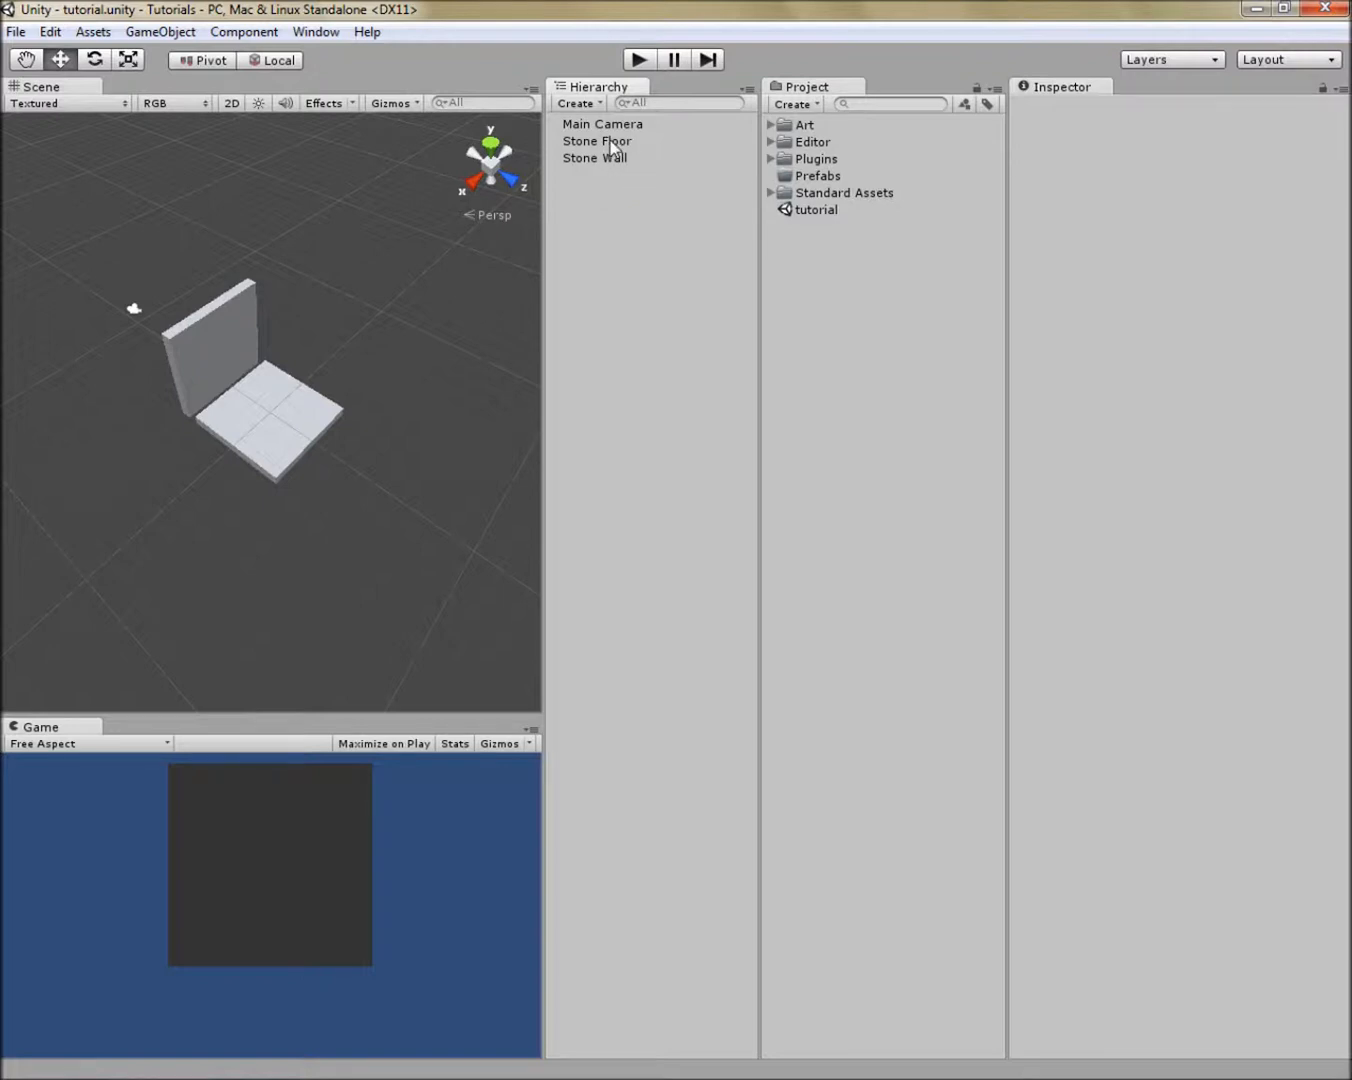
Step: Save Stone Wall and Stone Floor as prefabs in the Prefabs folder and expand it
{"action": "left_click", "coordinate": [597, 141]}
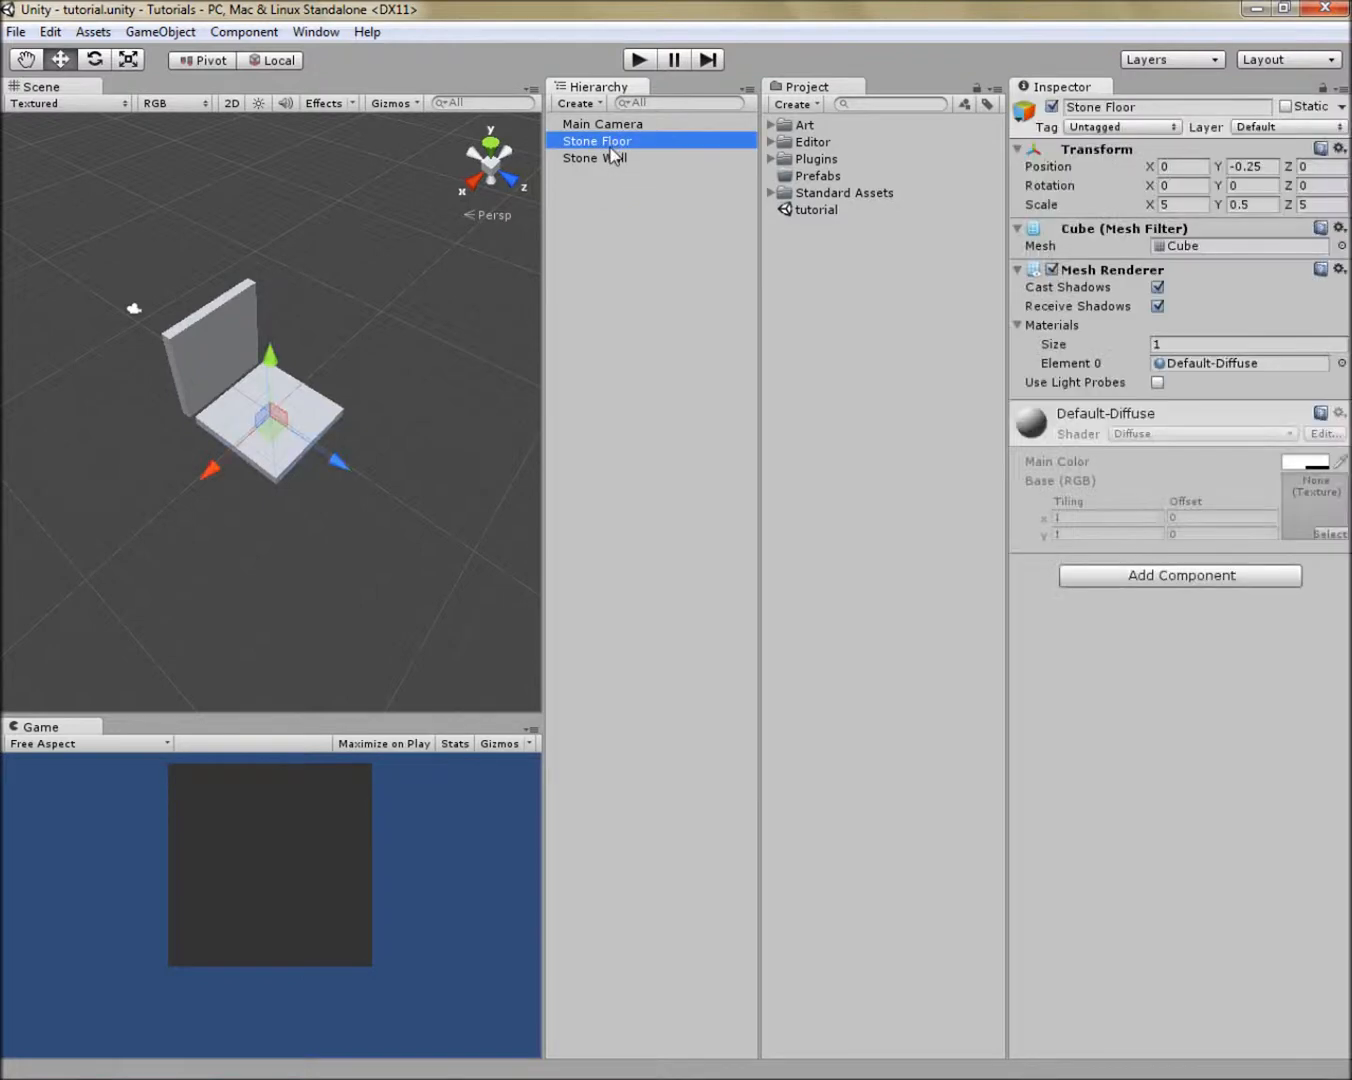
{"action": "left_click", "coordinate": [595, 158]}
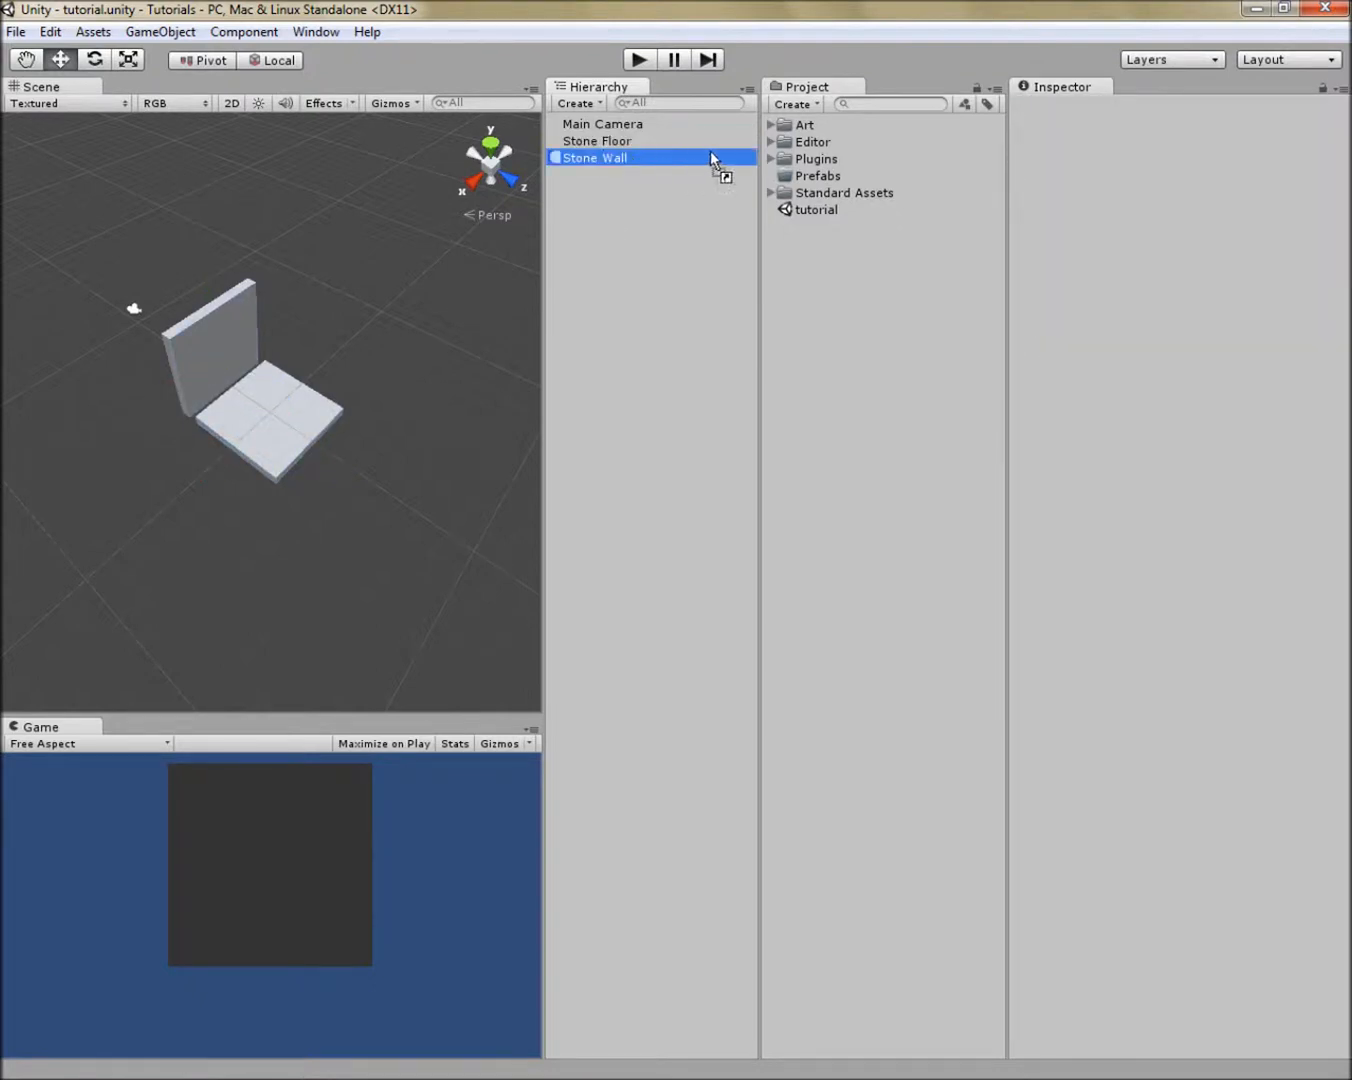
{"action": "left_click", "coordinate": [595, 158]}
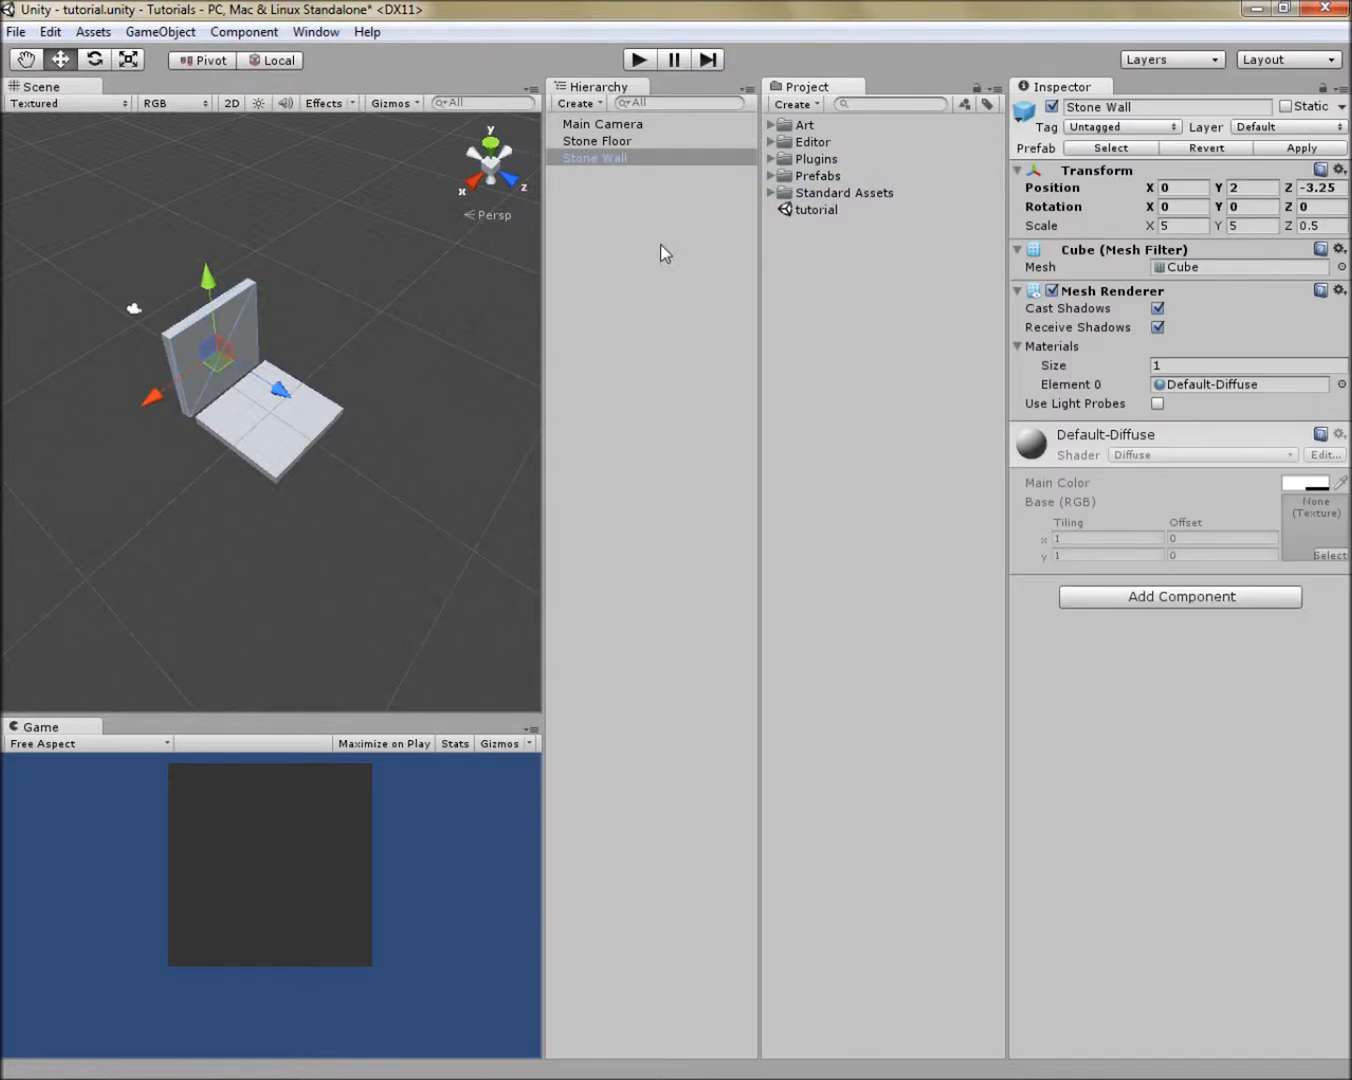
{"action": "mouse_move", "coordinate": [609, 141]}
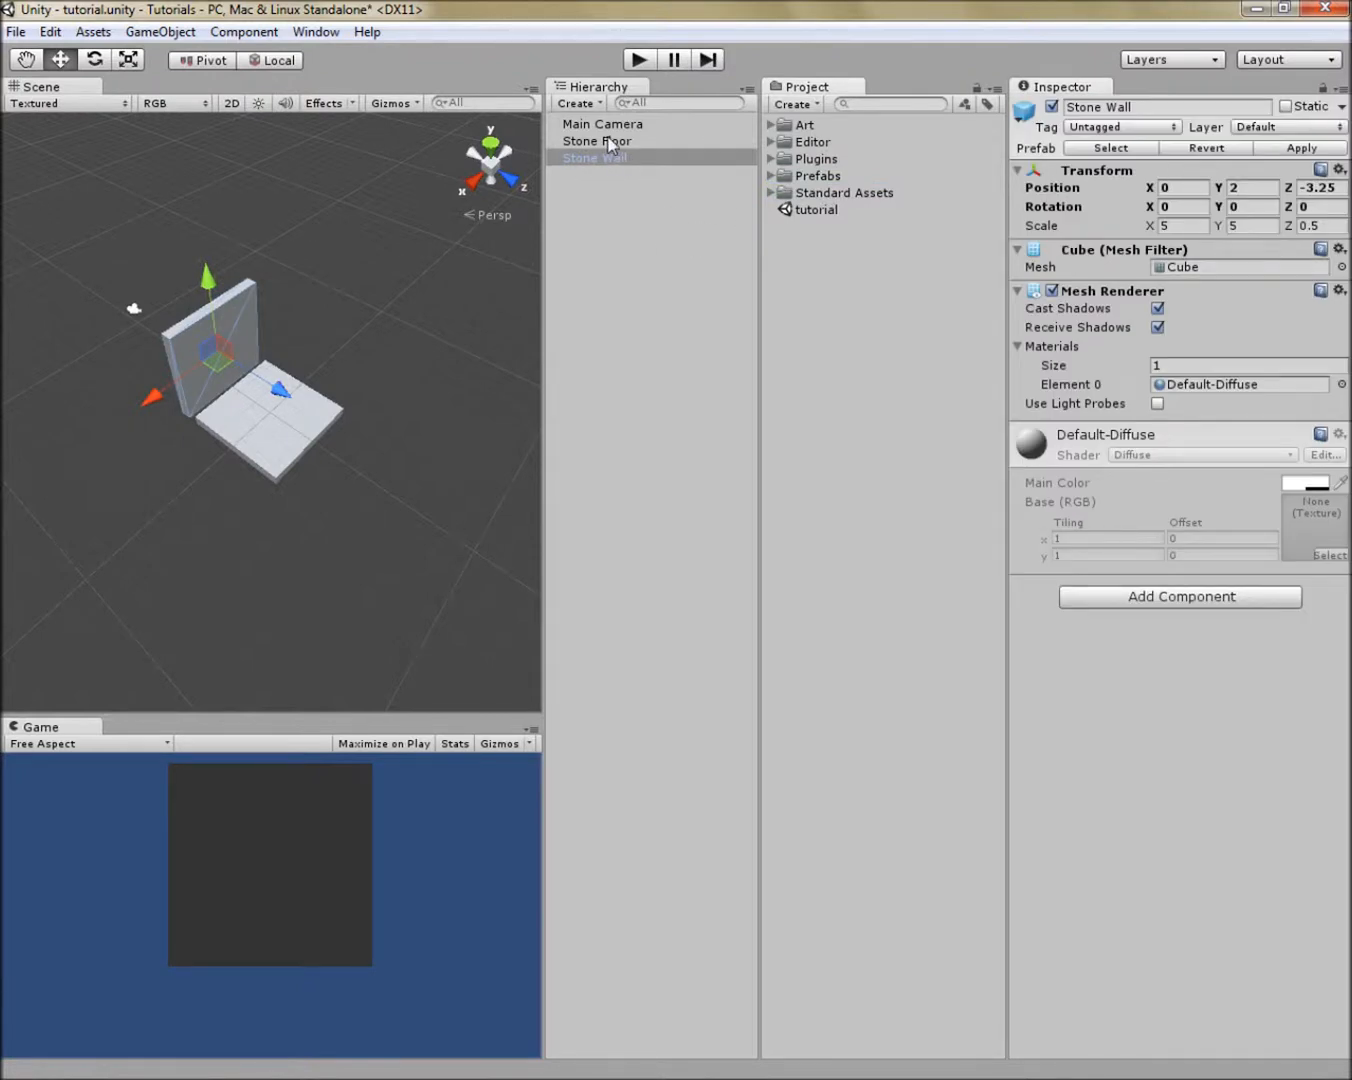
{"action": "left_click", "coordinate": [596, 140]}
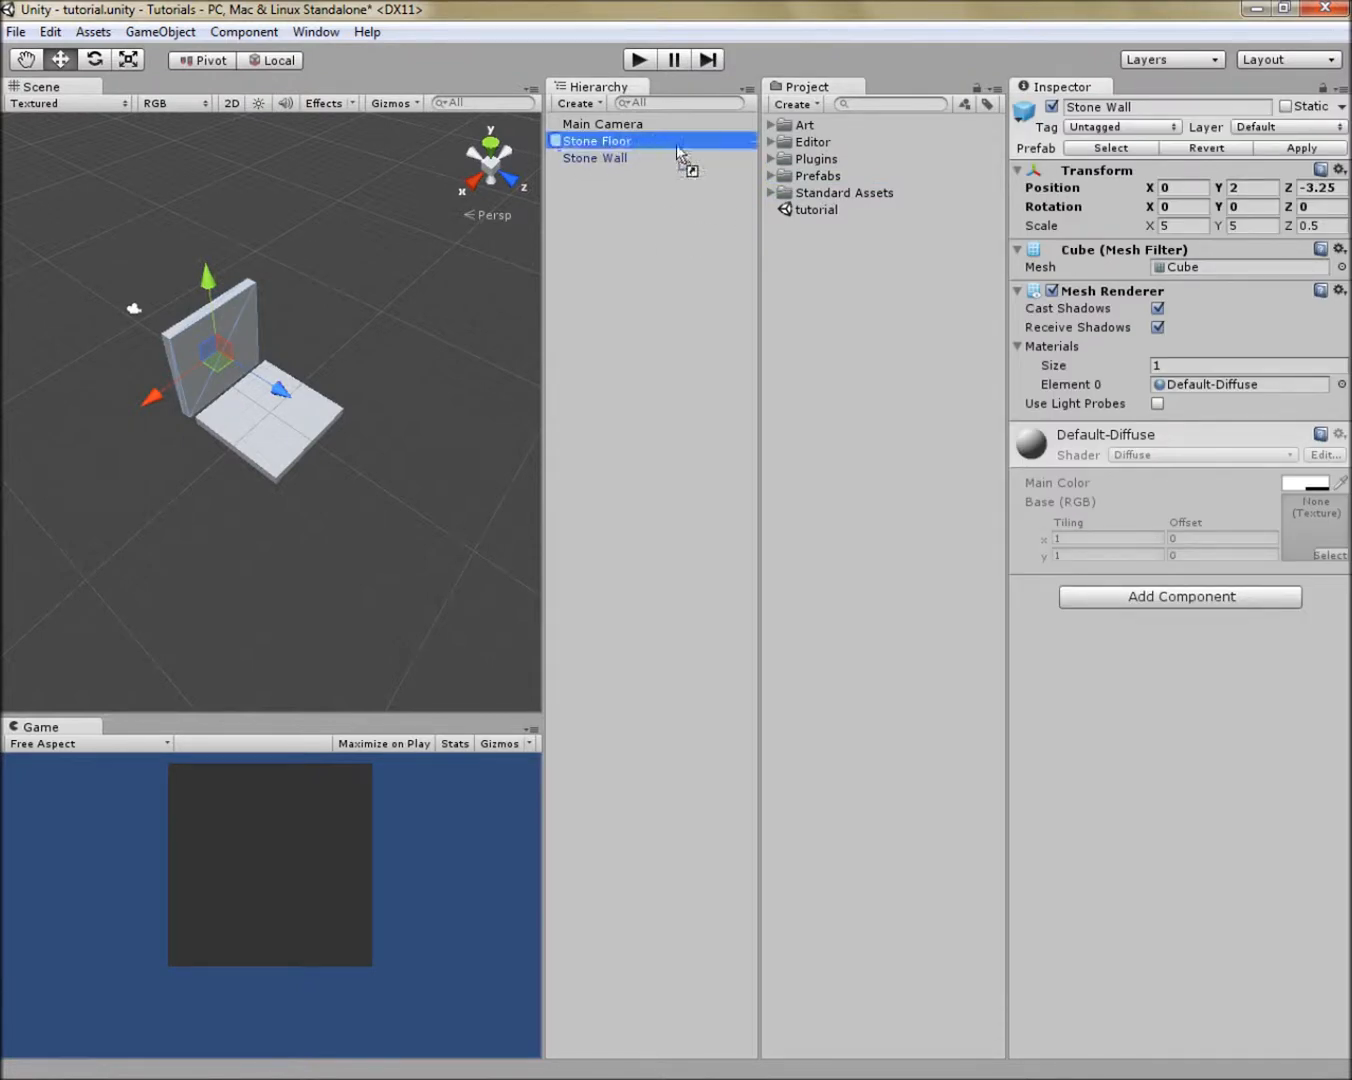
{"action": "left_click", "coordinate": [596, 140]}
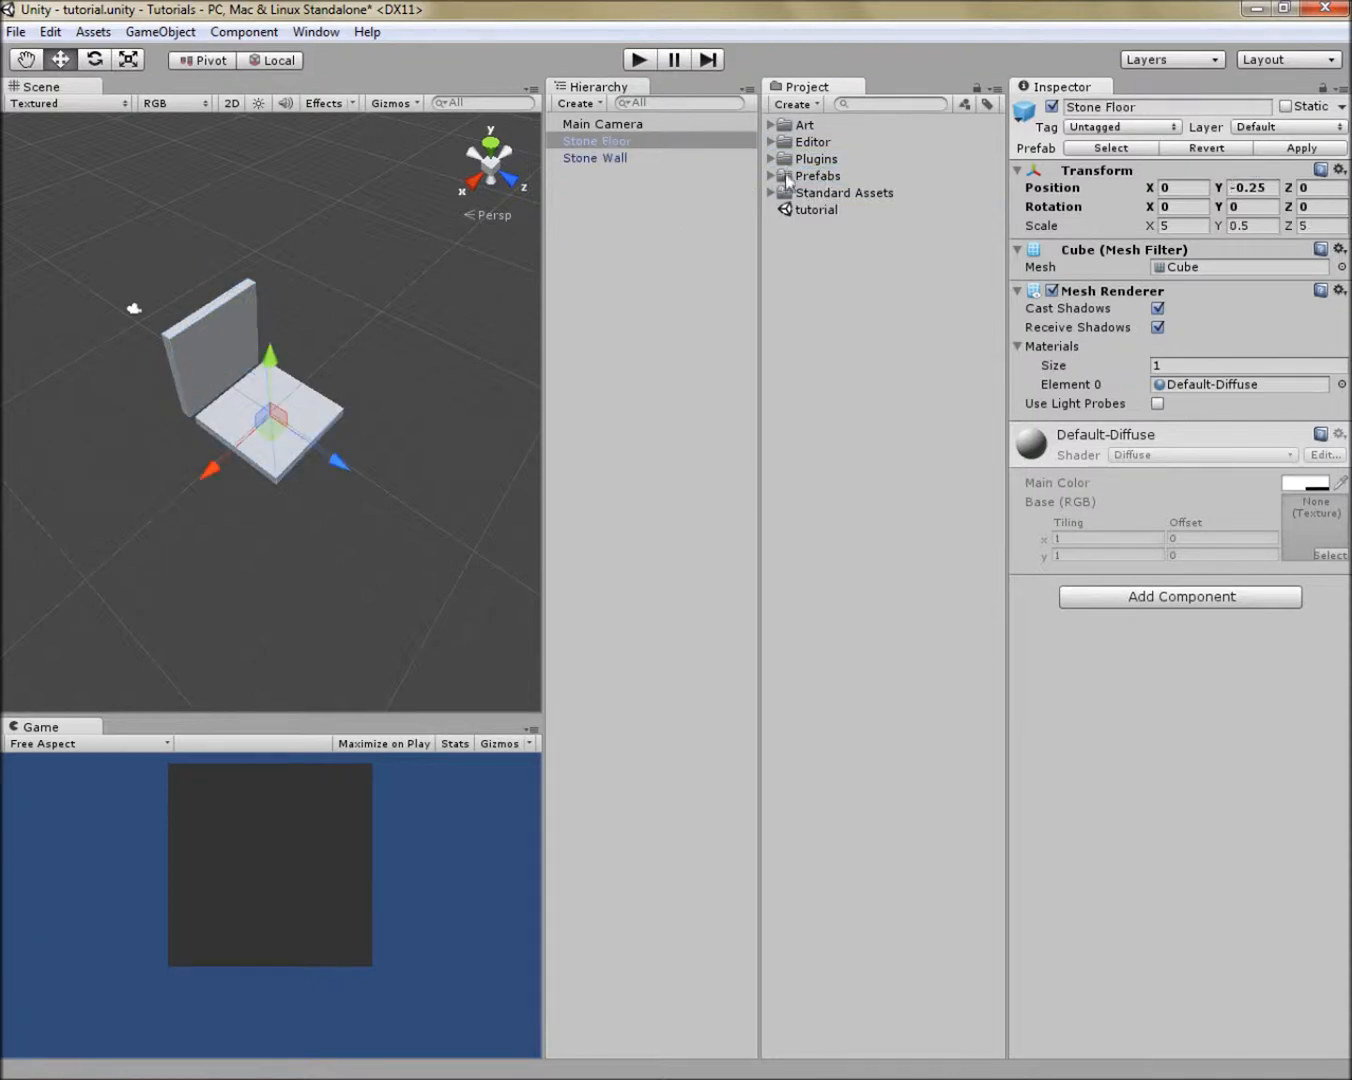
{"action": "left_click", "coordinate": [770, 175]}
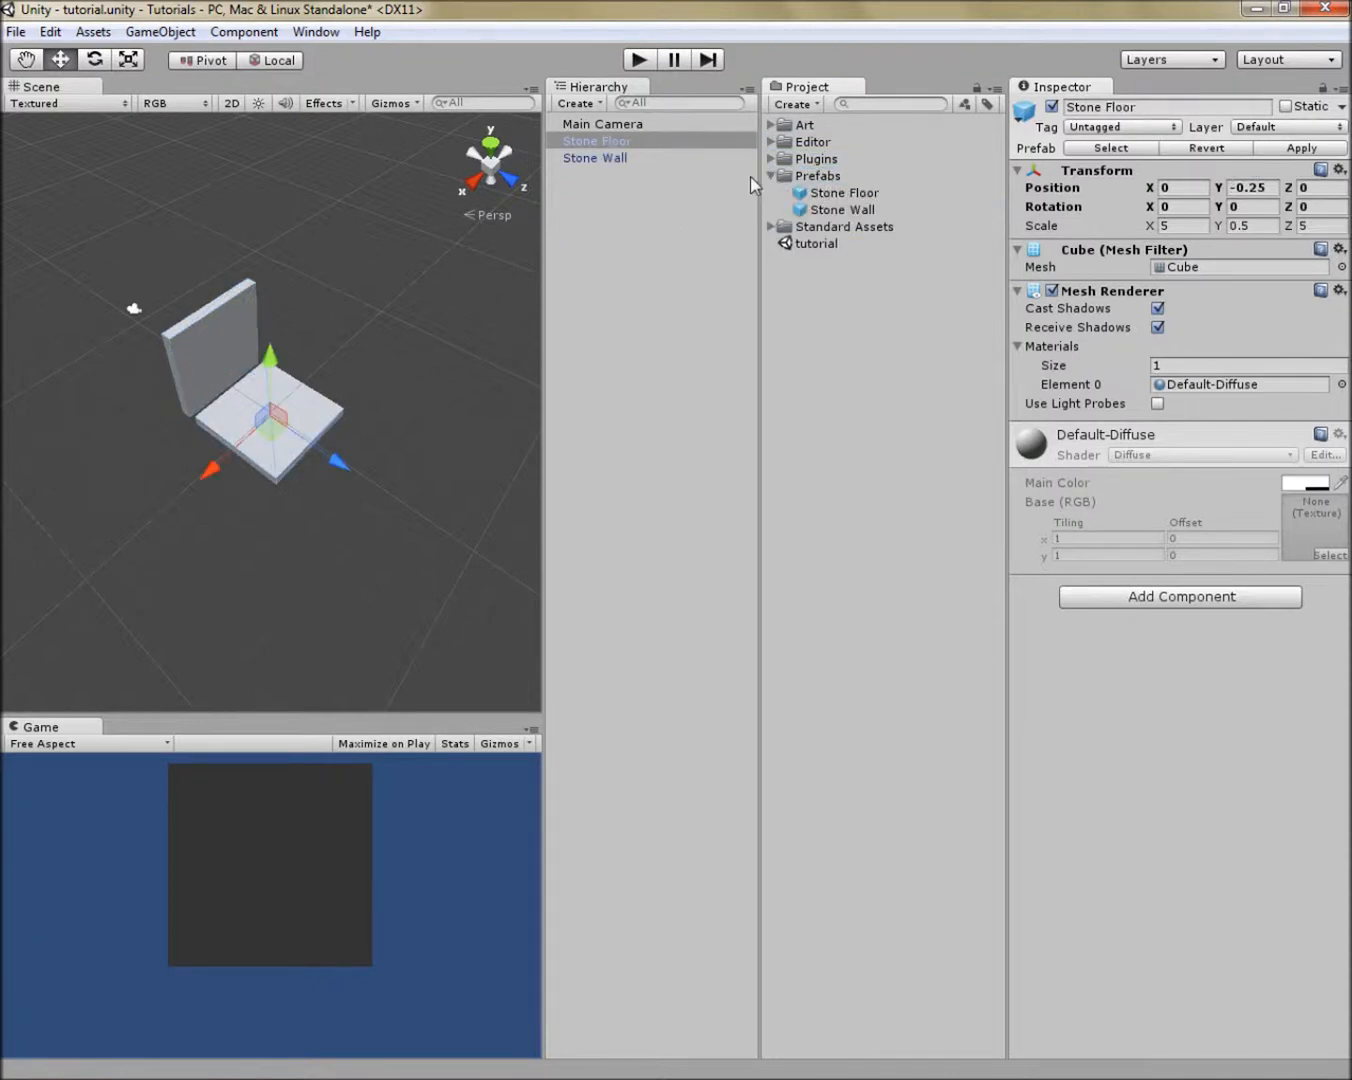
{"action": "mouse_move", "coordinate": [868, 197]}
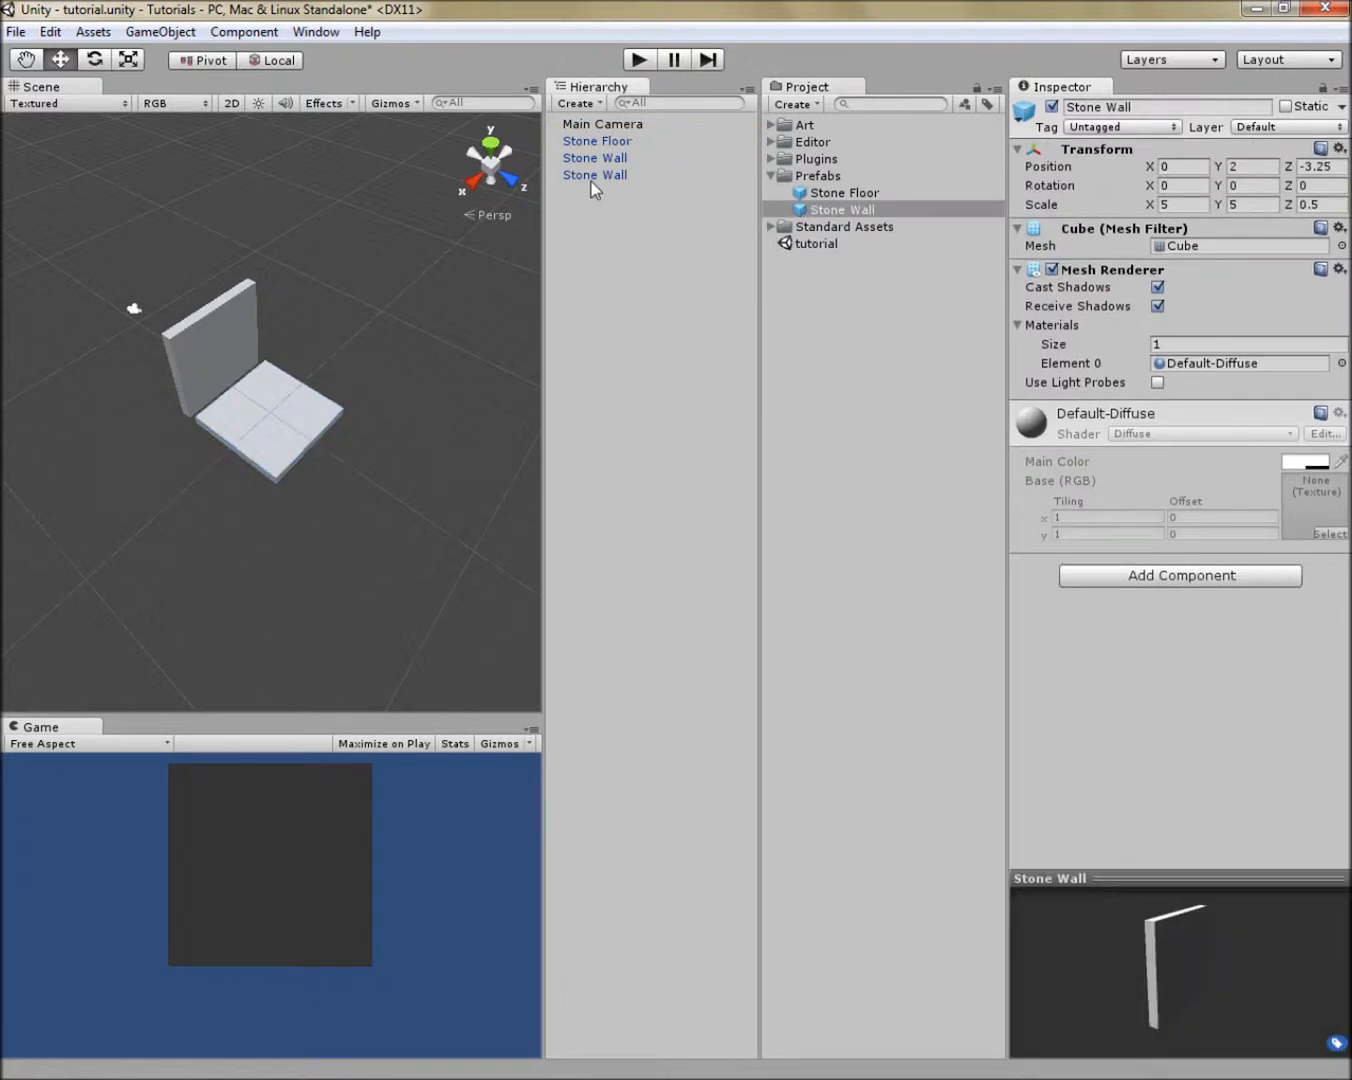
Step: Slide the second Stone Wall along the X axis to sit beside the first wall
{"action": "left_click", "coordinate": [594, 174]}
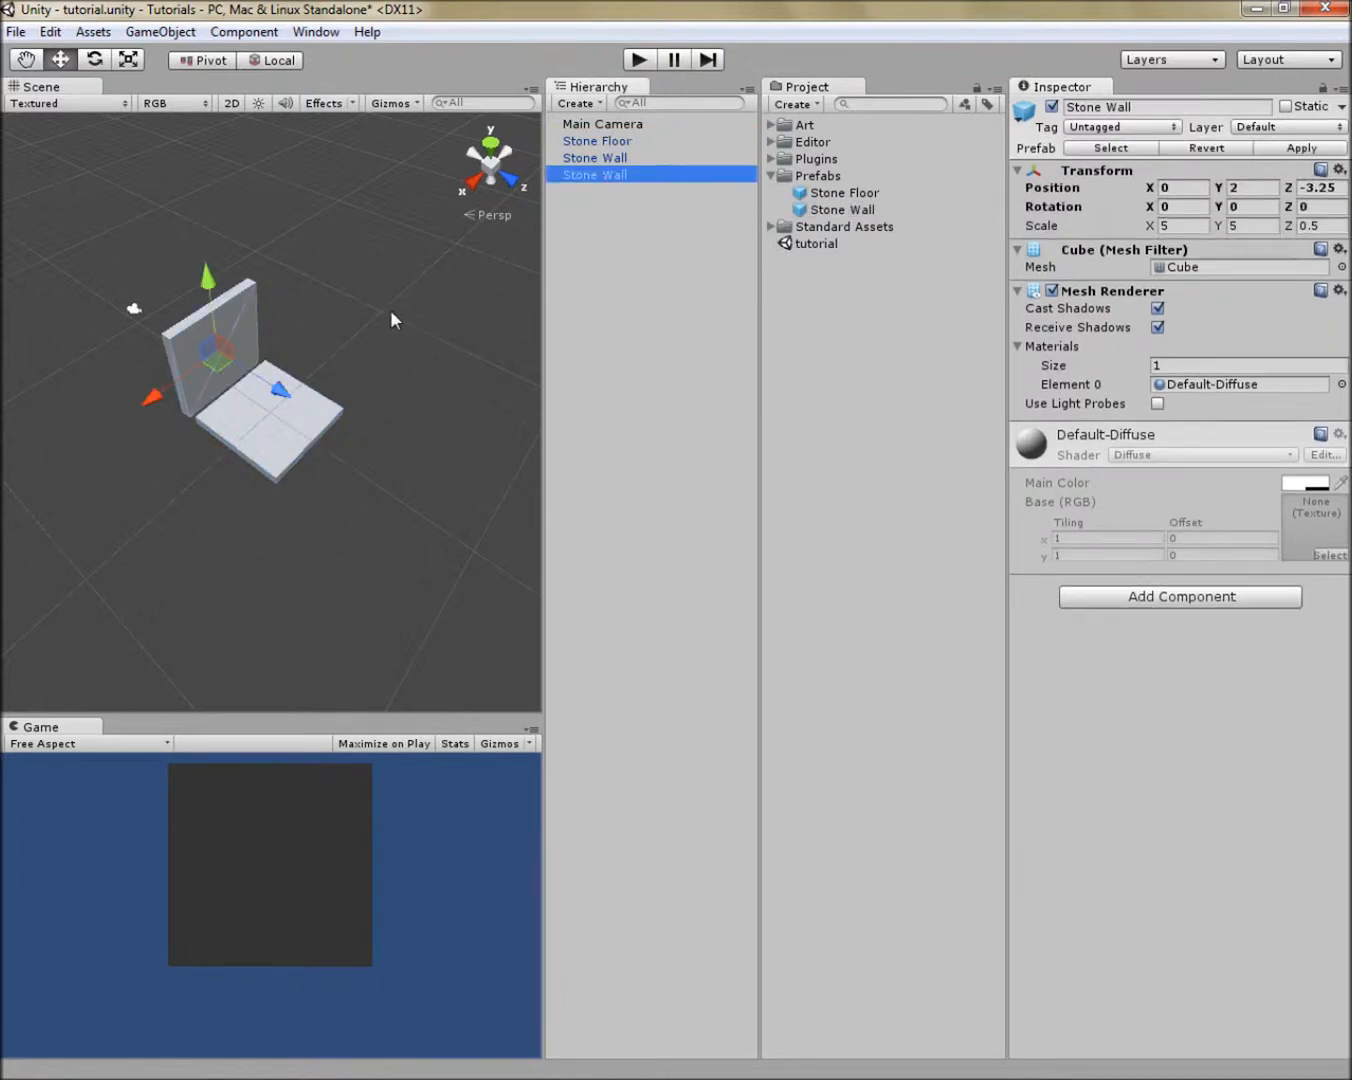
{"action": "left_click_drag", "start_coordinate": [280, 388], "coordinate": [240, 360]}
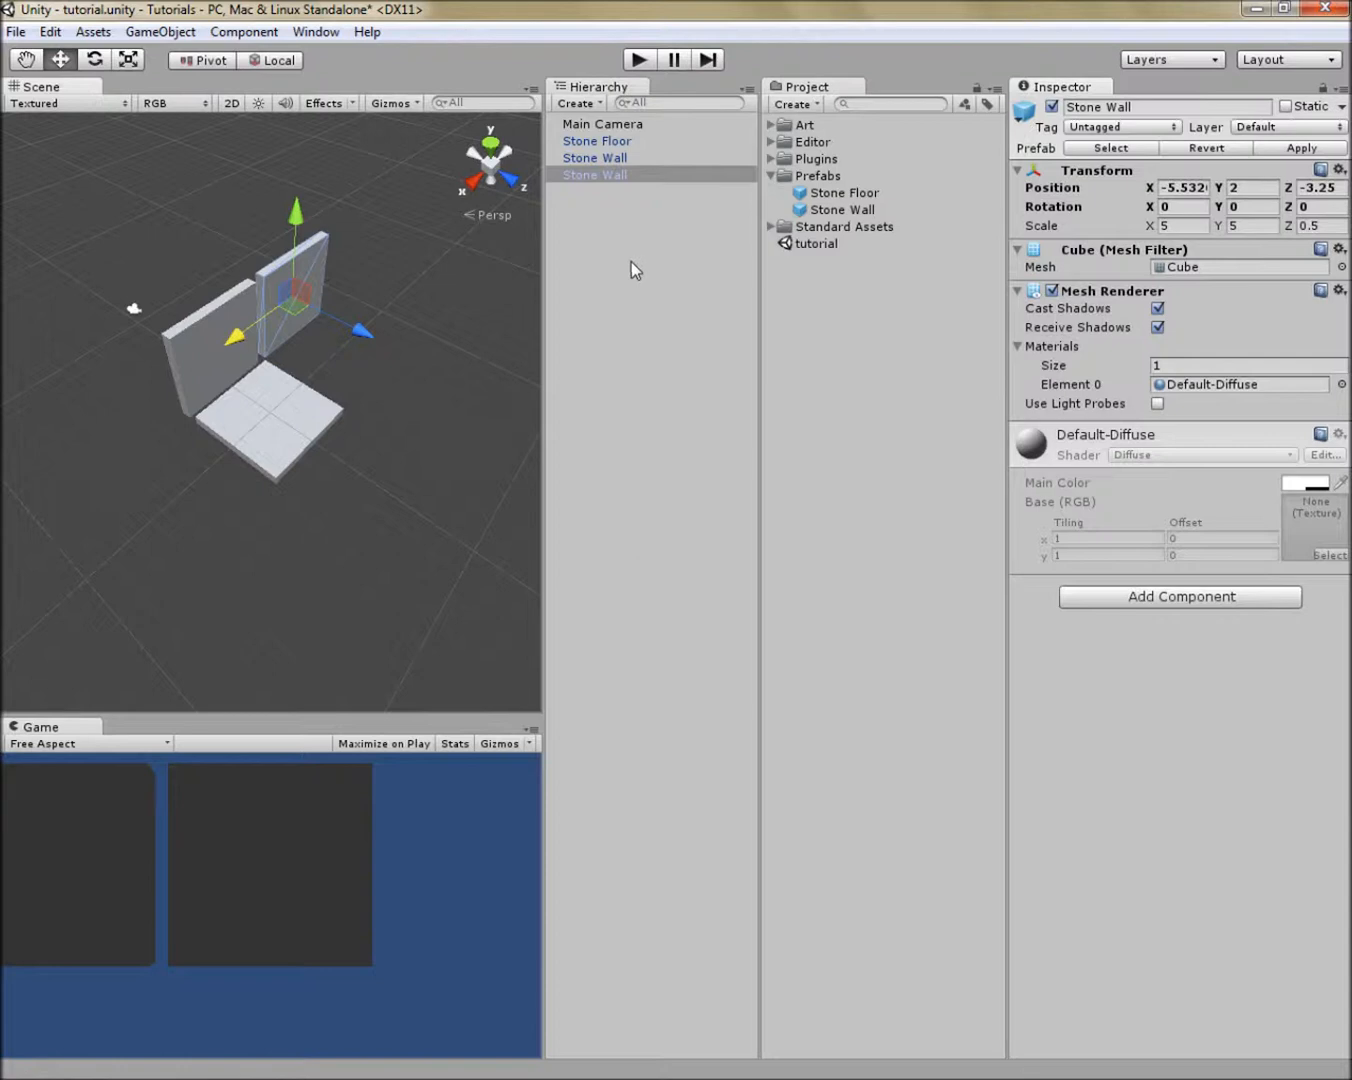
{"action": "mouse_move", "coordinate": [323, 290]}
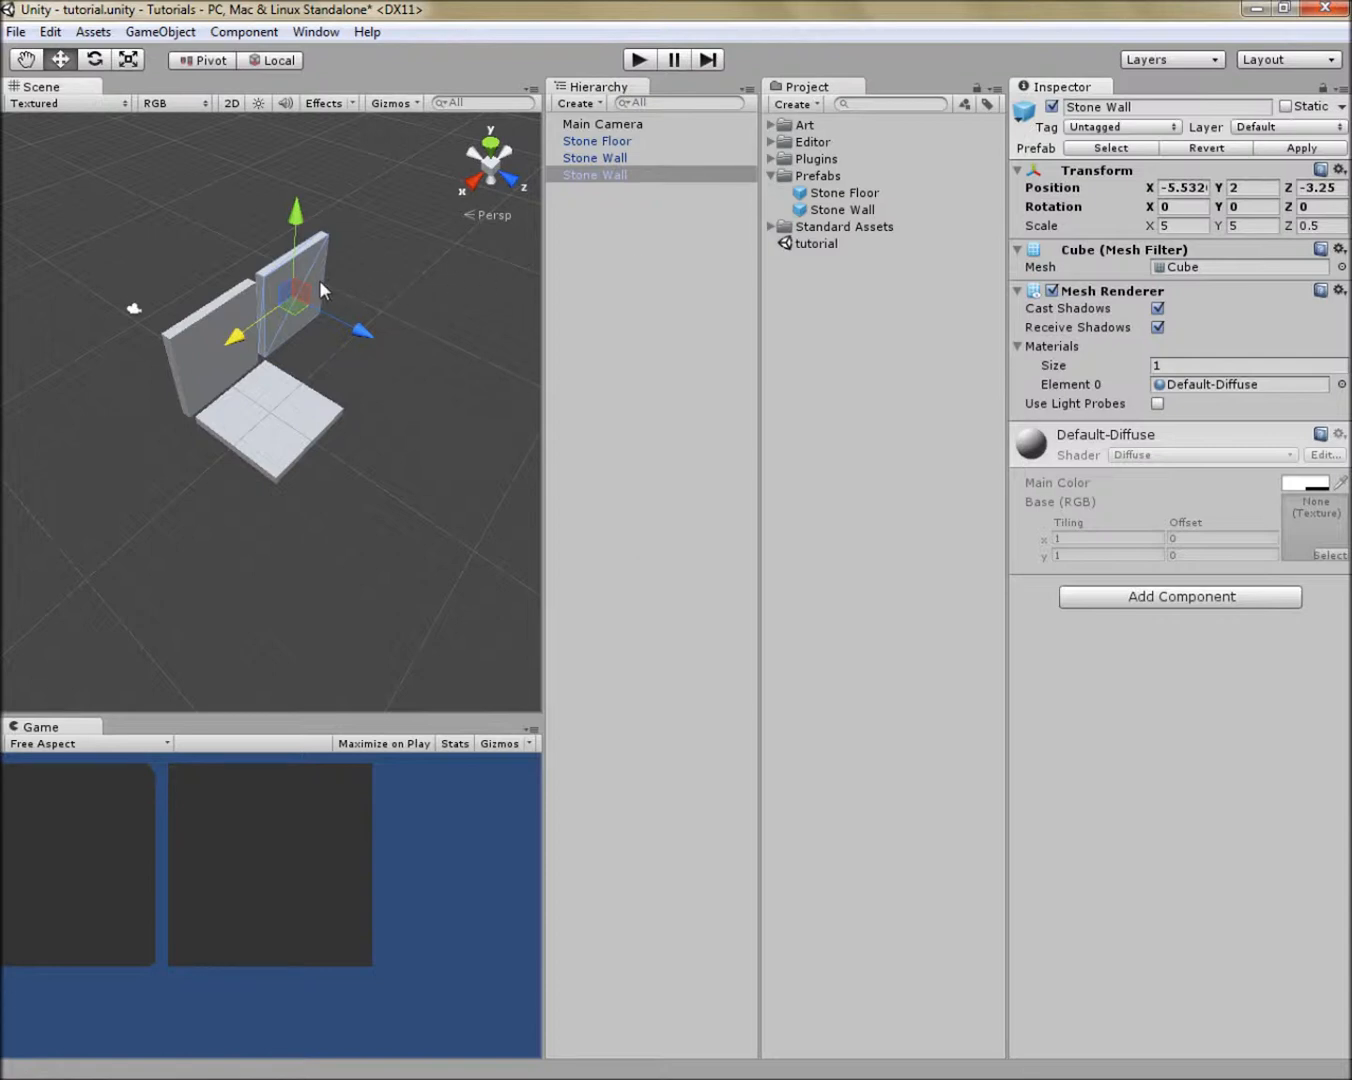
{"action": "mouse_move", "coordinate": [308, 291]}
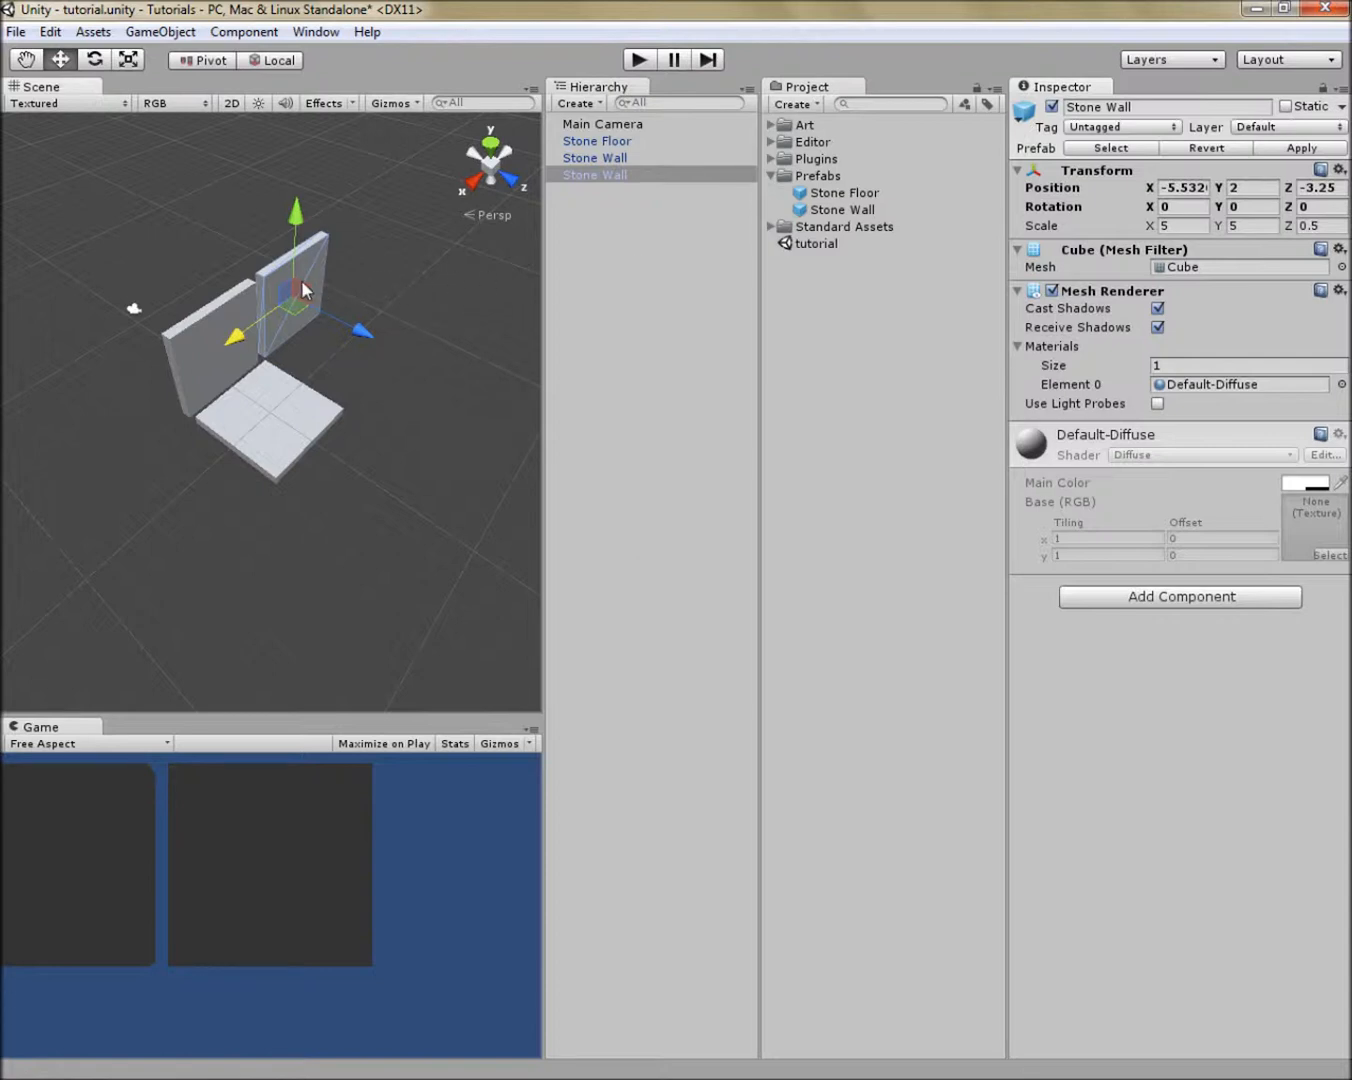
{"action": "mouse_move", "coordinate": [644, 272]}
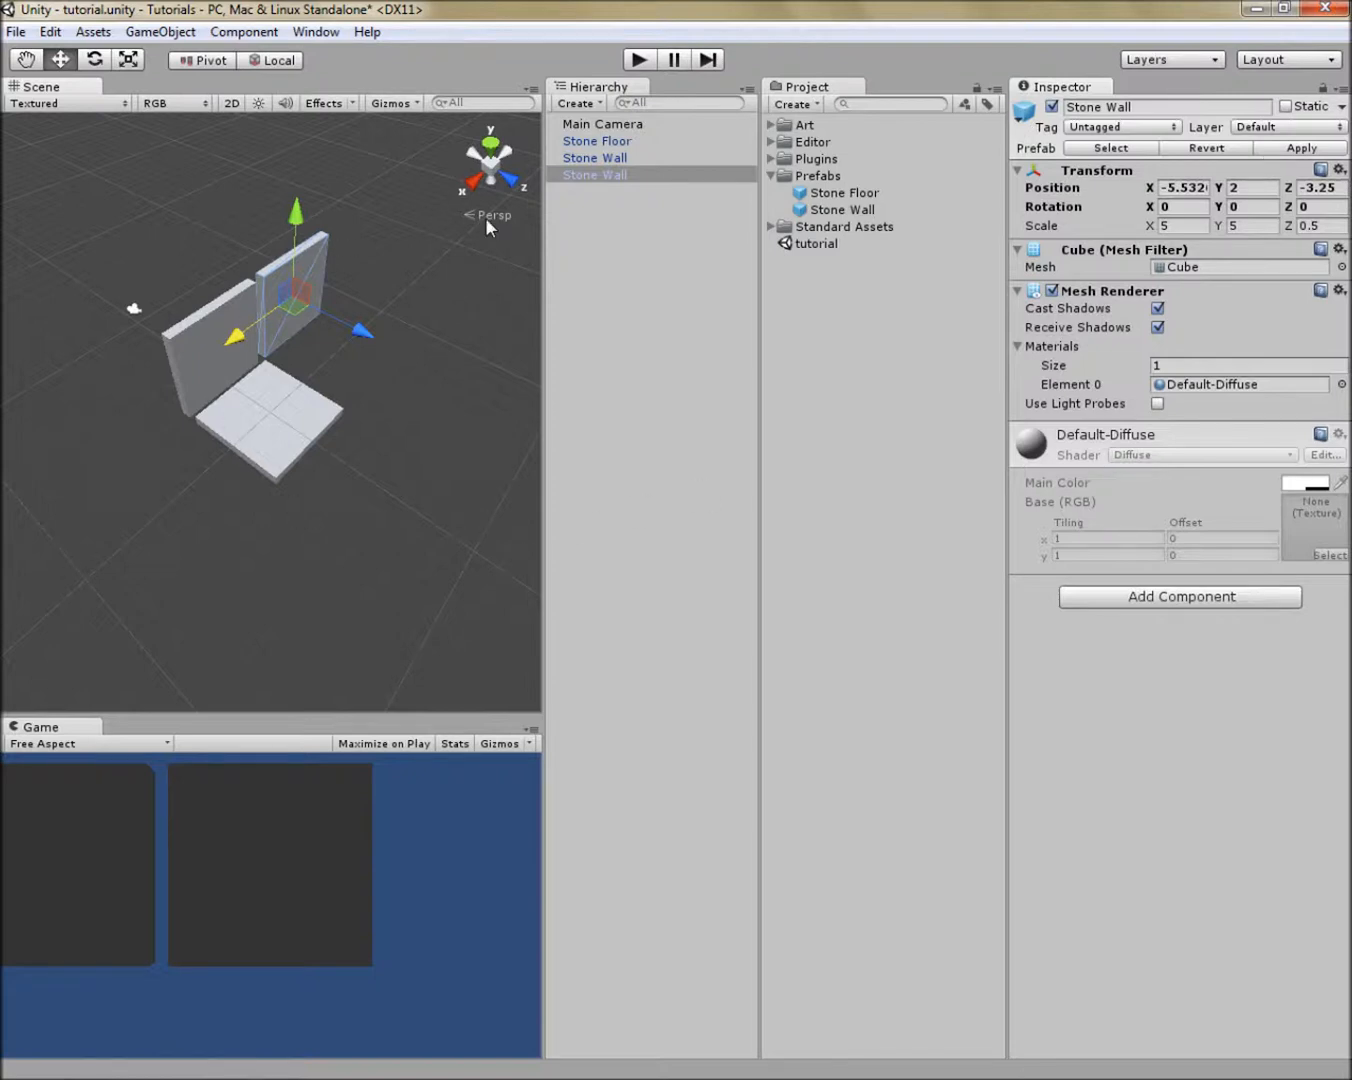
{"action": "mouse_move", "coordinate": [485, 235]}
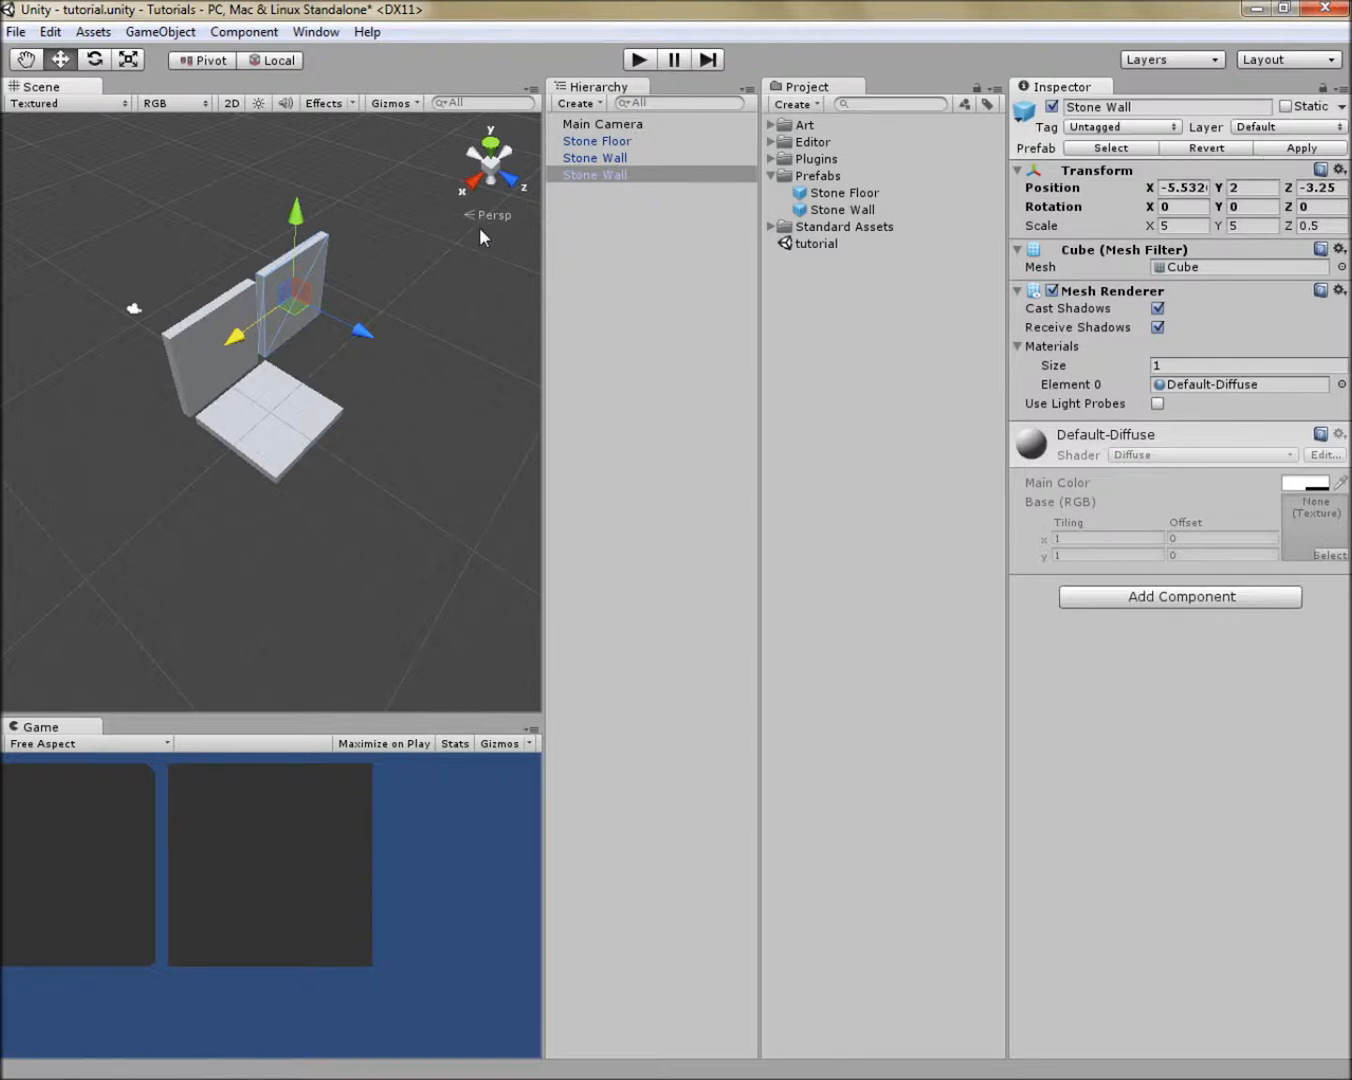
{"action": "mouse_move", "coordinate": [183, 365]}
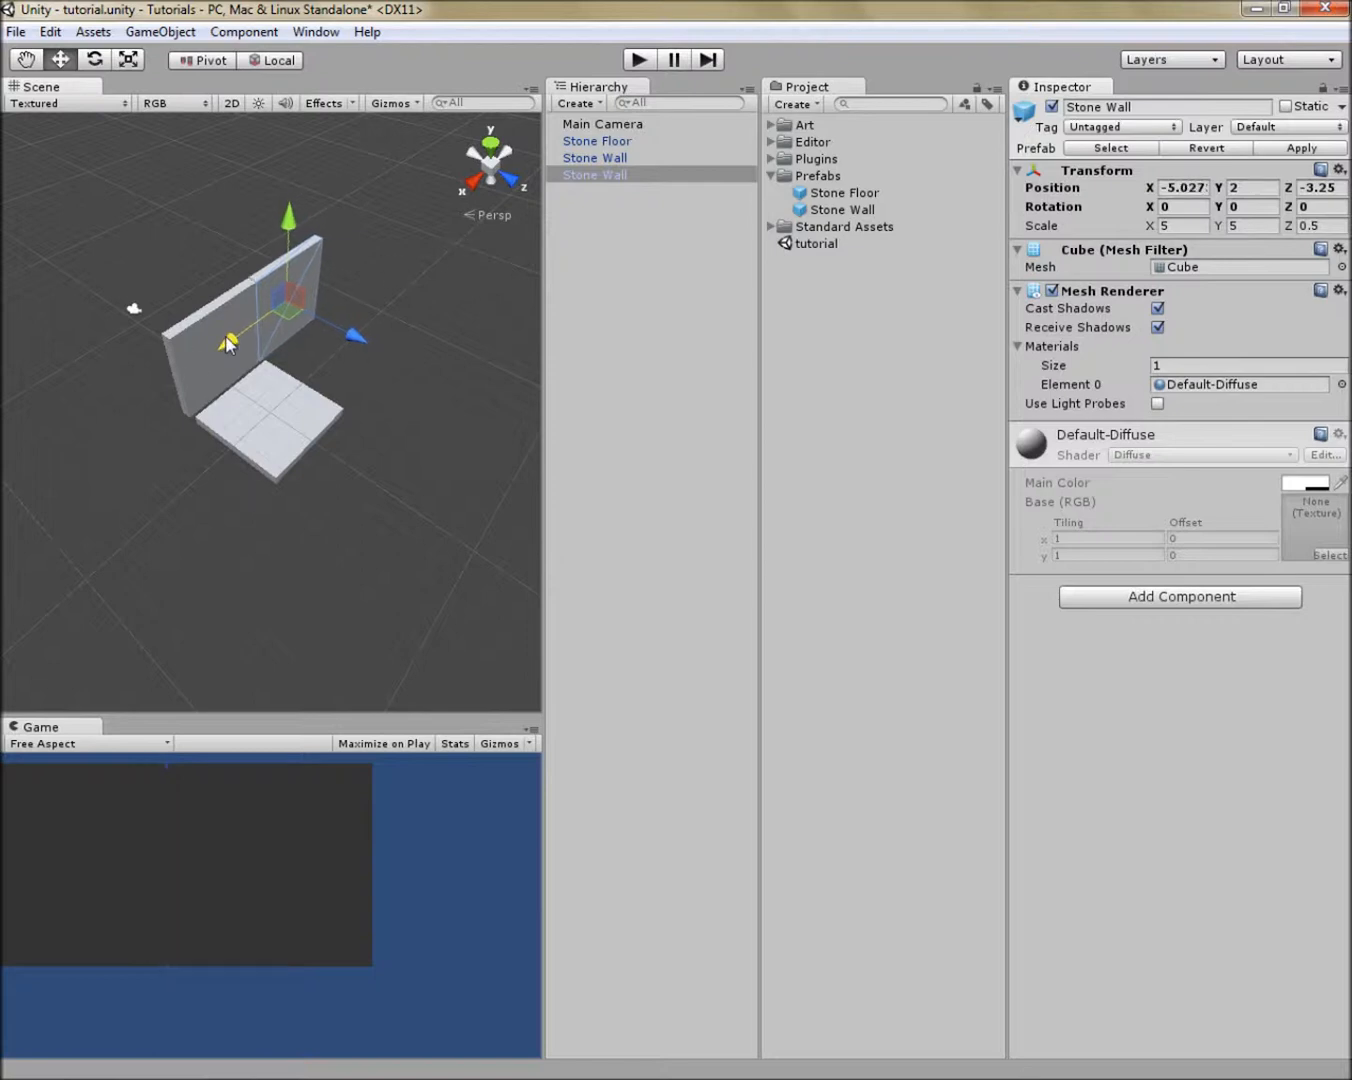
{"action": "mouse_move", "coordinate": [369, 320]}
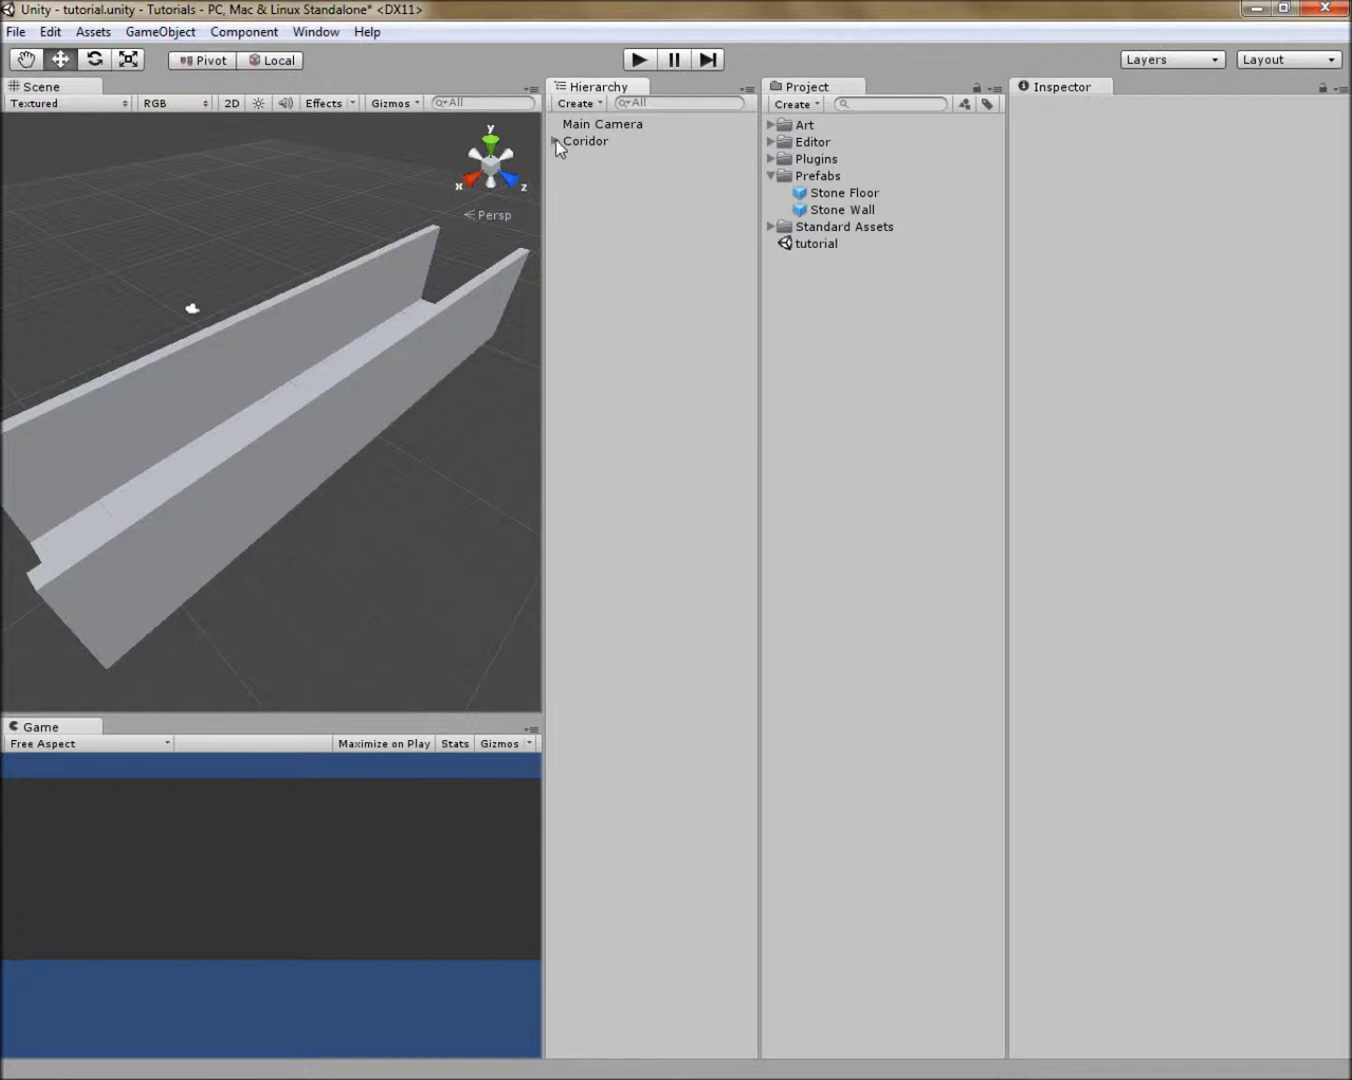
Step: Expand the Coridor object to check its Floor and Wall groups, then collapse it
{"action": "left_click", "coordinate": [556, 141]}
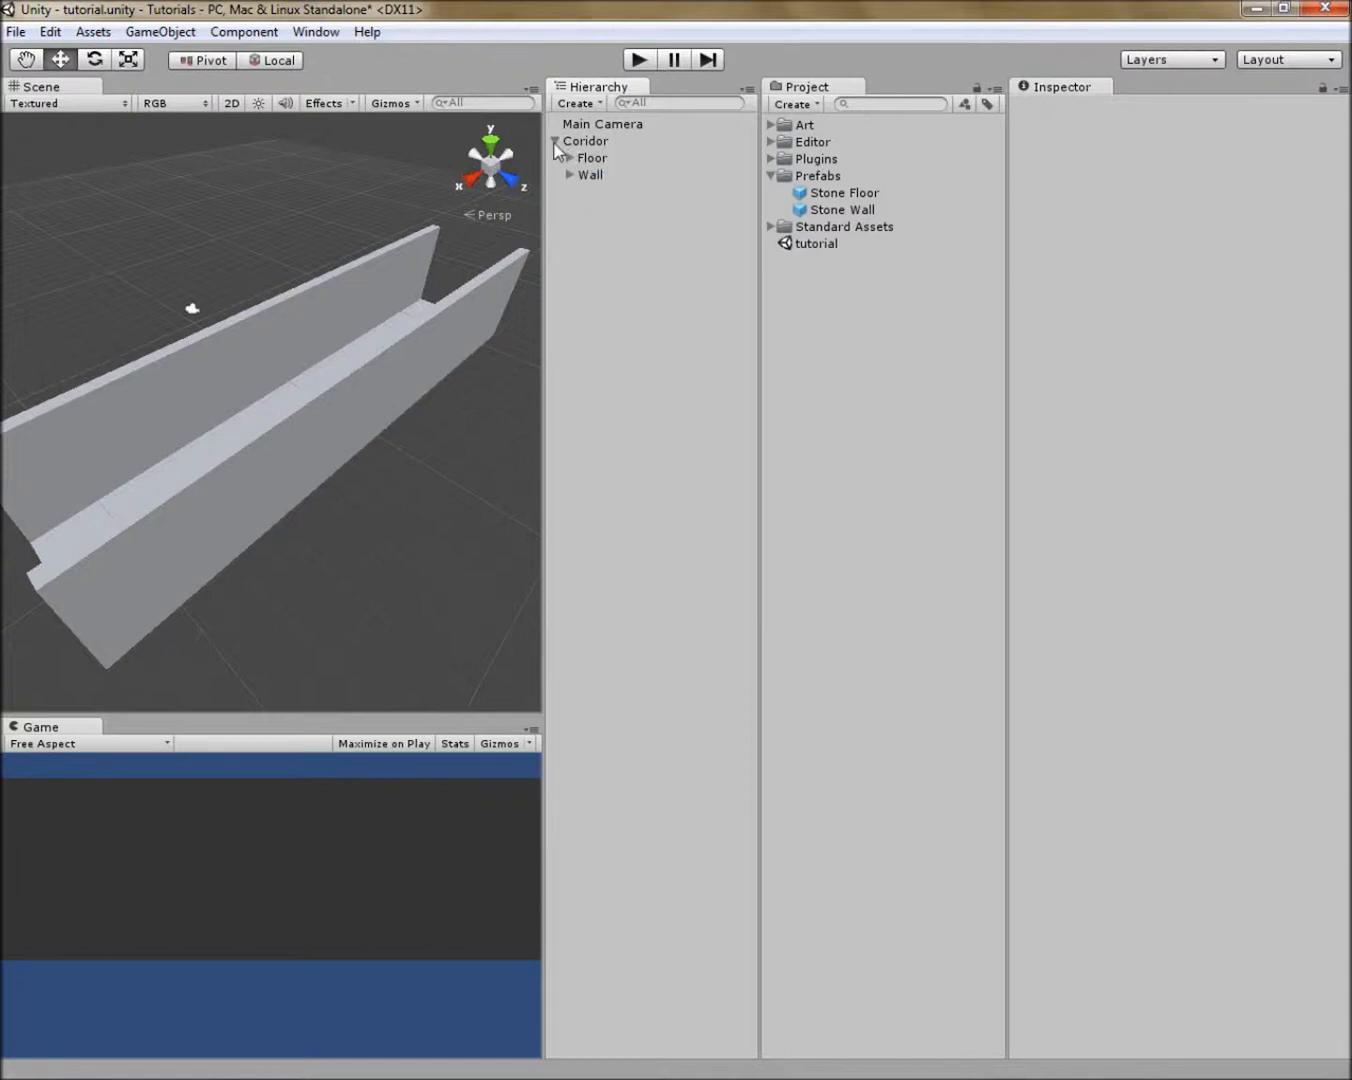
{"action": "left_click", "coordinate": [555, 141]}
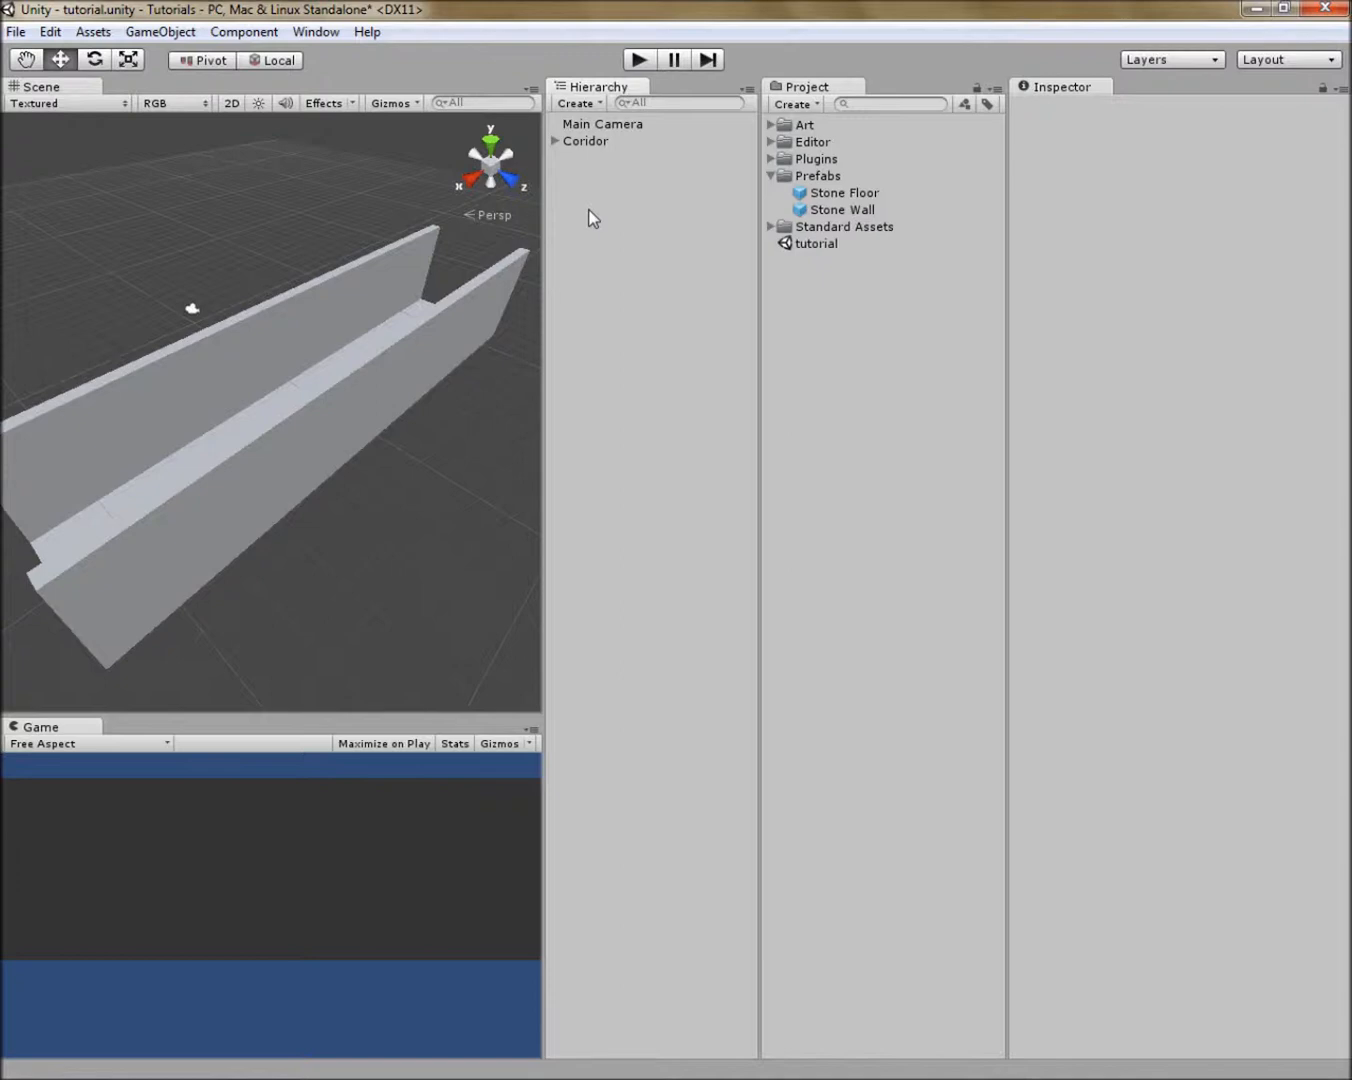
{"action": "mouse_move", "coordinate": [390, 140]}
{"action": "type", "text": "L"}
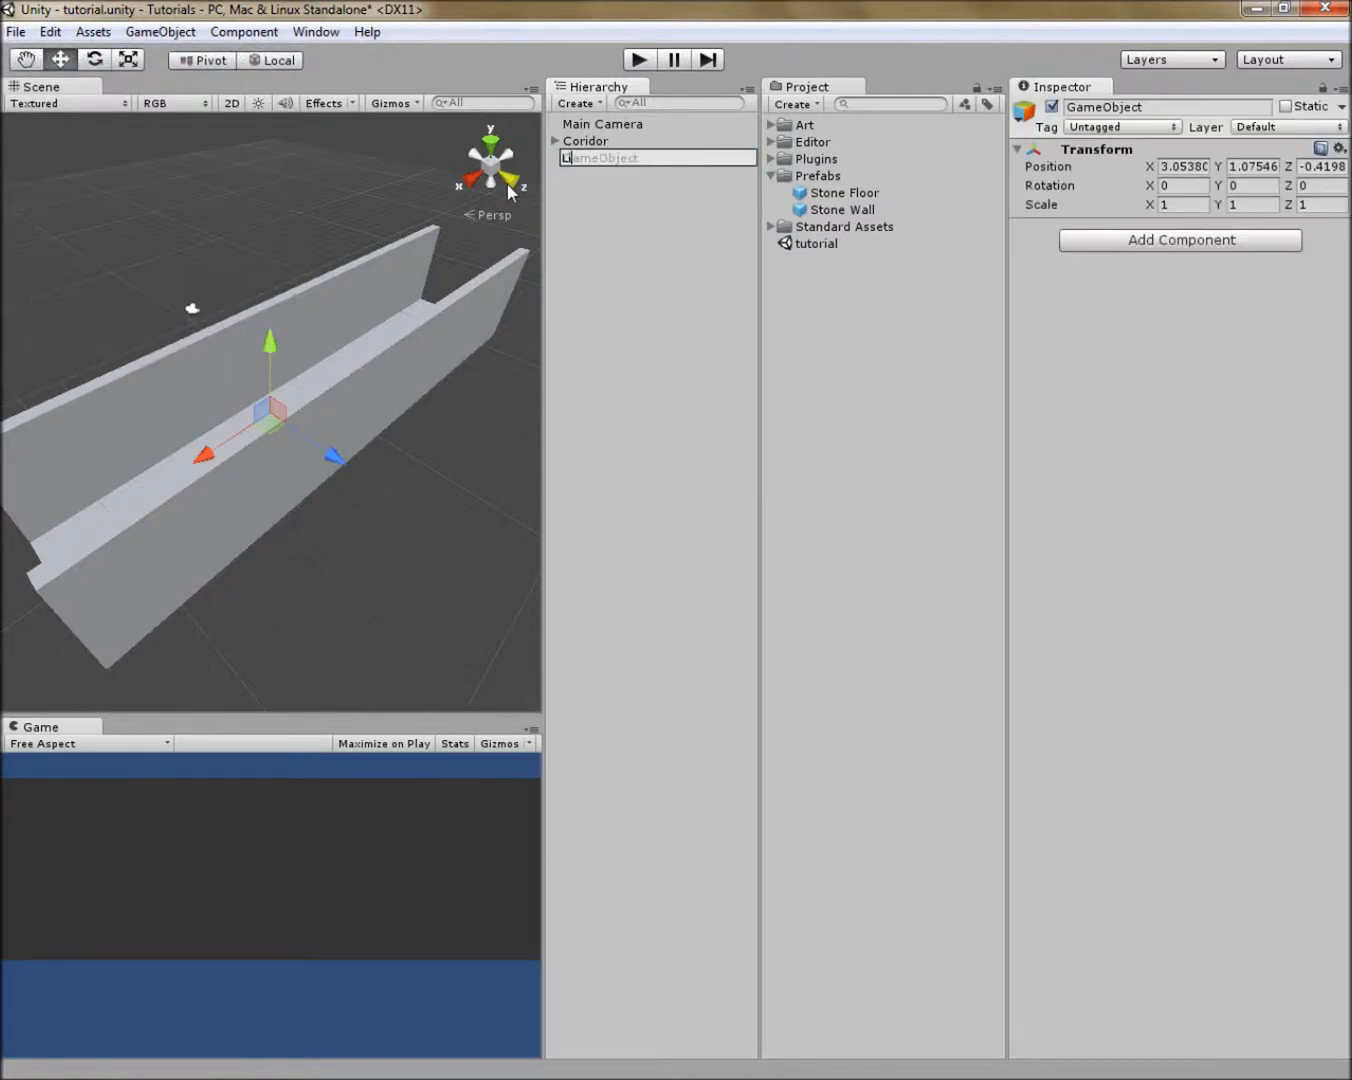
Step: Give the Light object a red Light component and raise it within the corridor
{"action": "left_click", "coordinate": [1179, 239]}
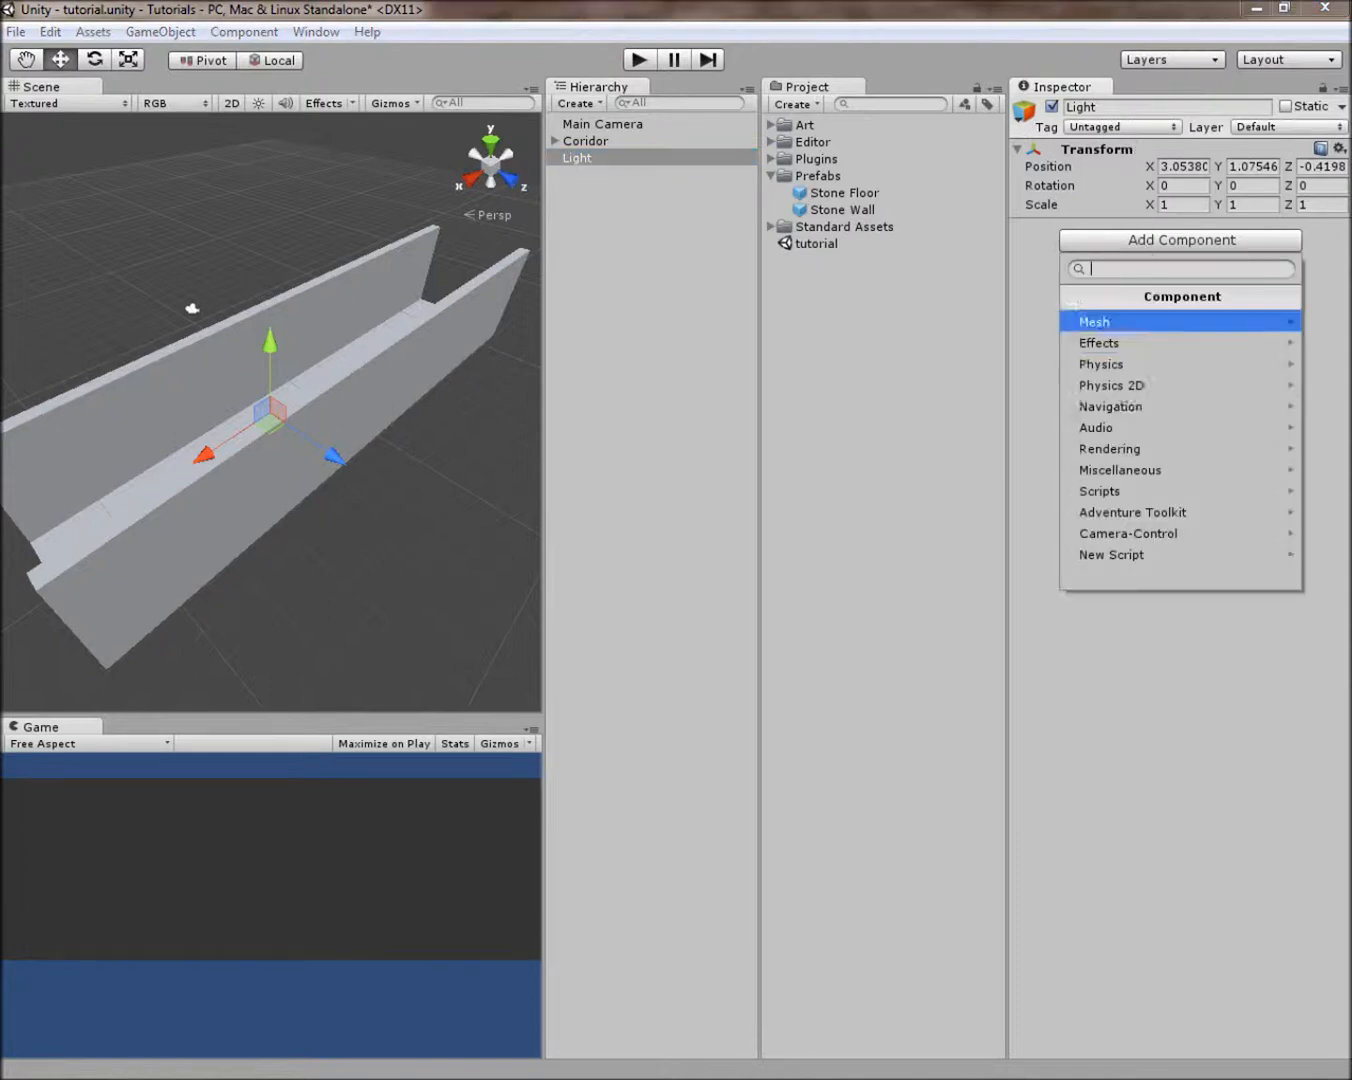
{"action": "left_click", "coordinate": [1109, 448]}
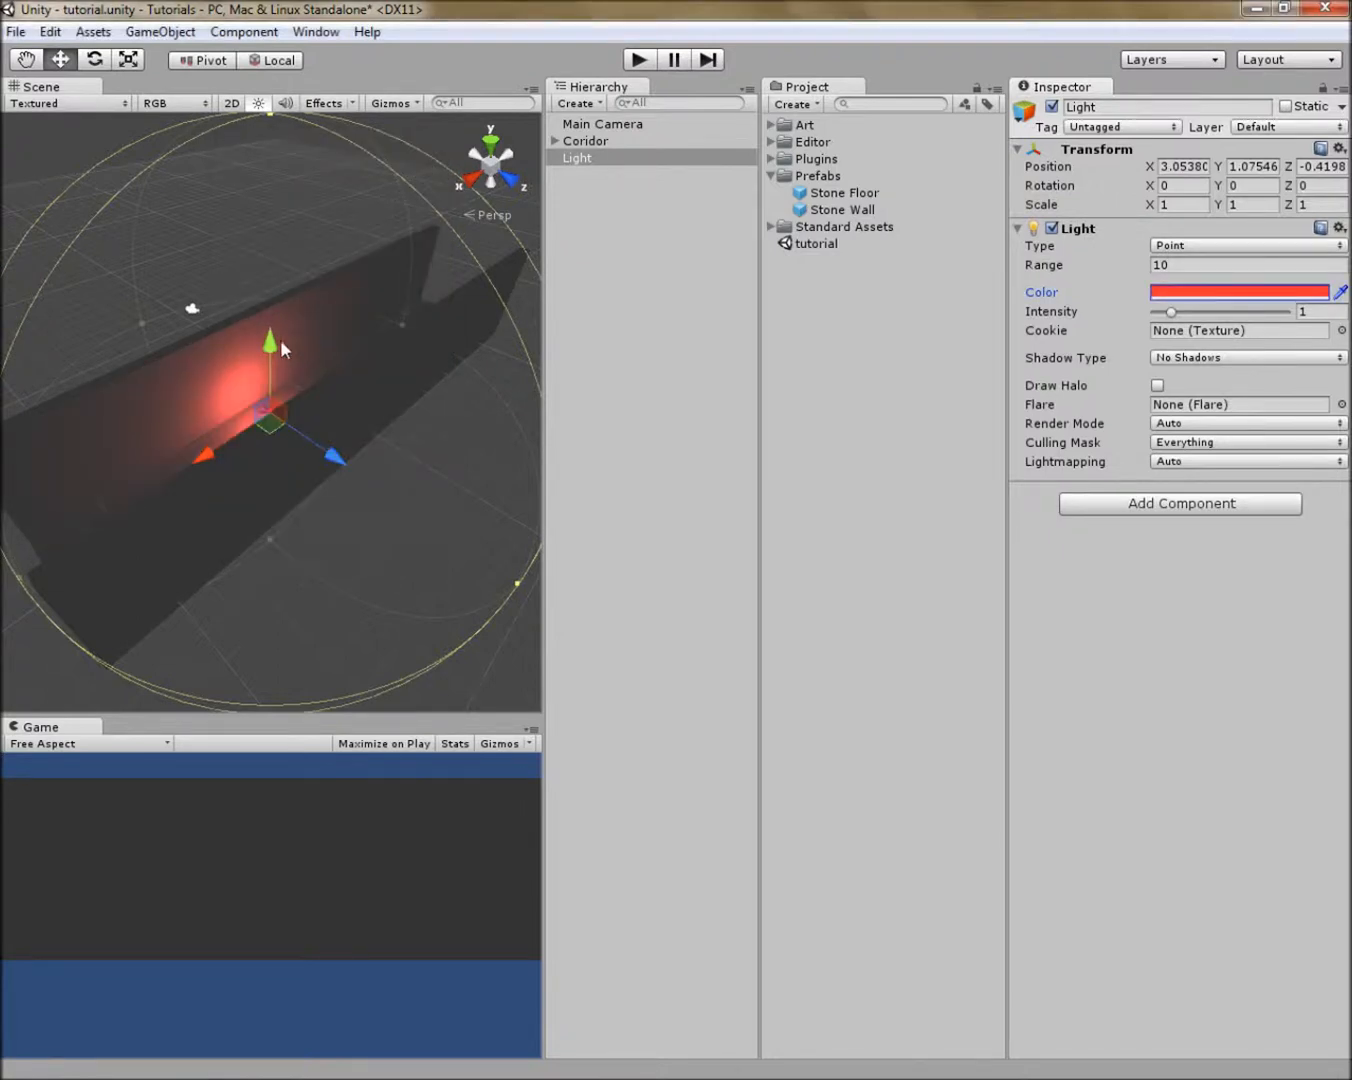
{"action": "left_click_drag", "start_coordinate": [269, 339], "coordinate": [269, 278]}
{"action": "type", "text": "Light Fader"}
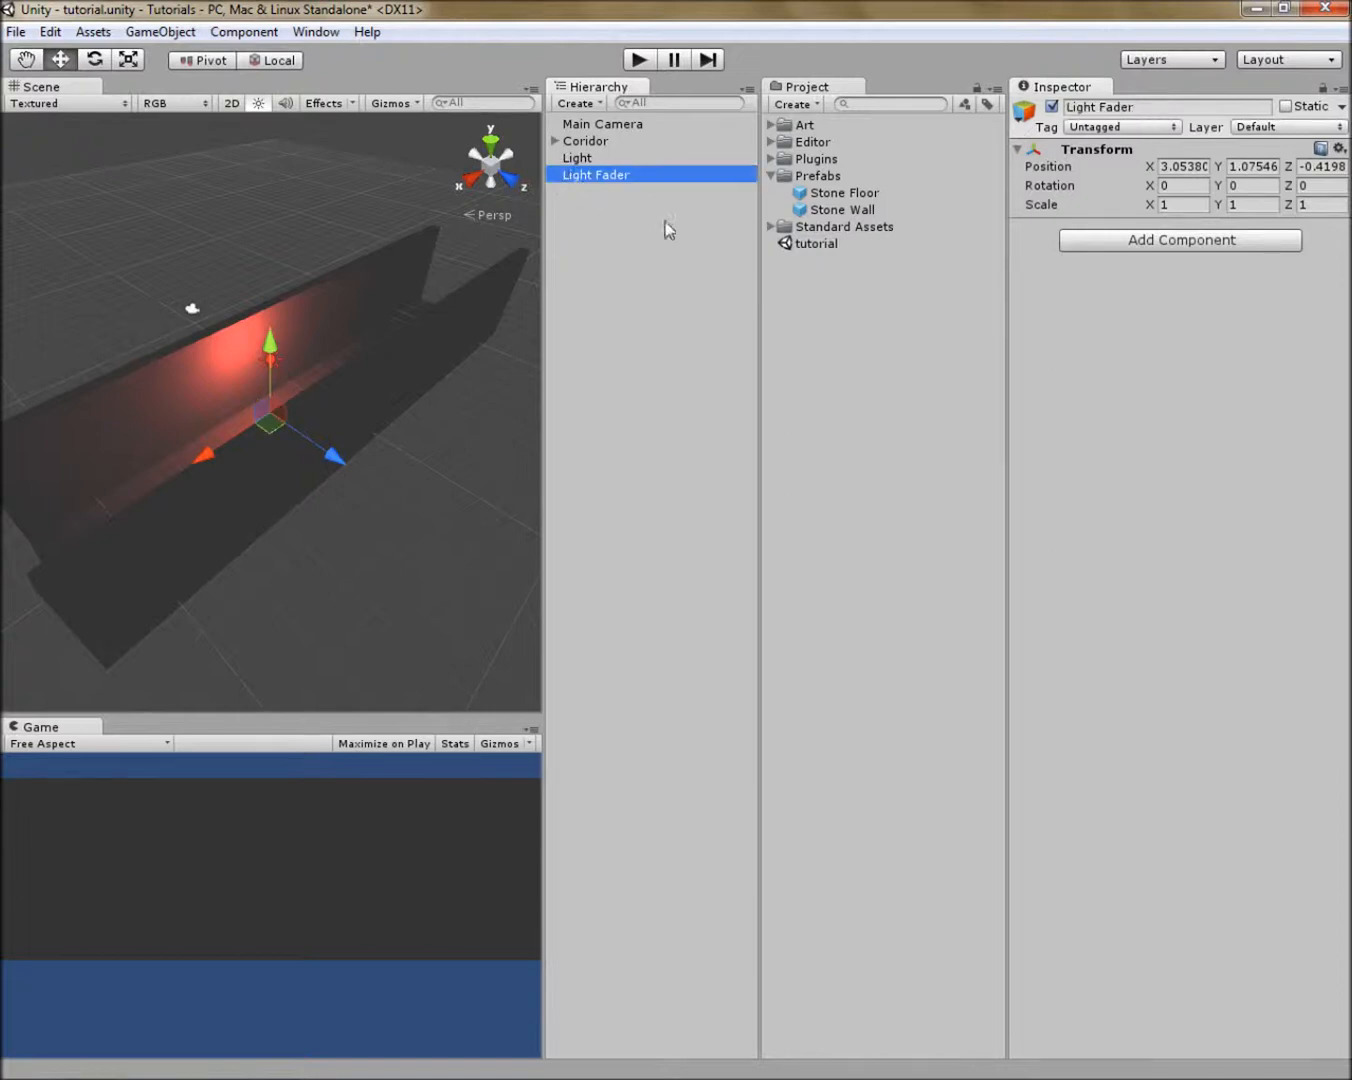
Step: Add at_LightFader to Light Fader with two fade events, down and up, targeting Light
{"action": "left_click", "coordinate": [1179, 239]}
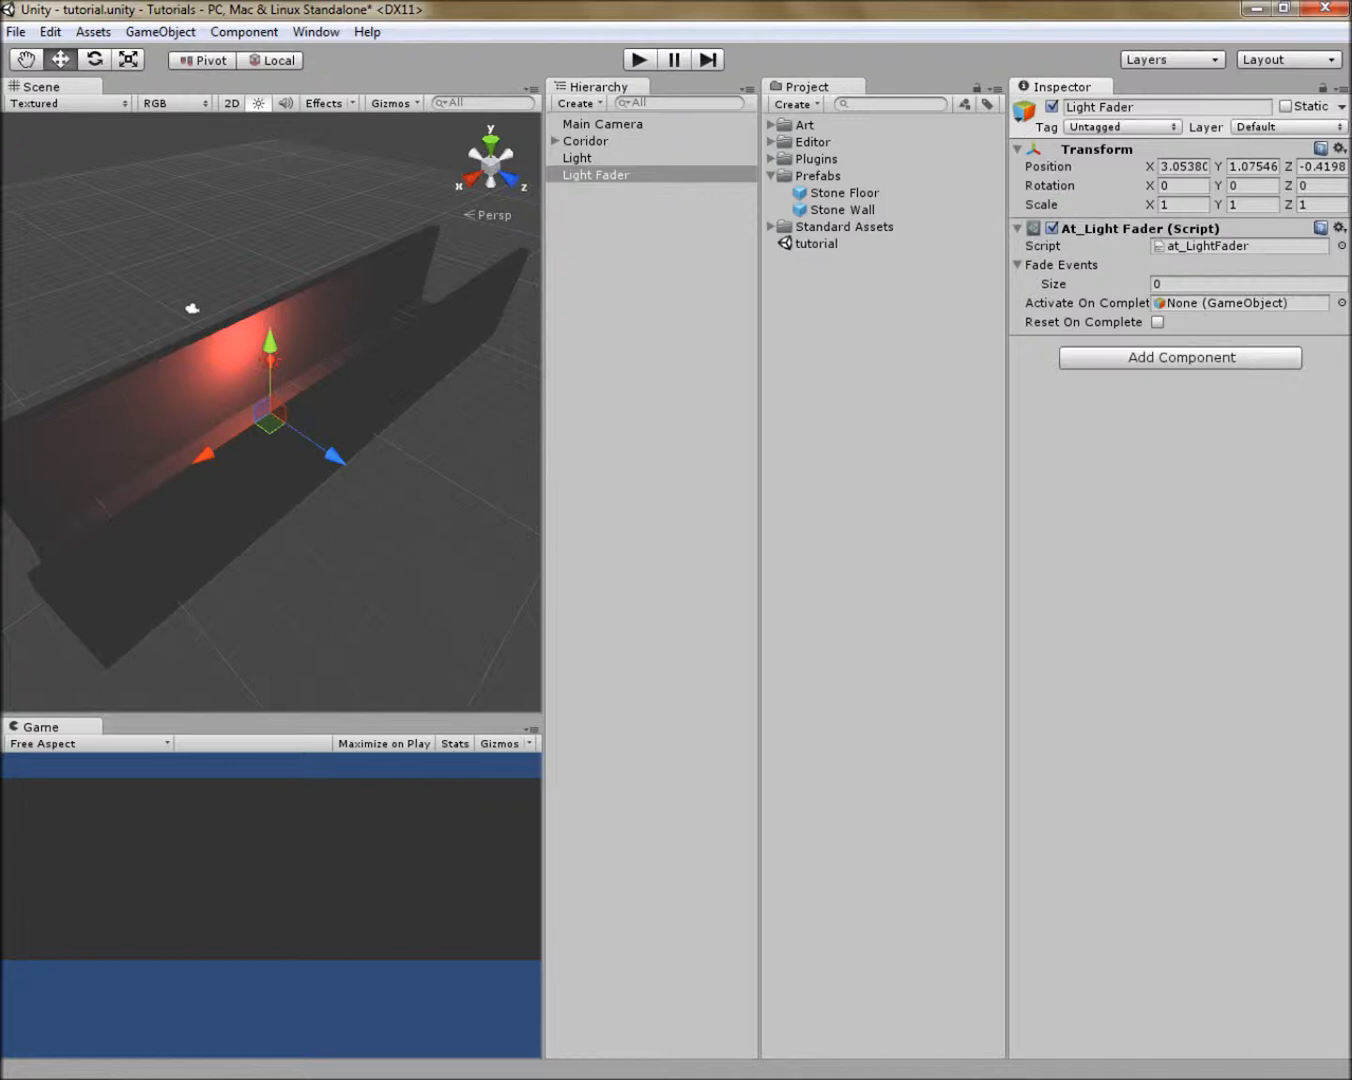
{"action": "left_click", "coordinate": [1248, 283]}
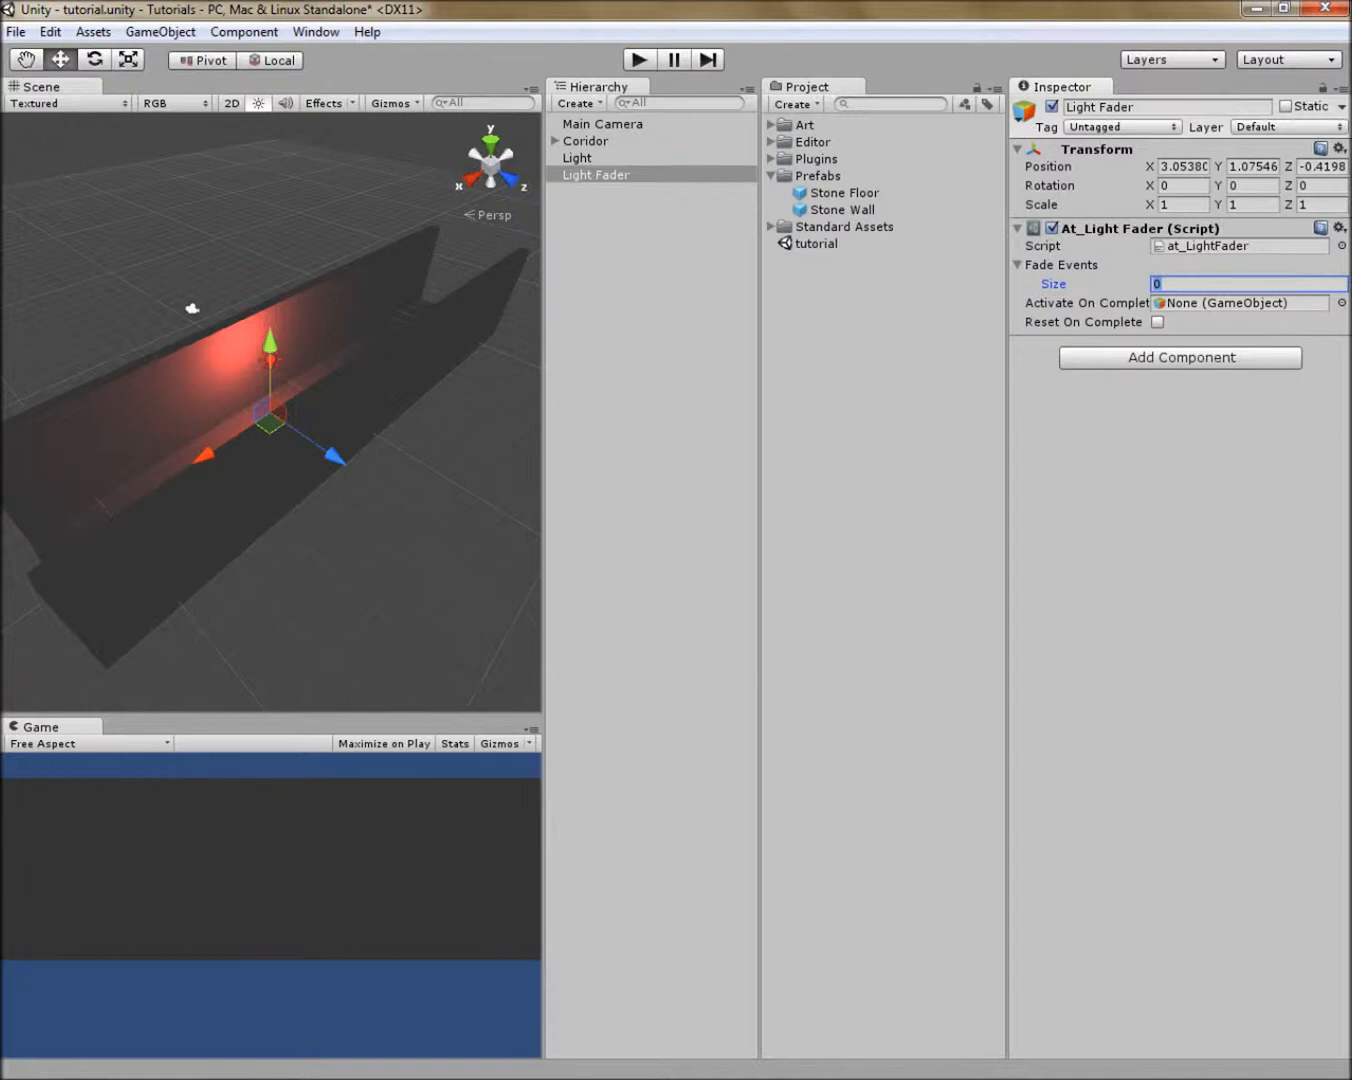
{"action": "type", "text": "2"}
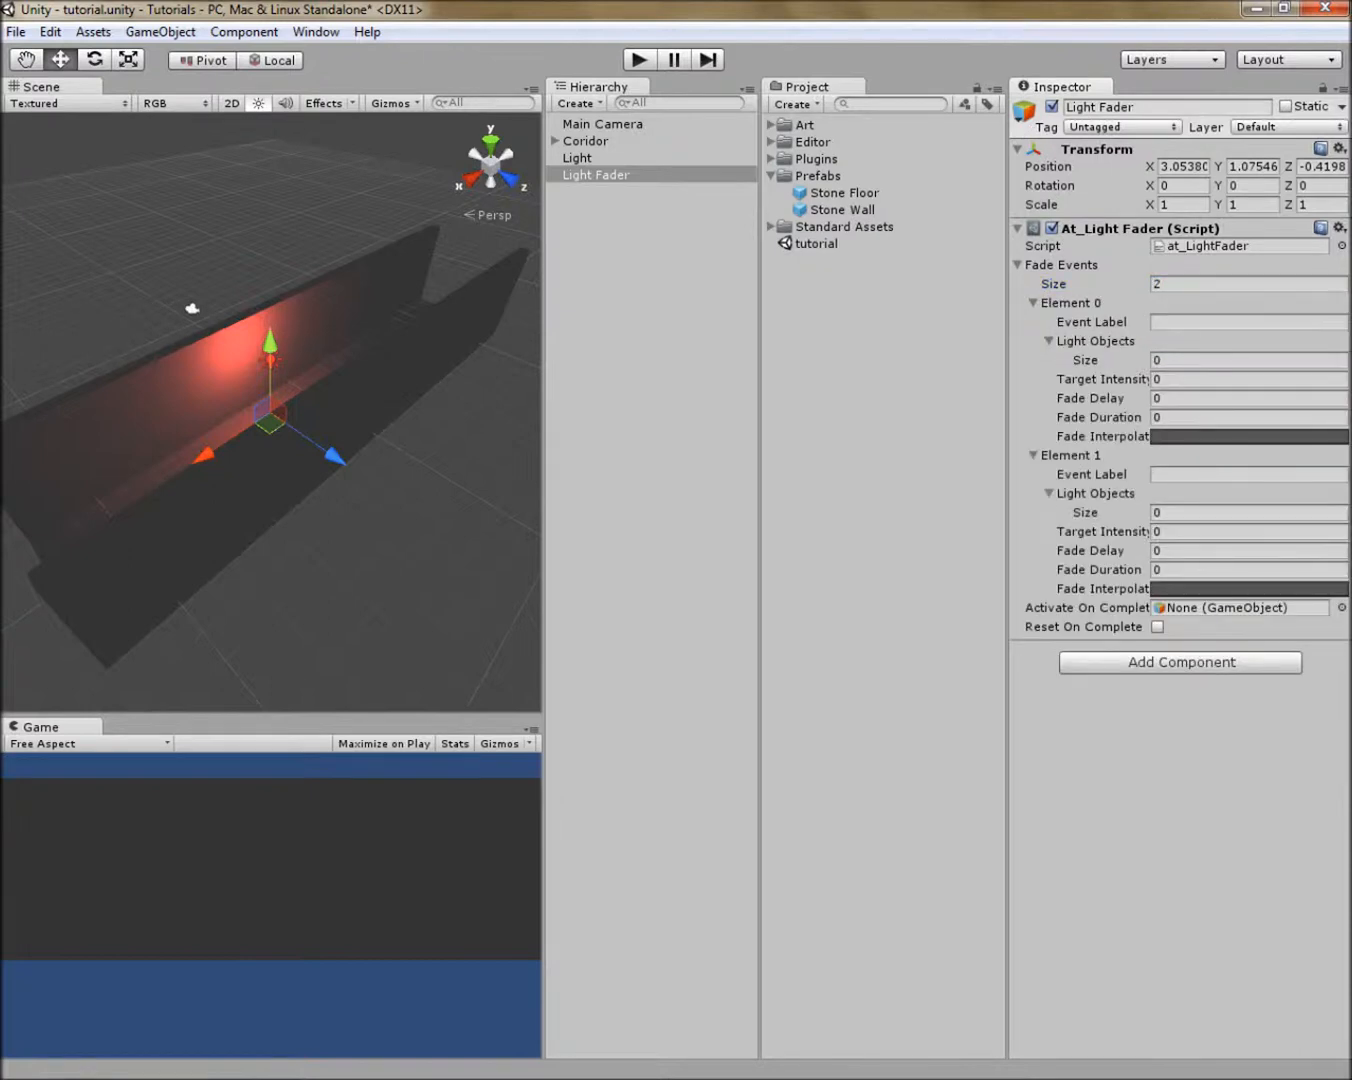
{"action": "type", "text": "down"}
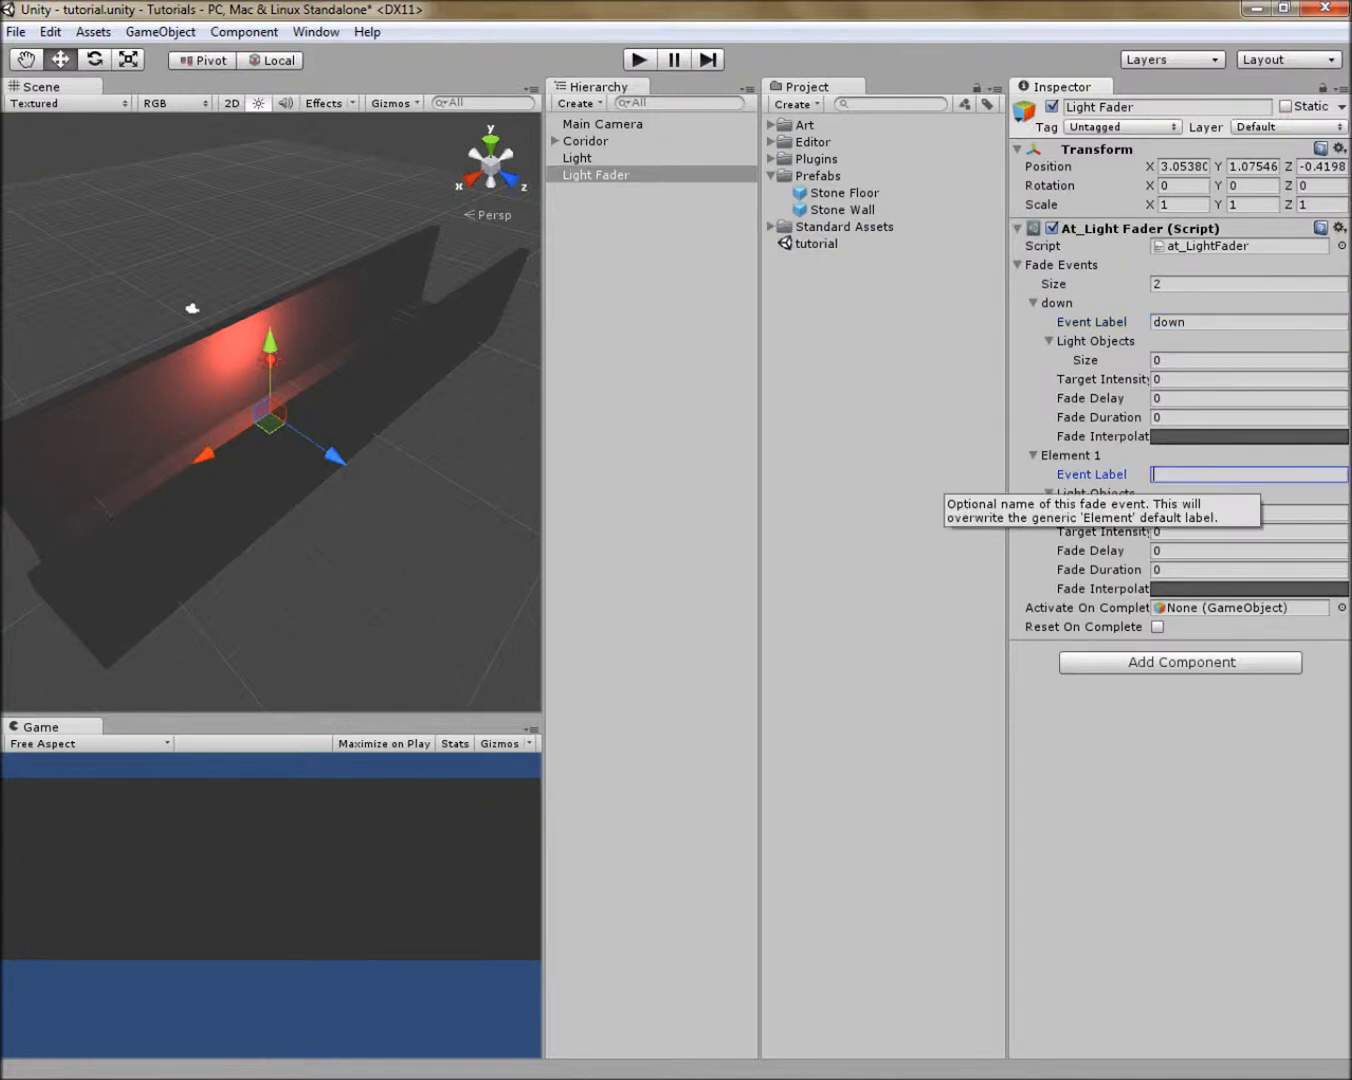
{"action": "type", "text": "up"}
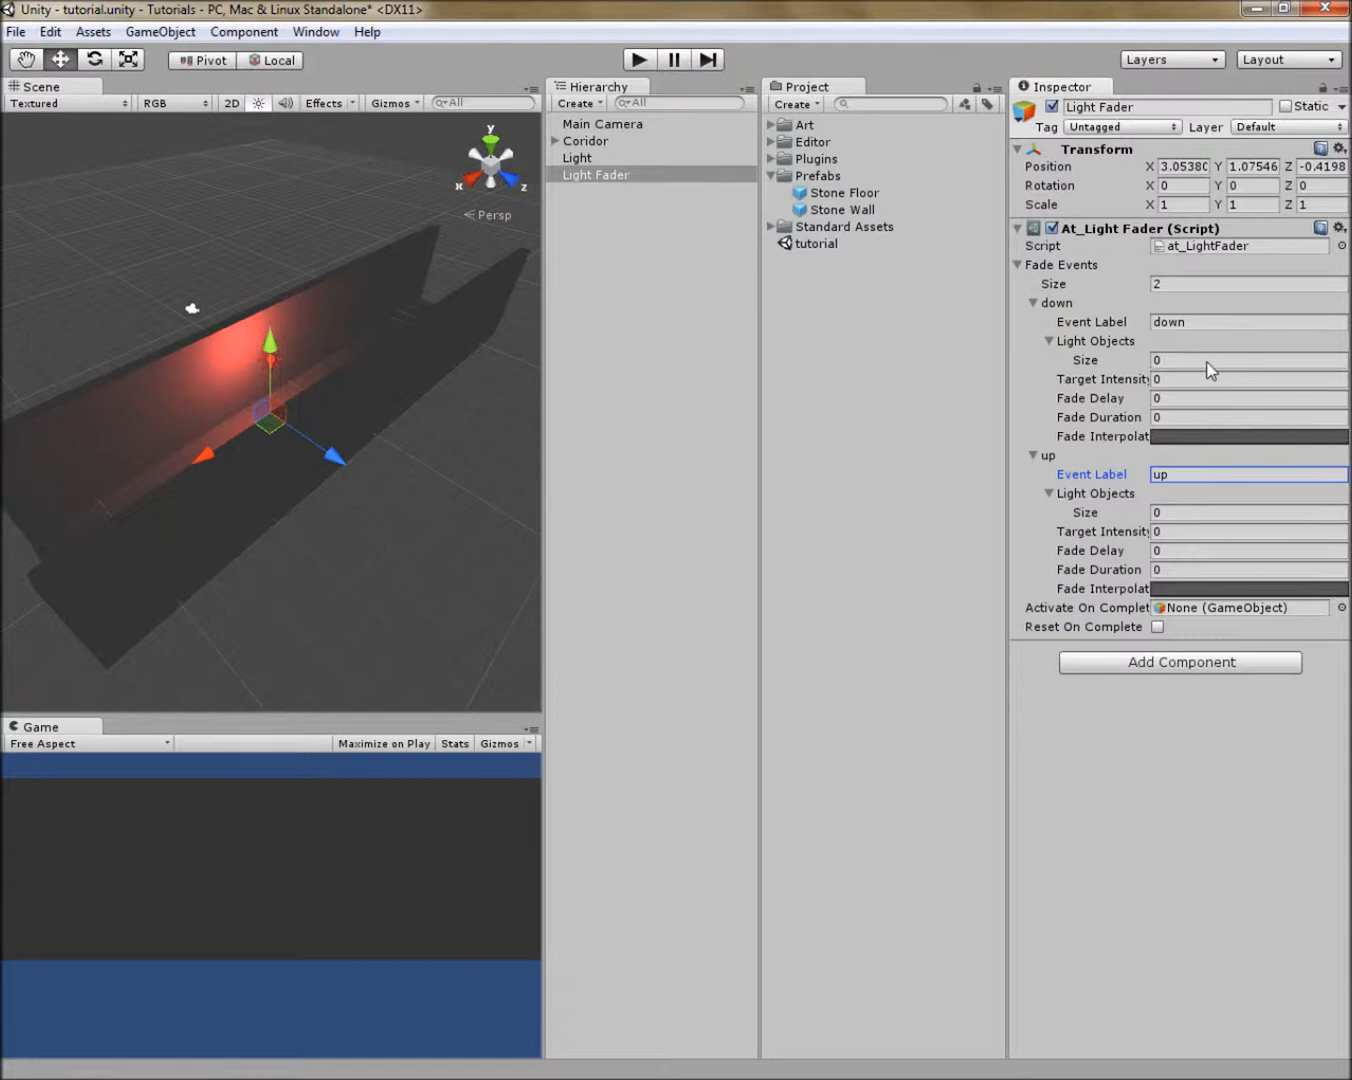
{"action": "left_click", "coordinate": [1248, 360]}
{"action": "type", "text": "1"}
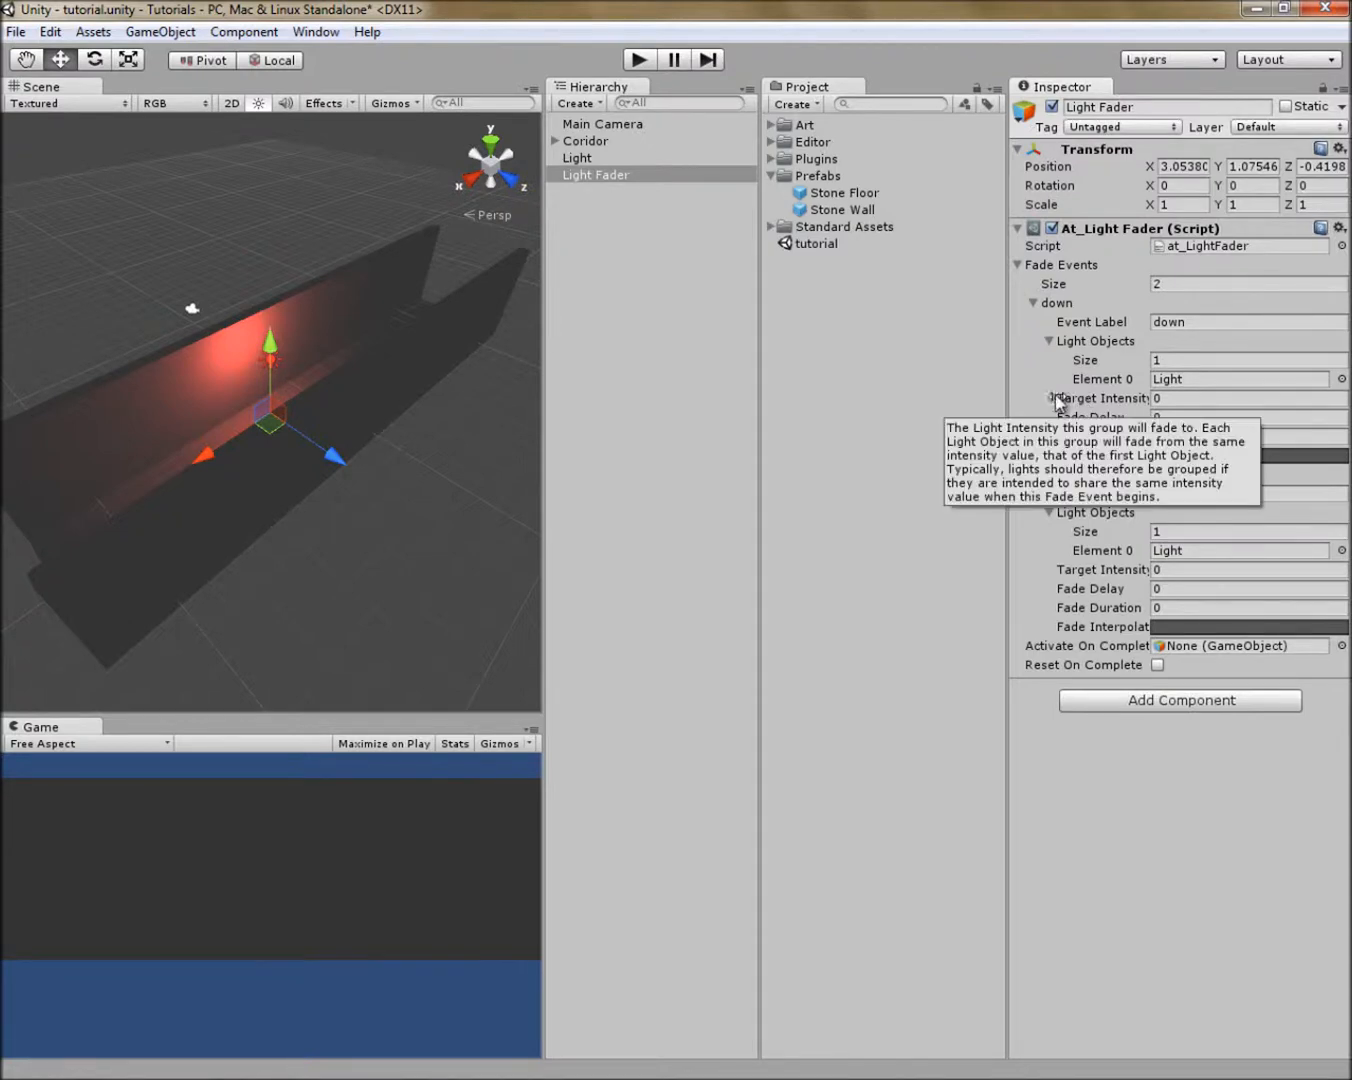
Step: Preview a dimmer Light intensity, then set down to 0.3 and up to 1
{"action": "left_click", "coordinate": [577, 158]}
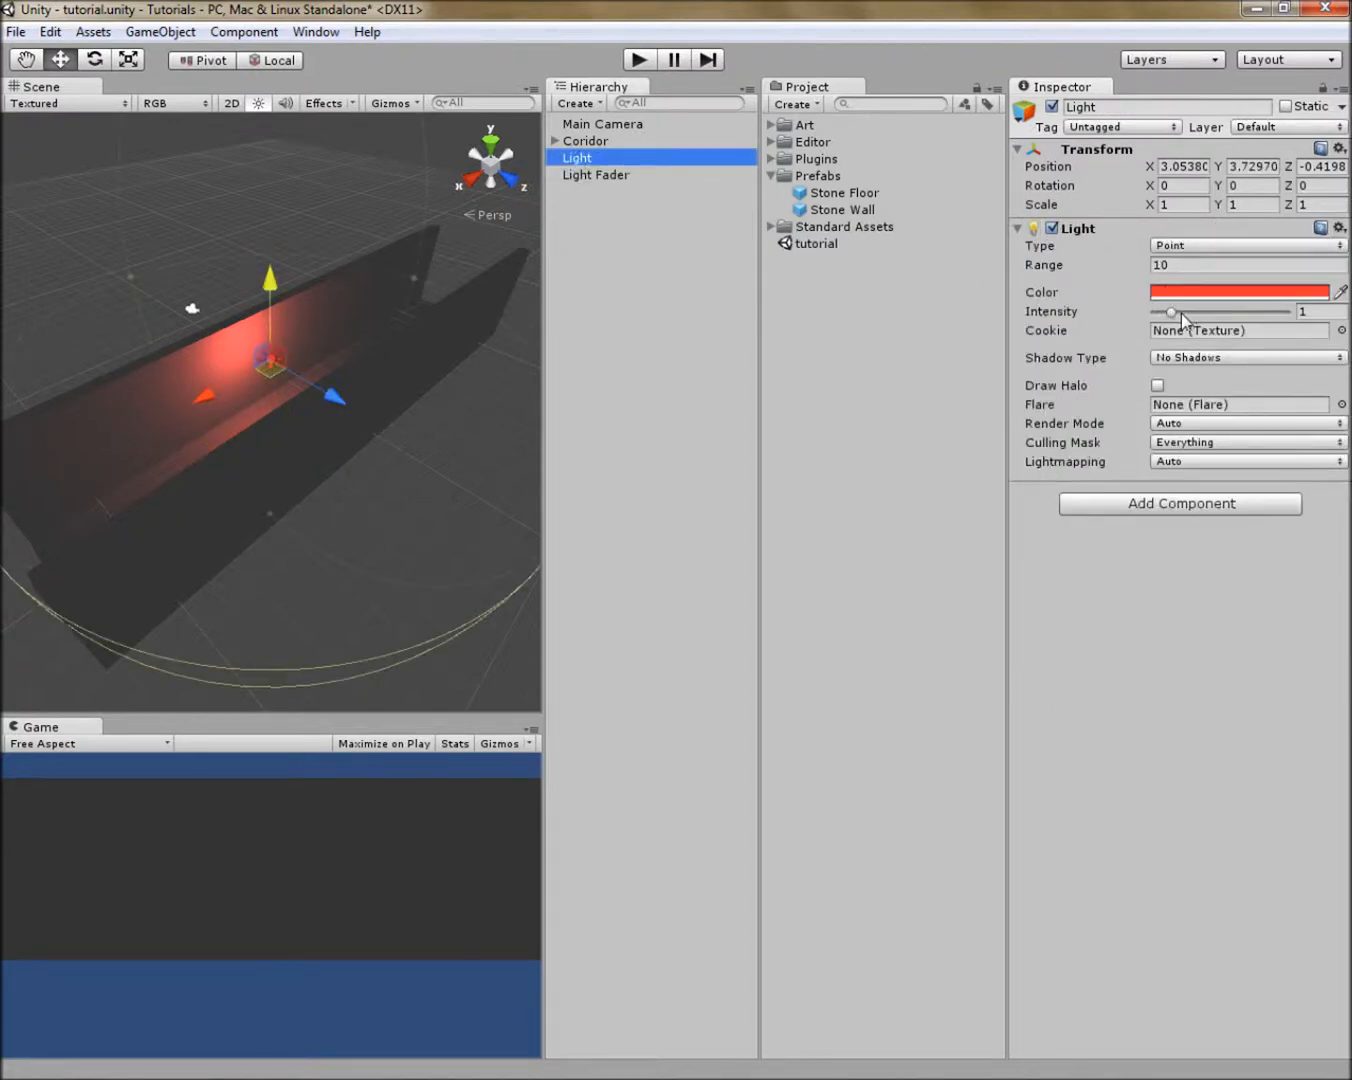
{"action": "left_click_drag", "start_coordinate": [1170, 312], "coordinate": [1162, 312]}
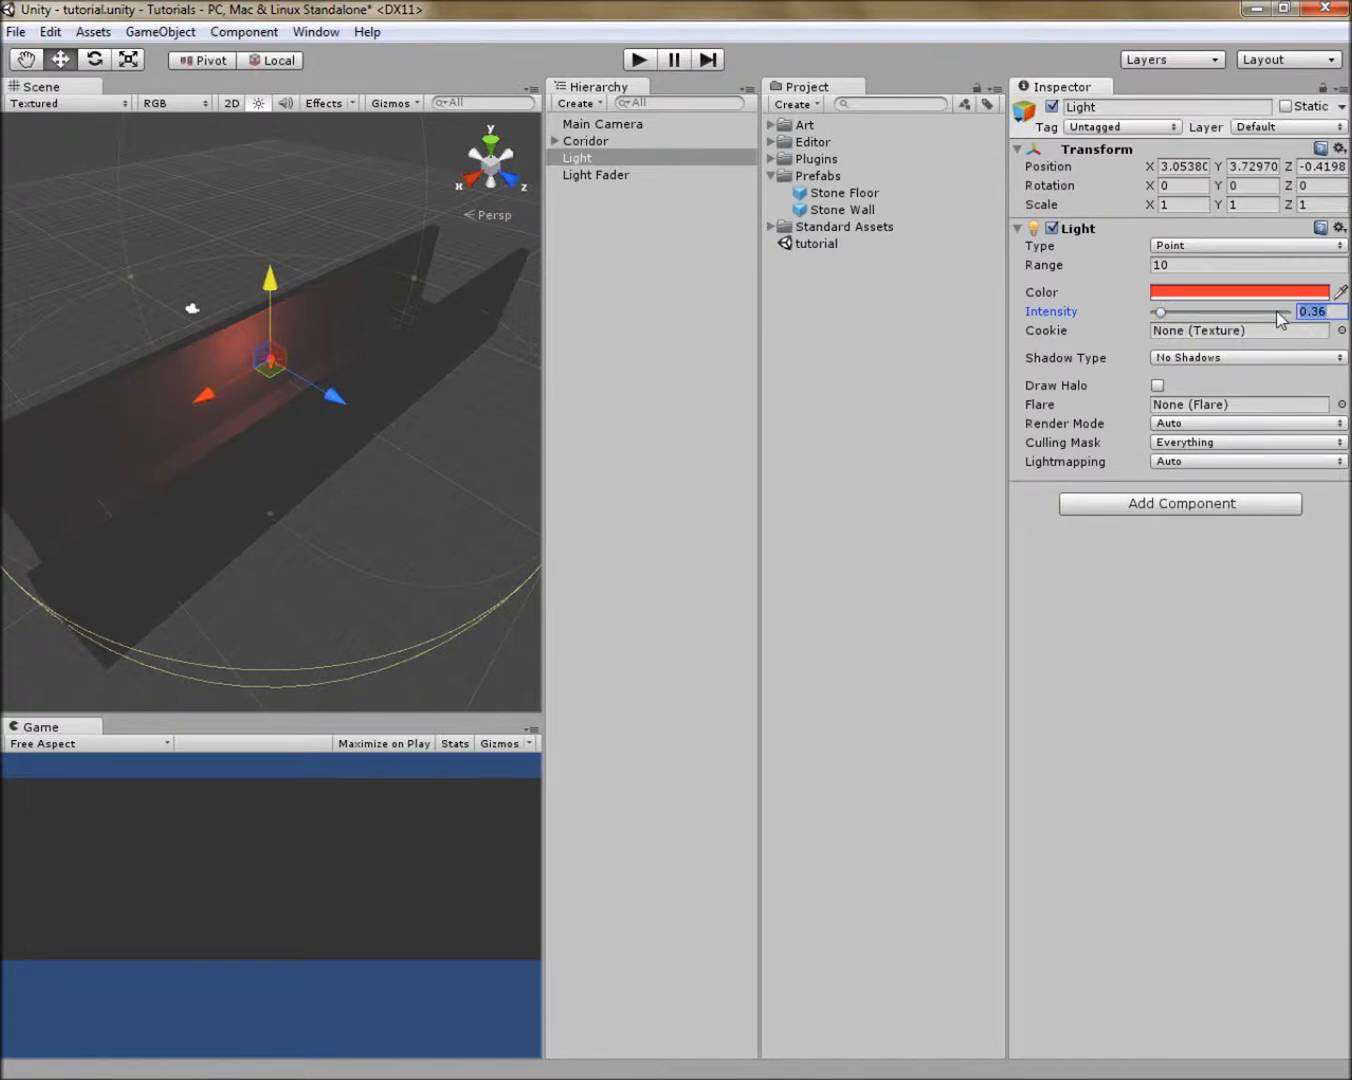
{"action": "left_click", "coordinate": [595, 174]}
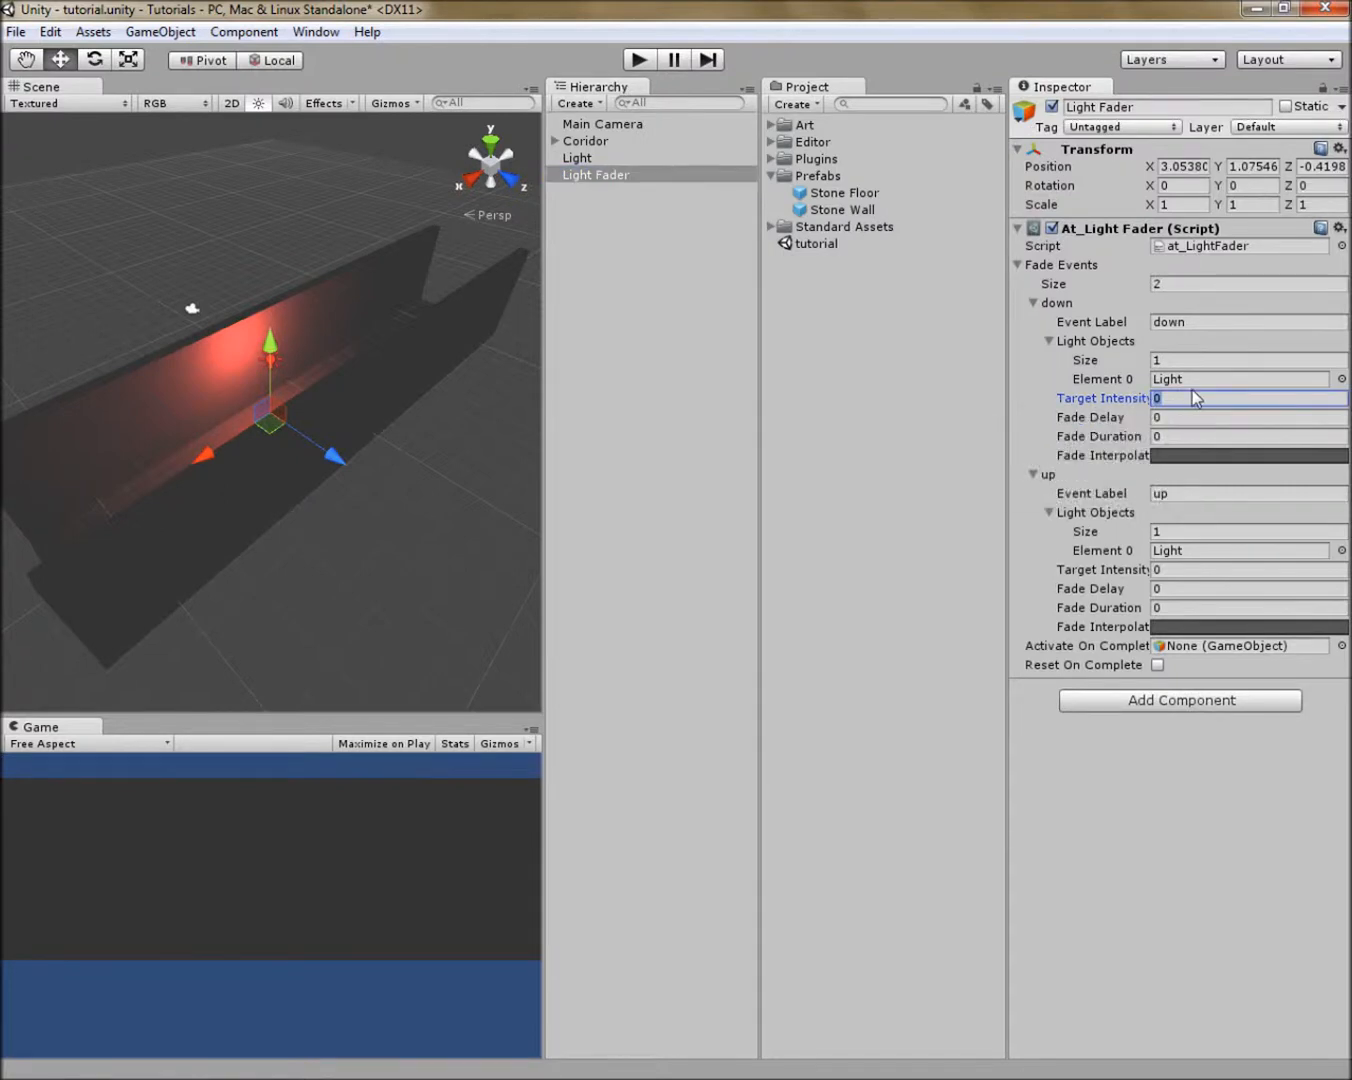
{"action": "type", "text": "0.3"}
{"action": "left_click", "coordinate": [1248, 569]}
{"action": "type", "text": "1"}
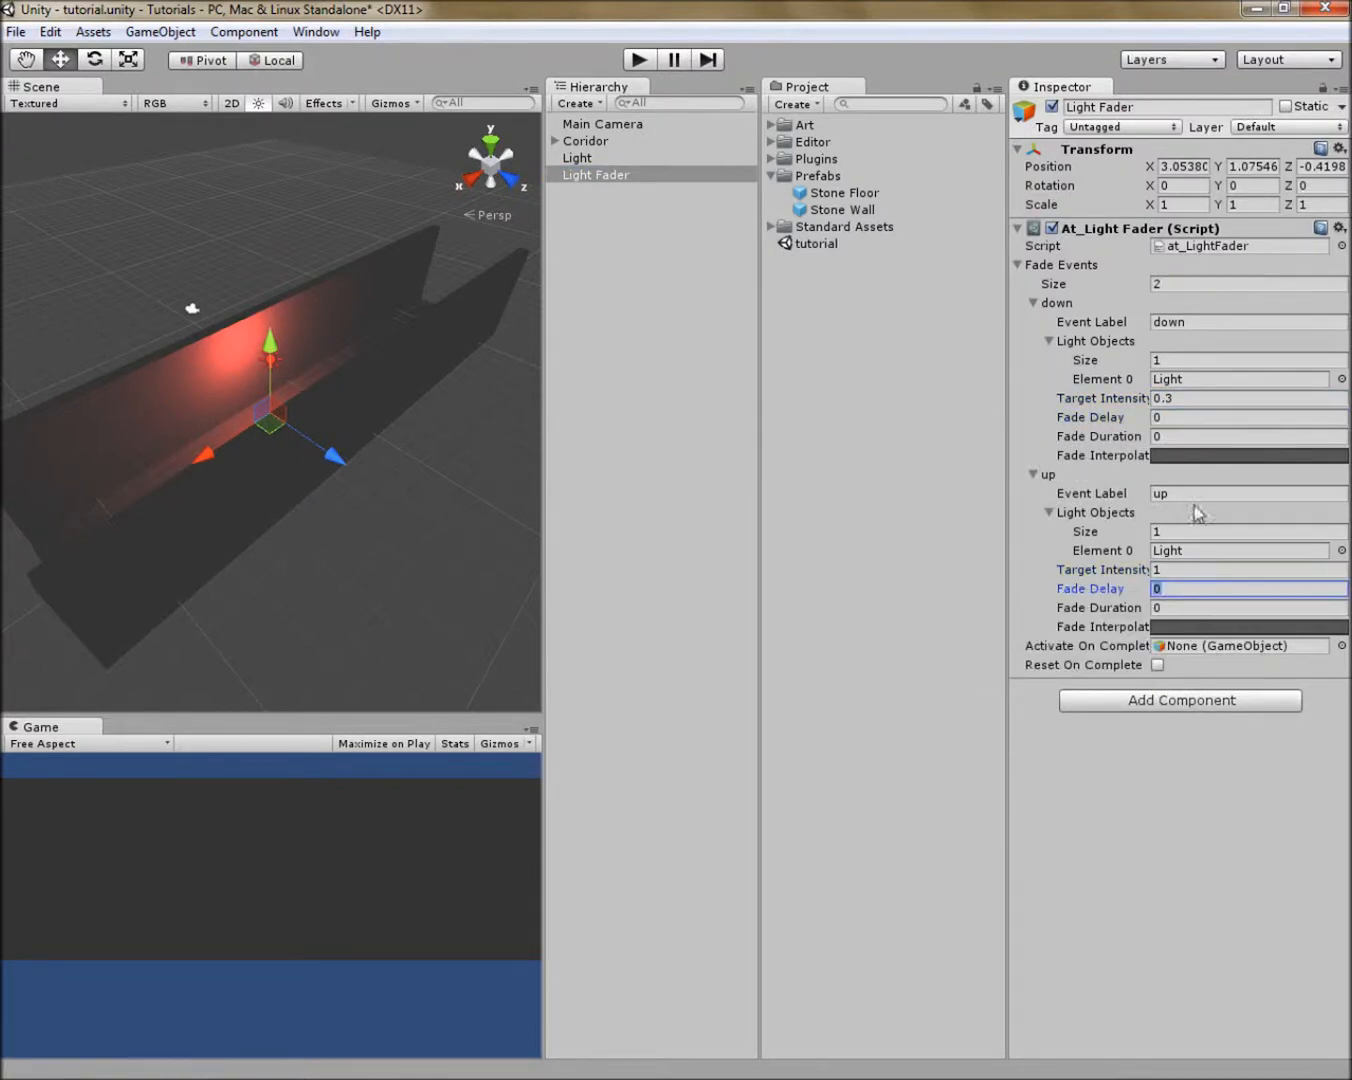
{"action": "left_click", "coordinate": [1248, 436]}
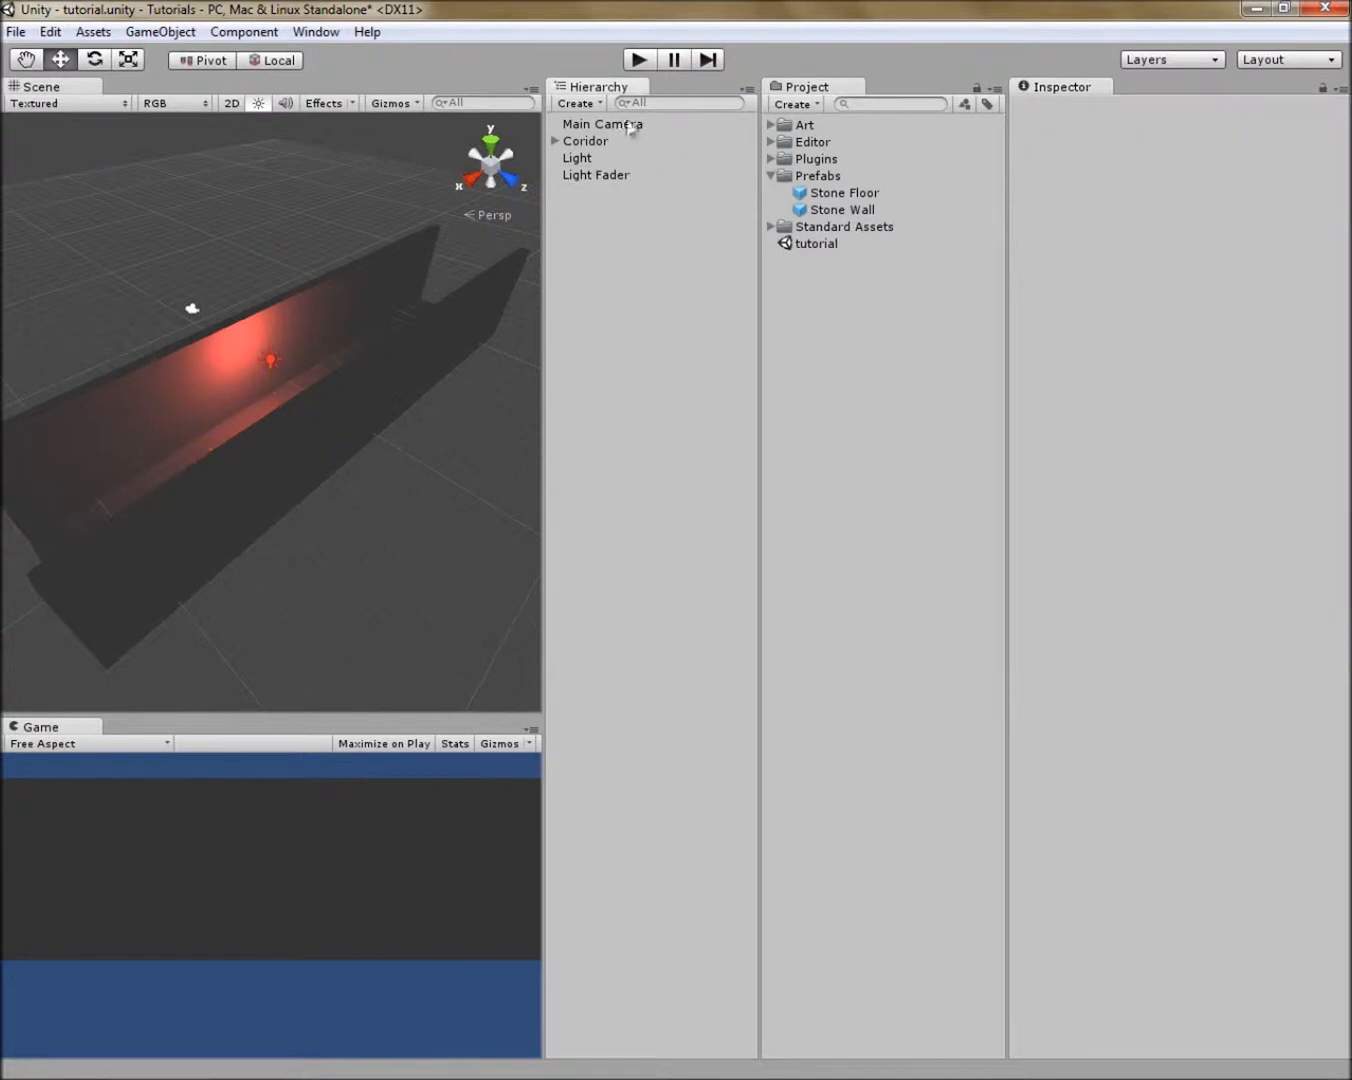
{"action": "left_click", "coordinate": [638, 59]}
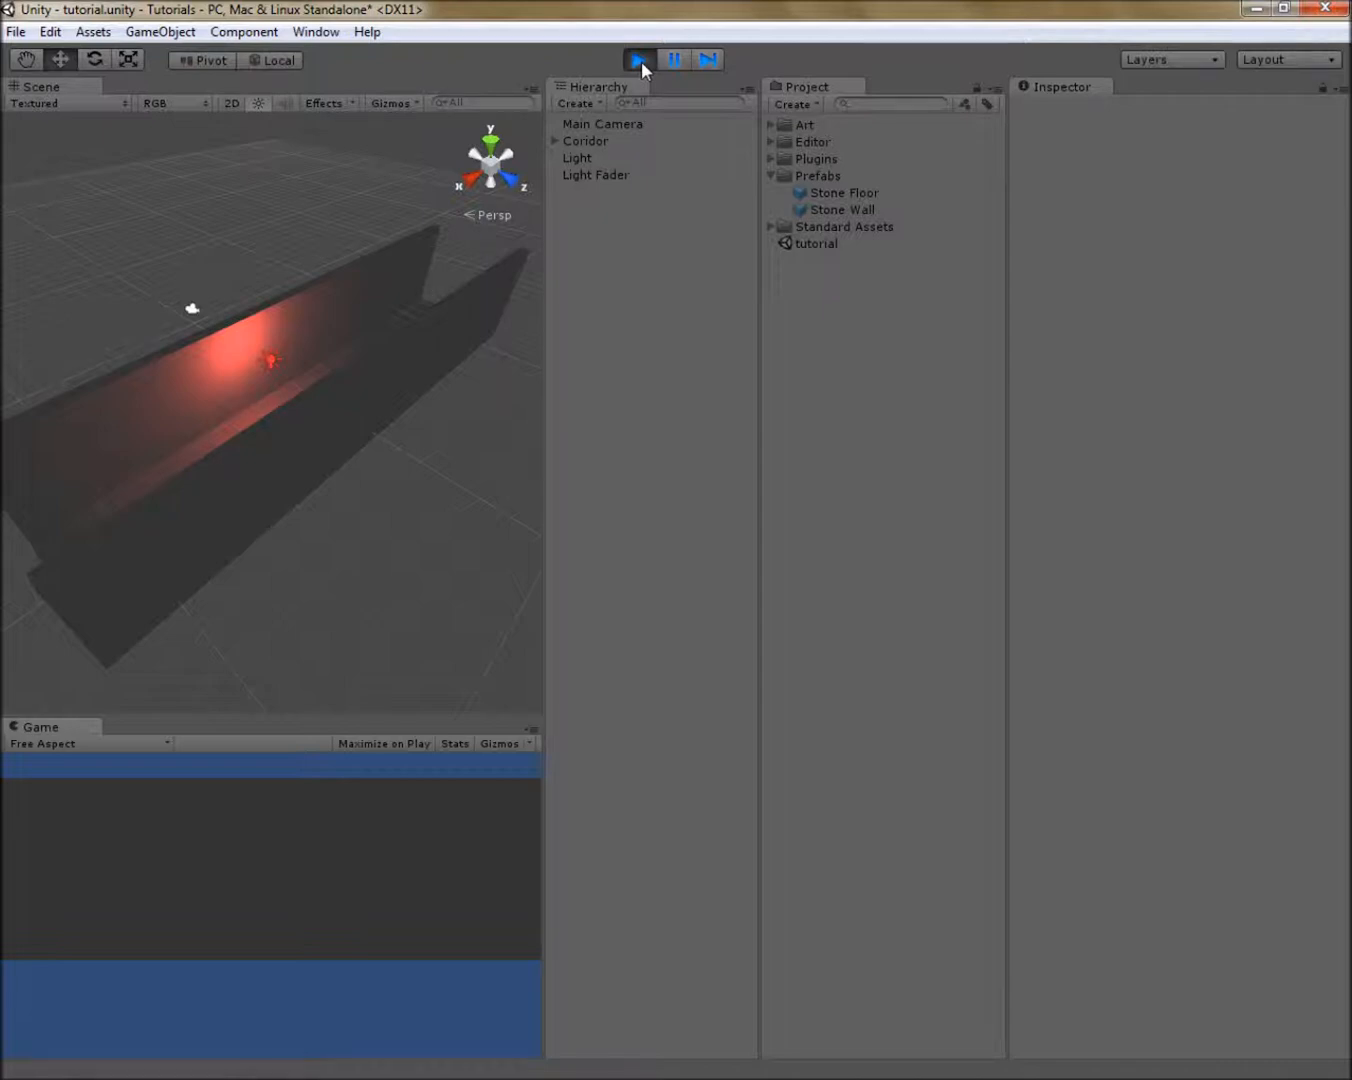
{"action": "left_click", "coordinate": [595, 174]}
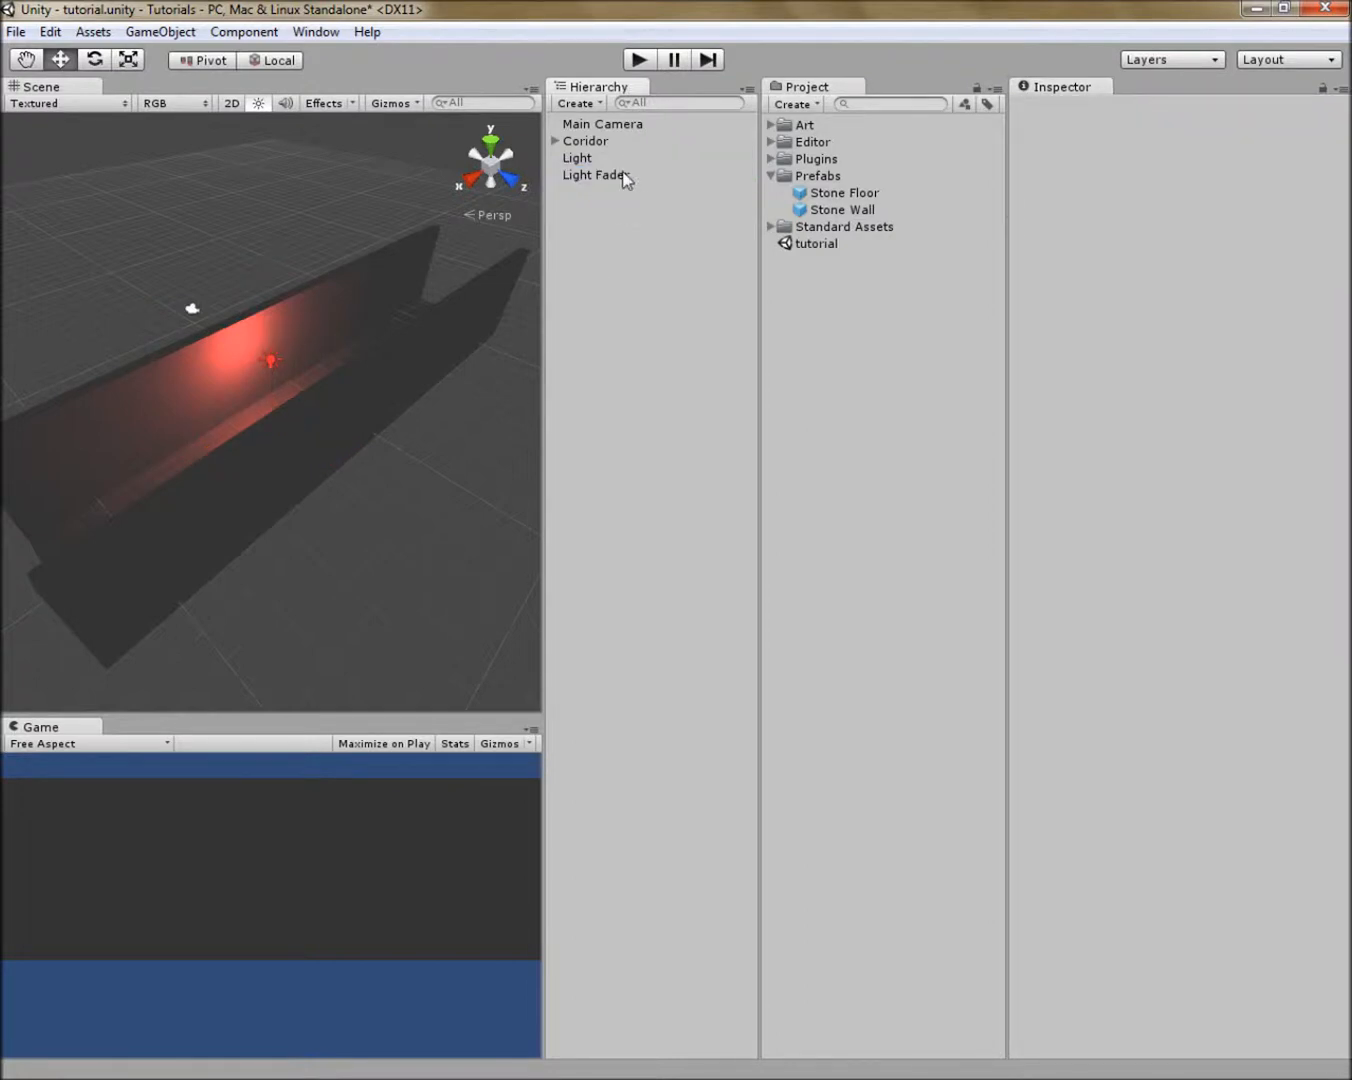
Step: Enable Reset On Complete on the Light Fader script, then clear the selection
{"action": "left_click", "coordinate": [594, 174]}
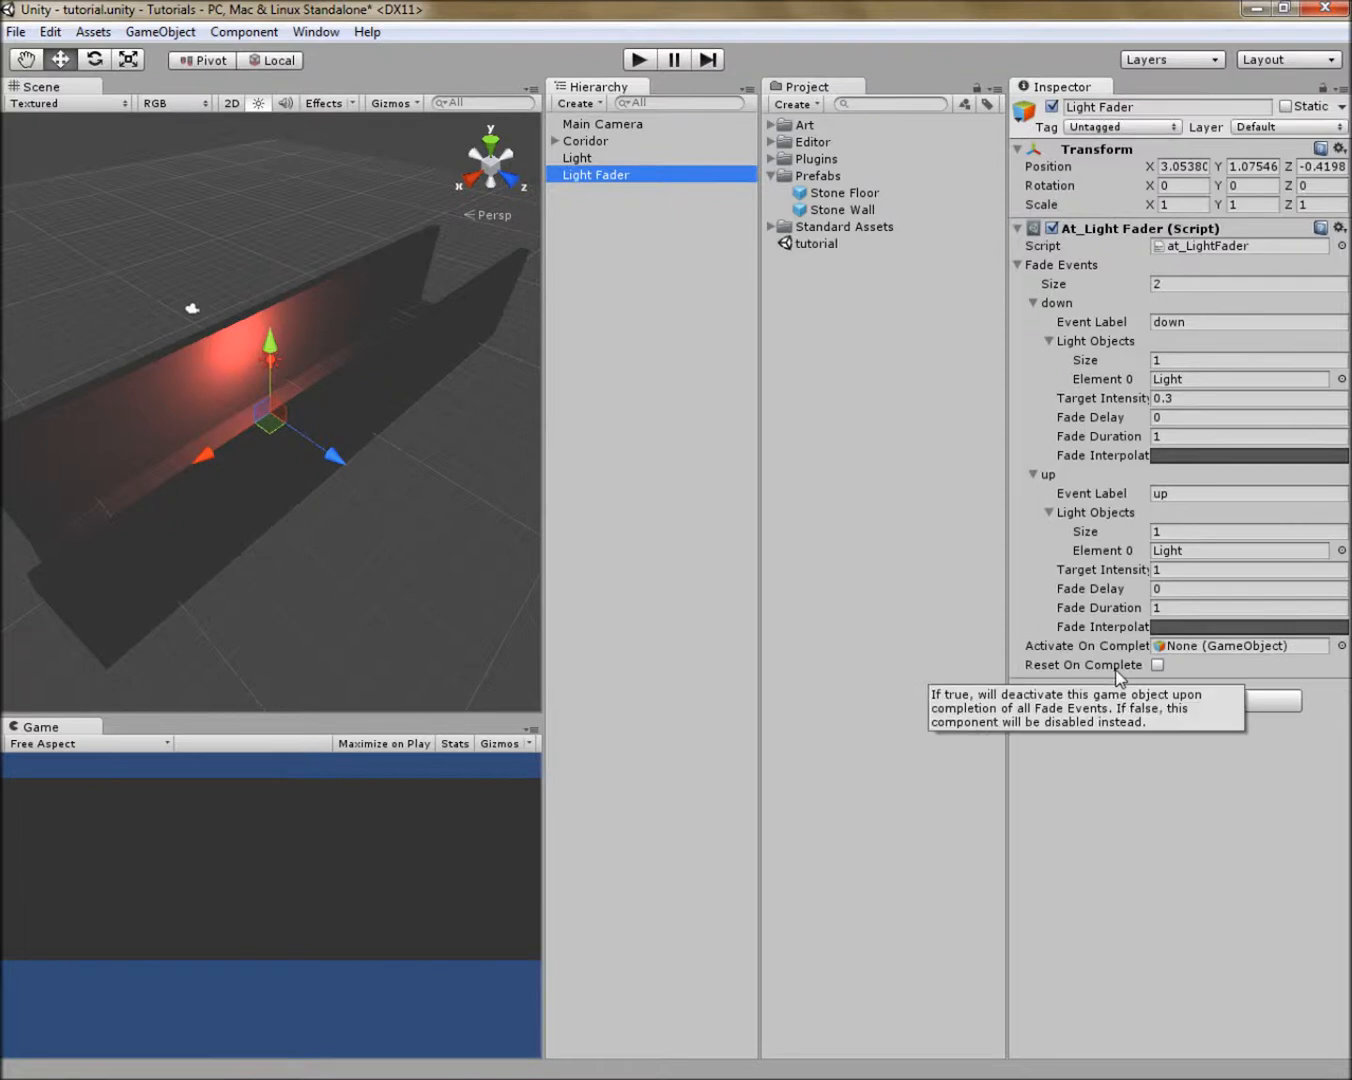
{"action": "left_click", "coordinate": [1157, 664]}
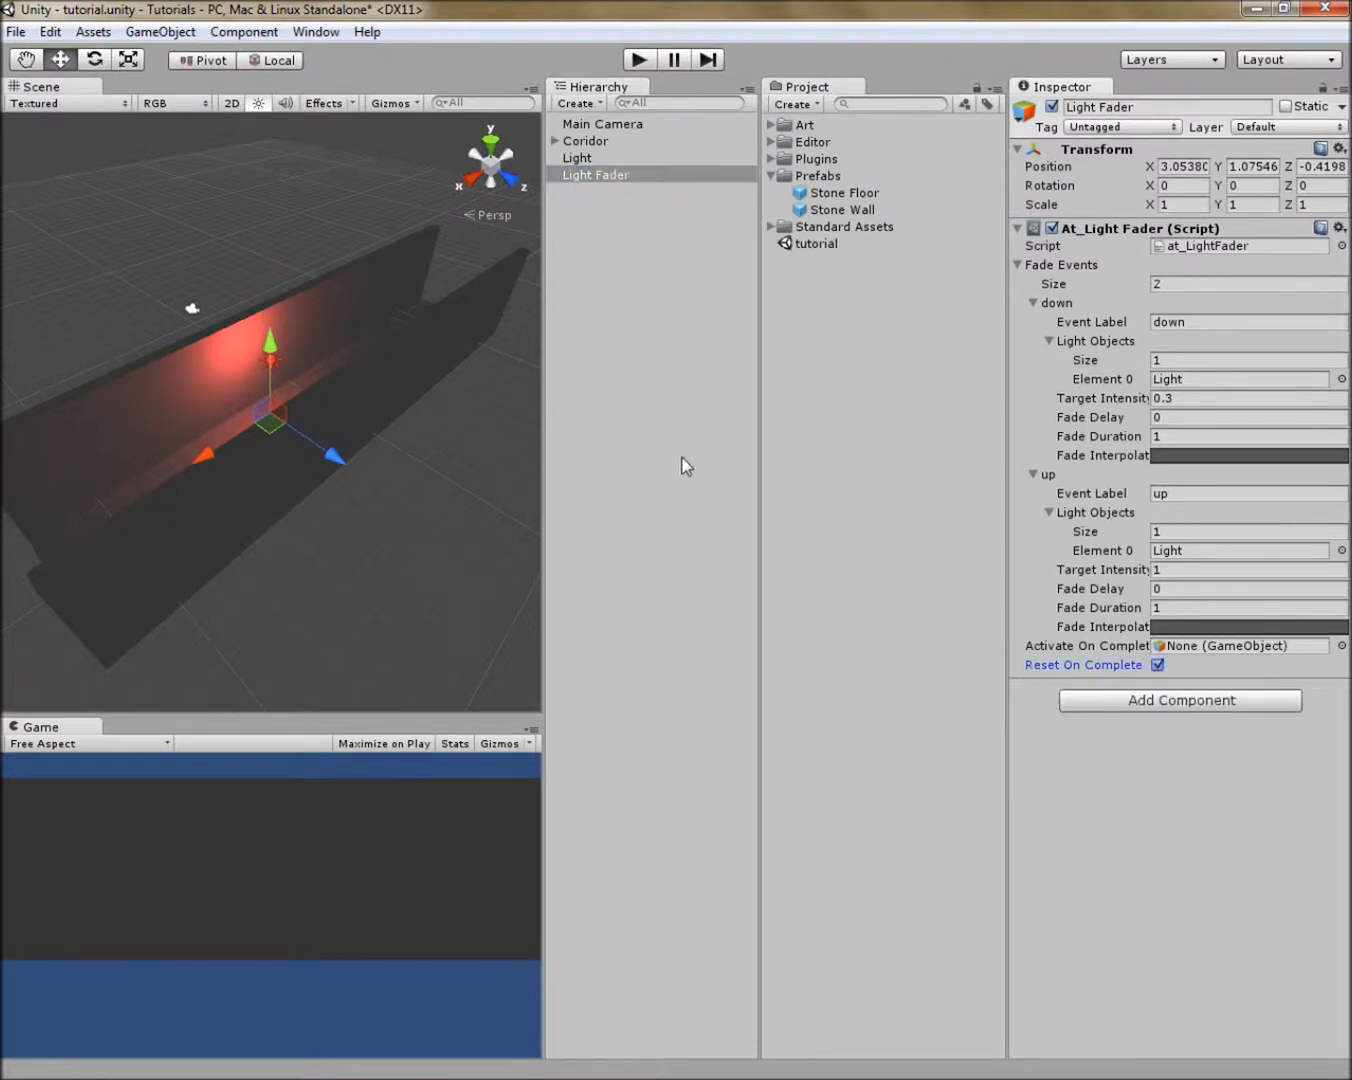
{"action": "mouse_move", "coordinate": [684, 448]}
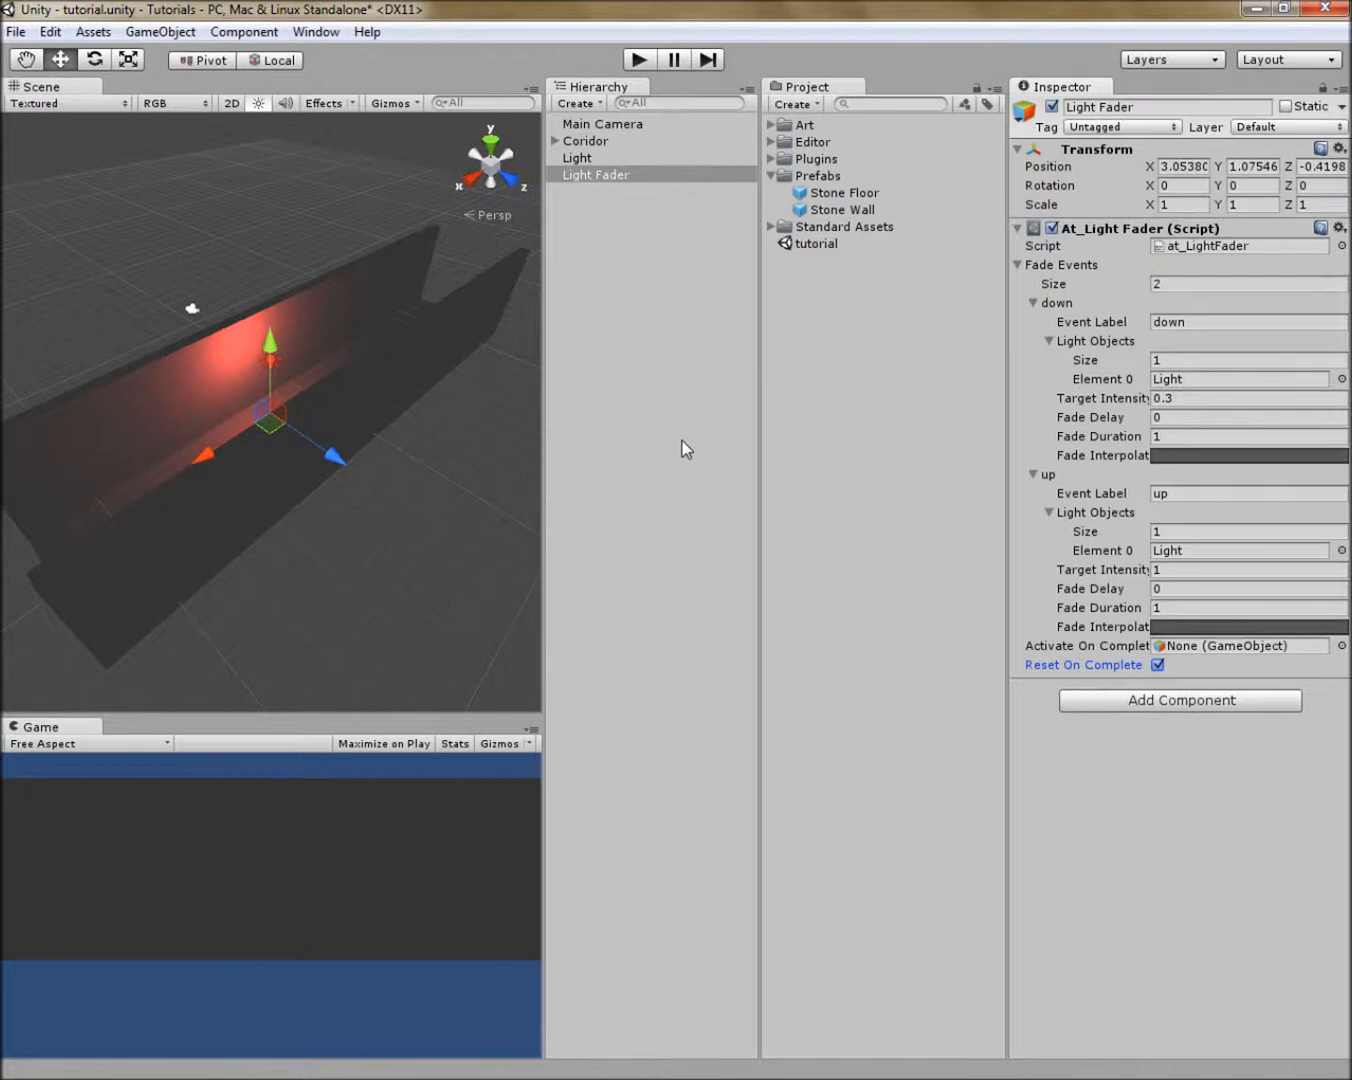
{"action": "left_click", "coordinate": [638, 59]}
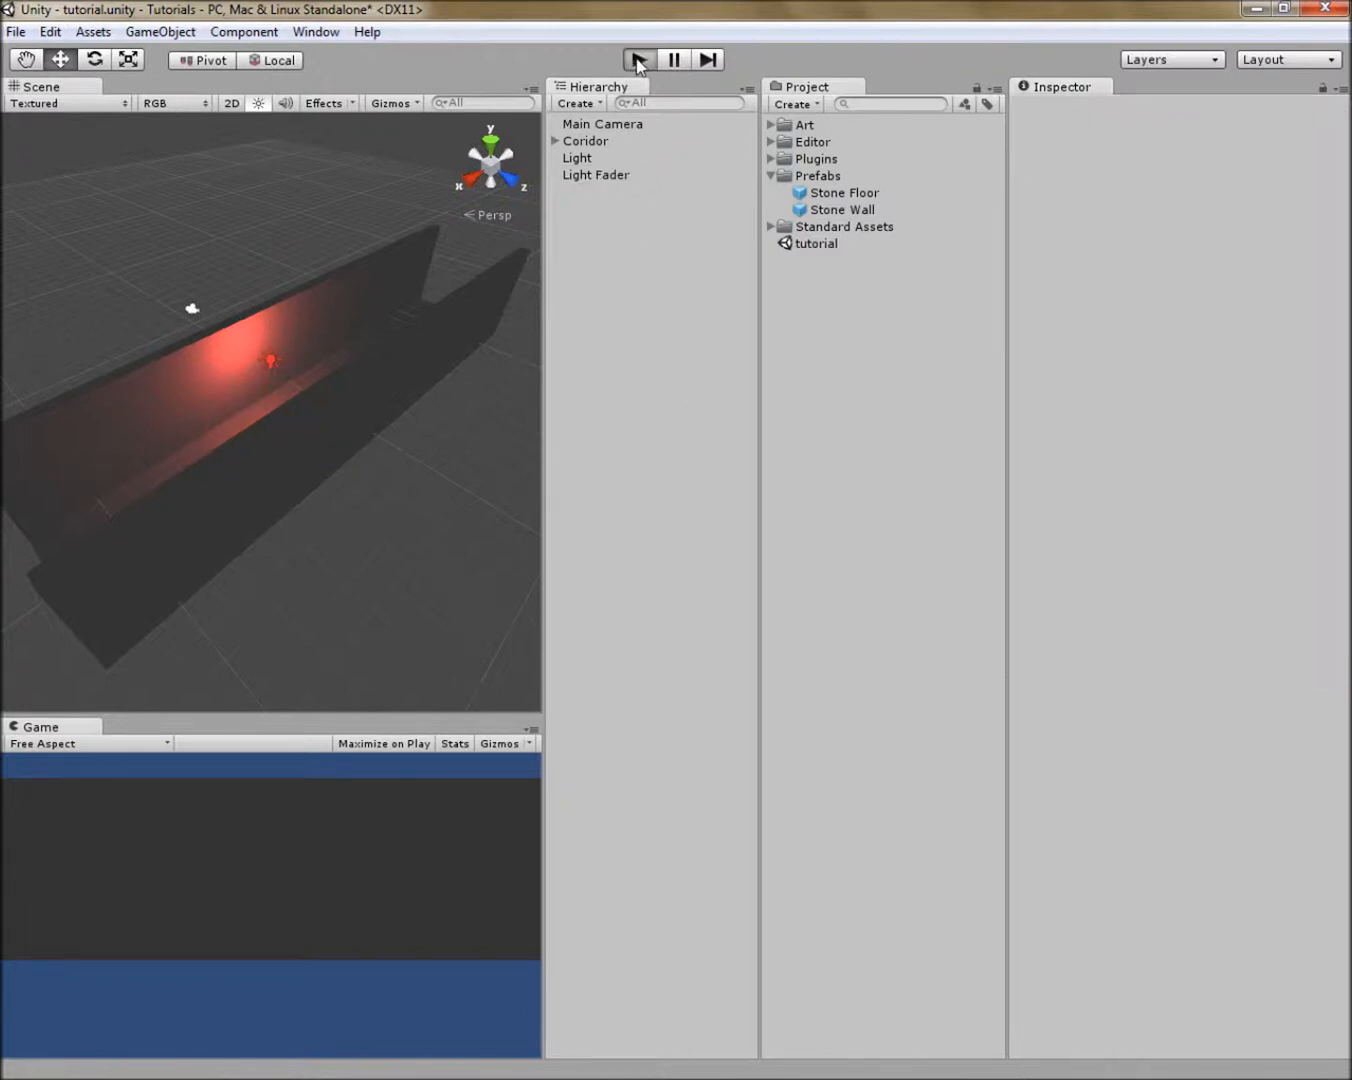
Step: Run the corridor scene to test the light looping, then stop it
{"action": "left_click", "coordinate": [638, 59]}
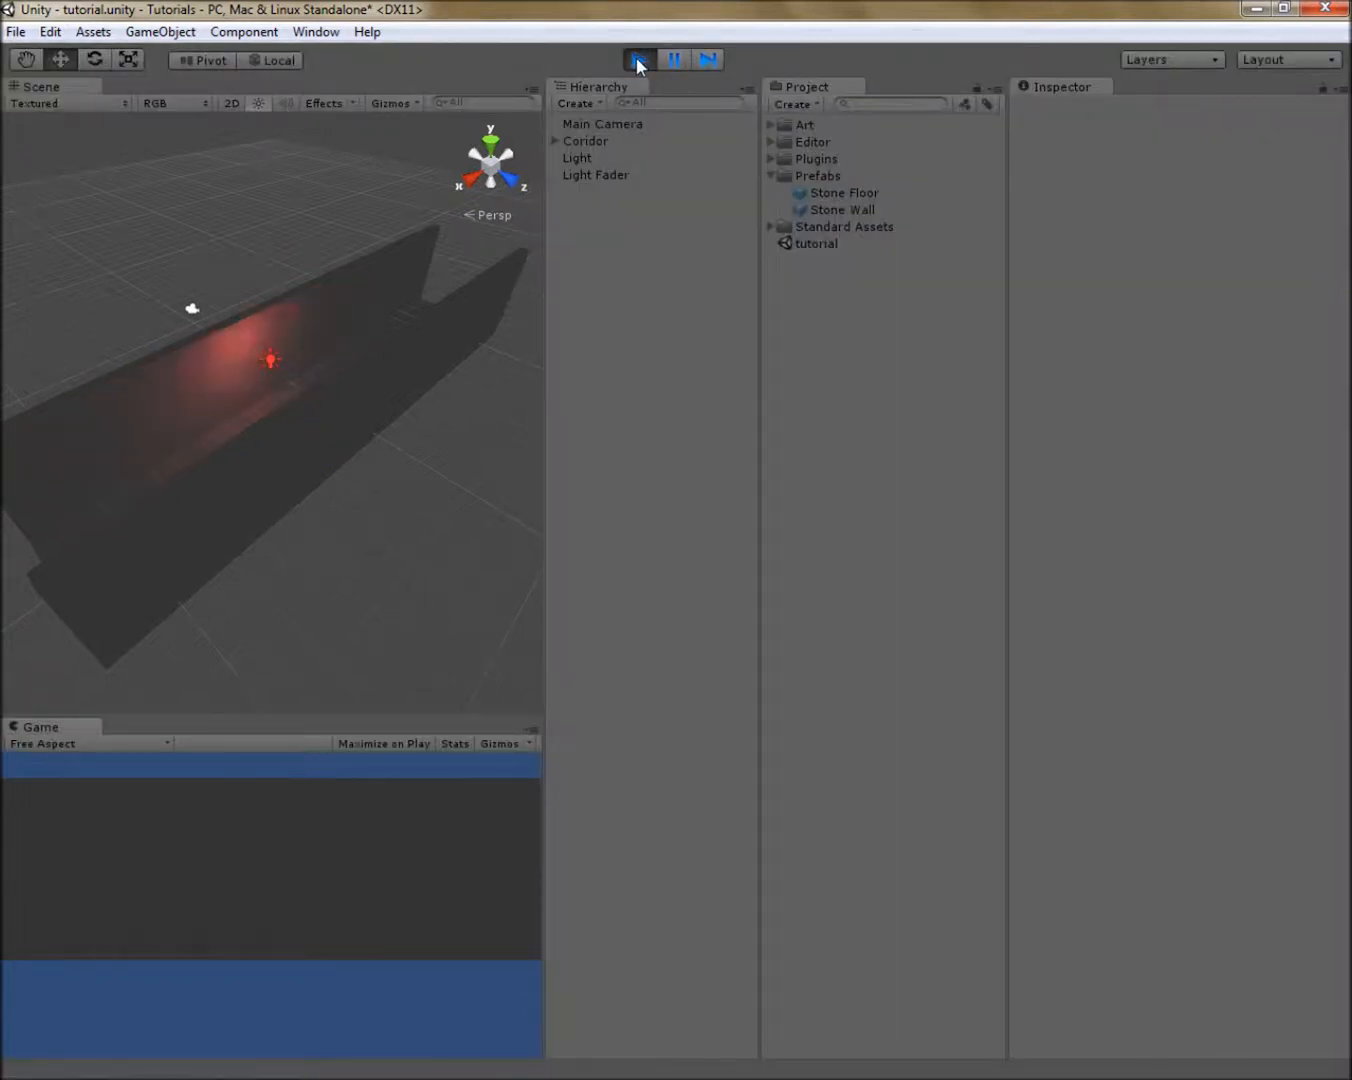
{"action": "left_click", "coordinate": [638, 59]}
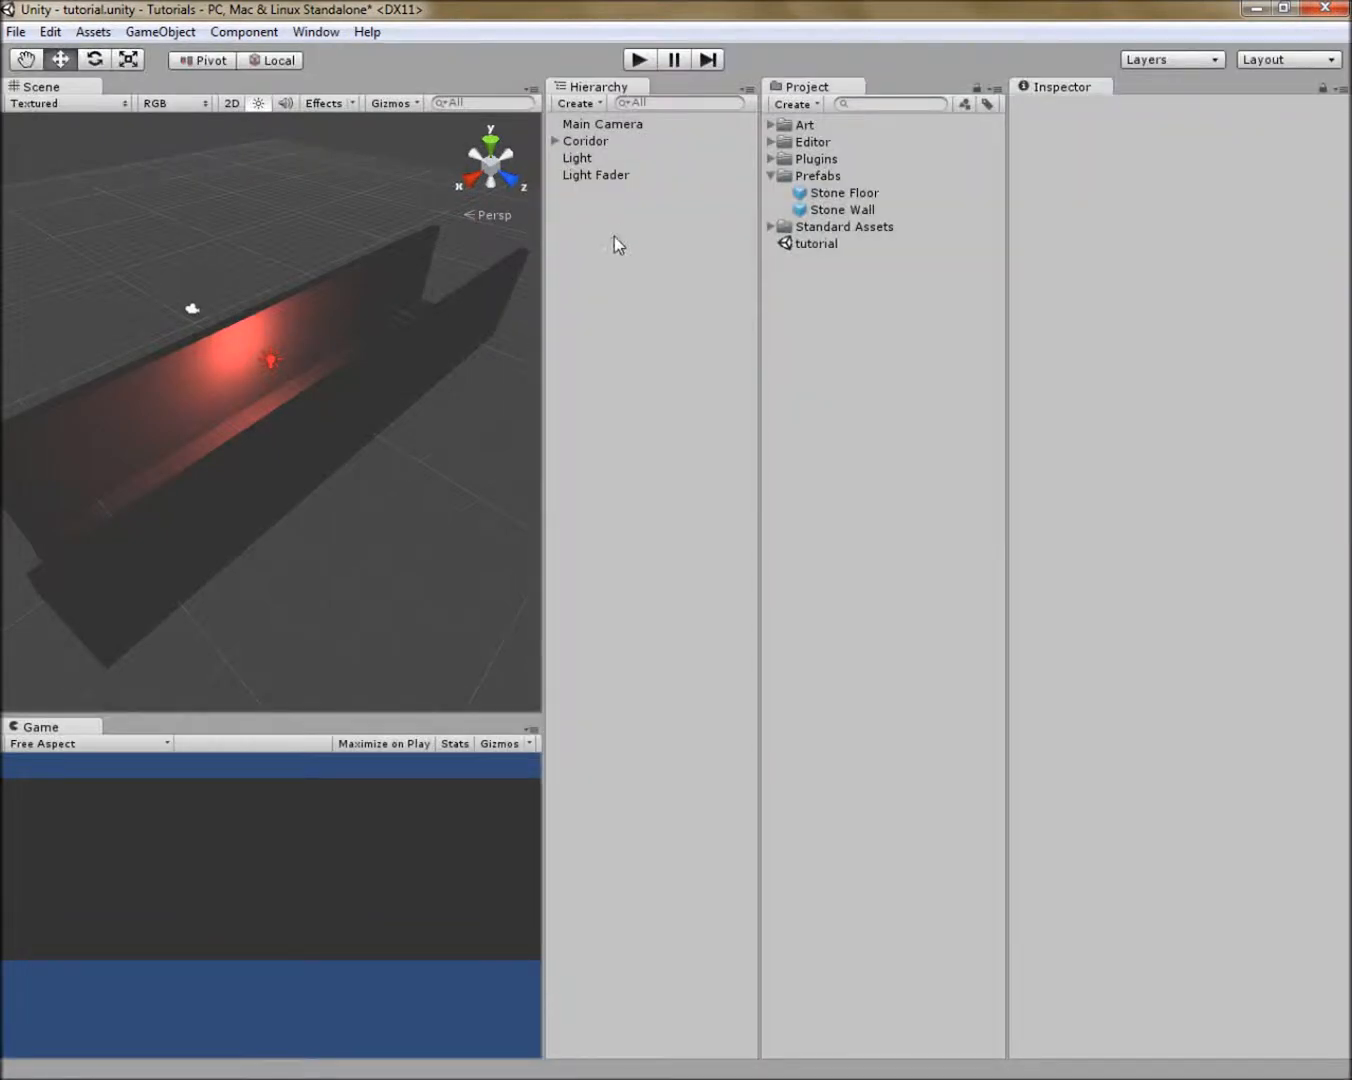
{"action": "mouse_move", "coordinate": [615, 247]}
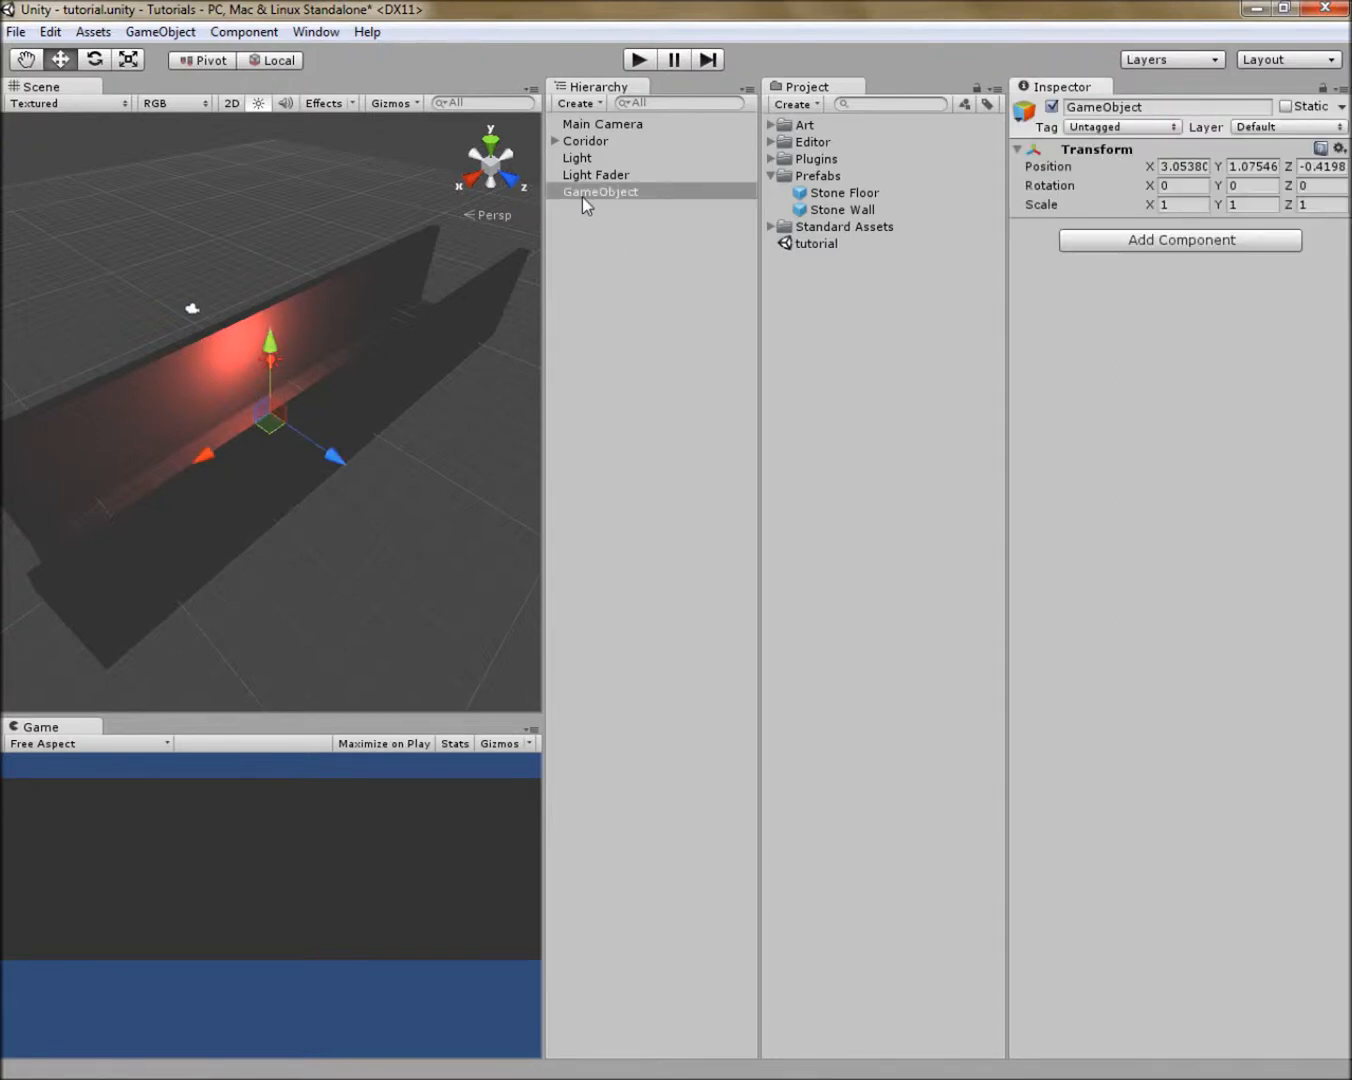
Step: Rename the empty GameObject to Light Manager and add at_EventManager with 1 event step
{"action": "left_click", "coordinate": [600, 191]}
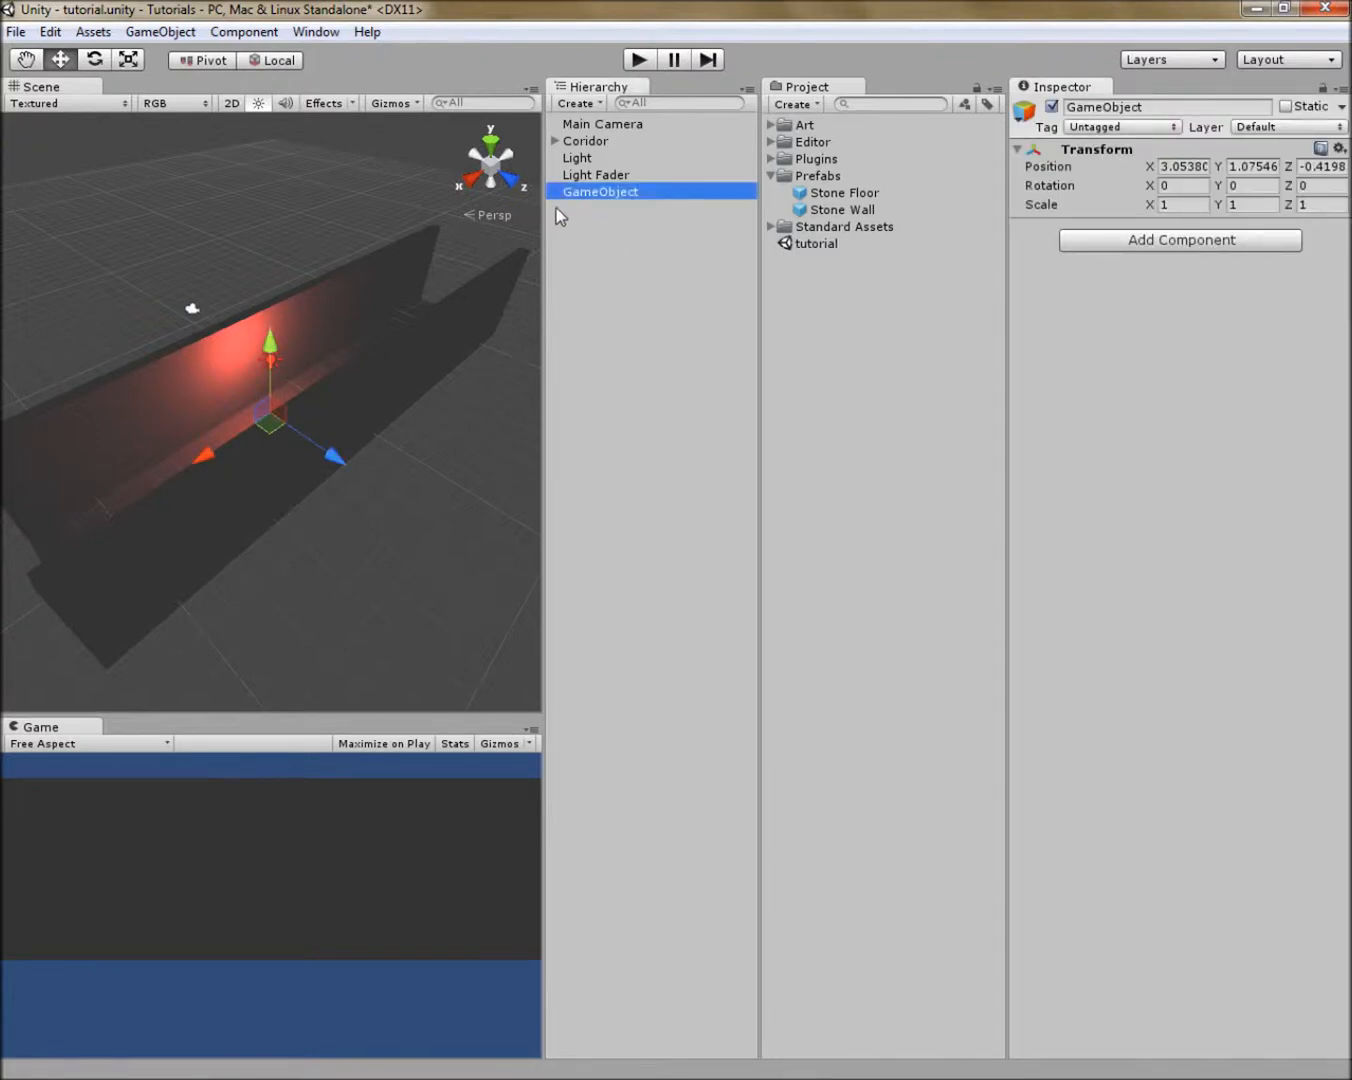
{"action": "double_click", "coordinate": [600, 191]}
{"action": "type", "text": "Light Manag"}
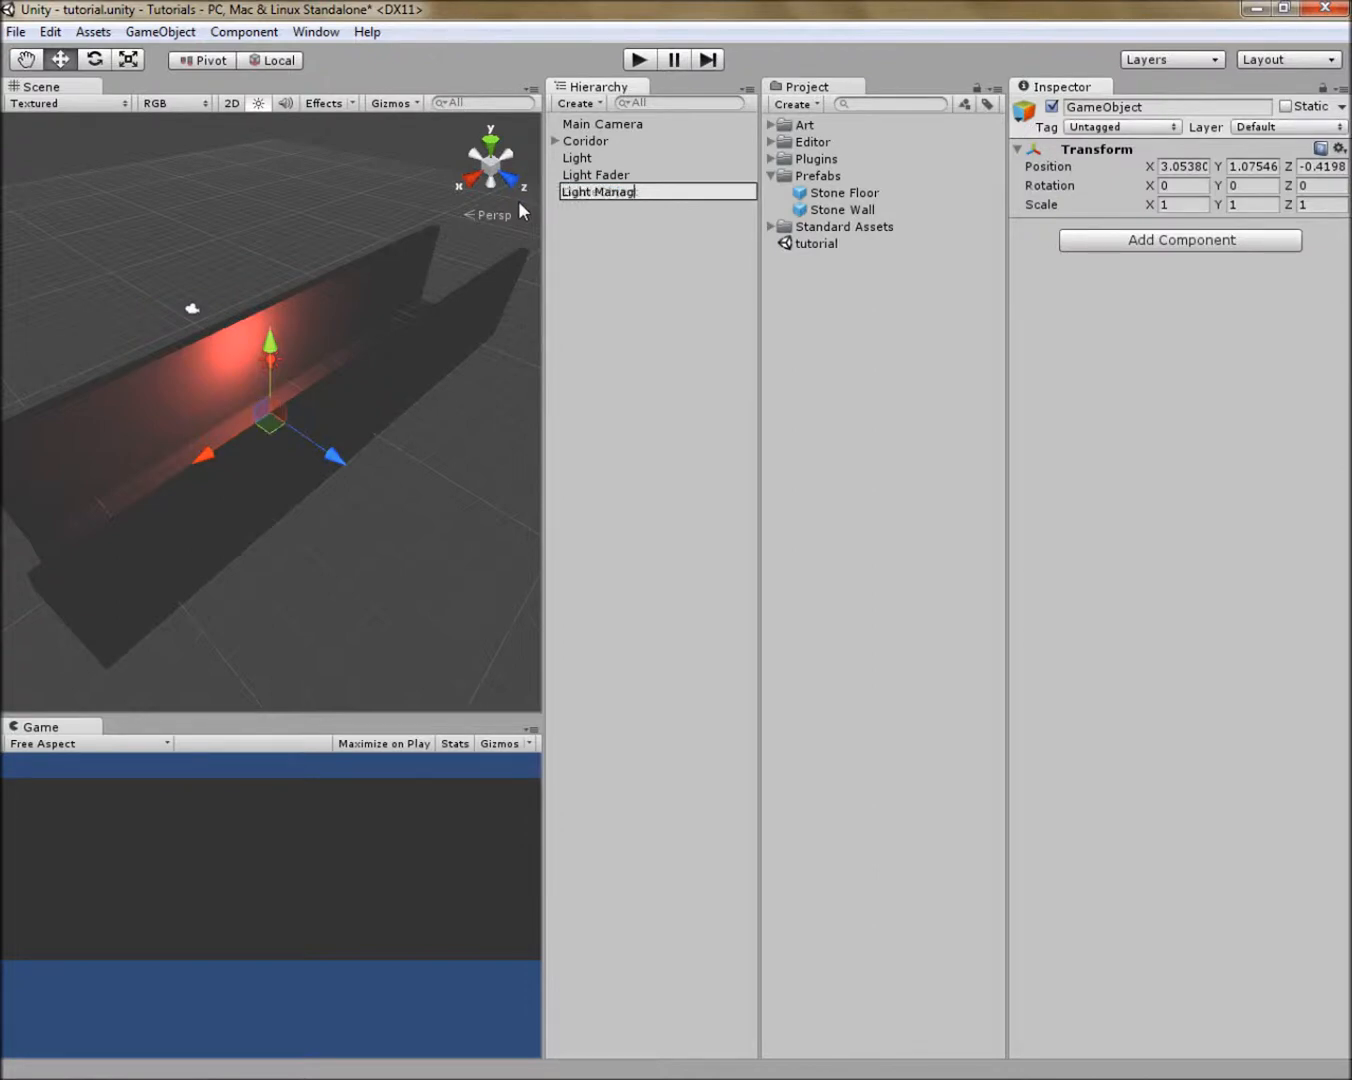
{"action": "left_click", "coordinate": [1179, 240]}
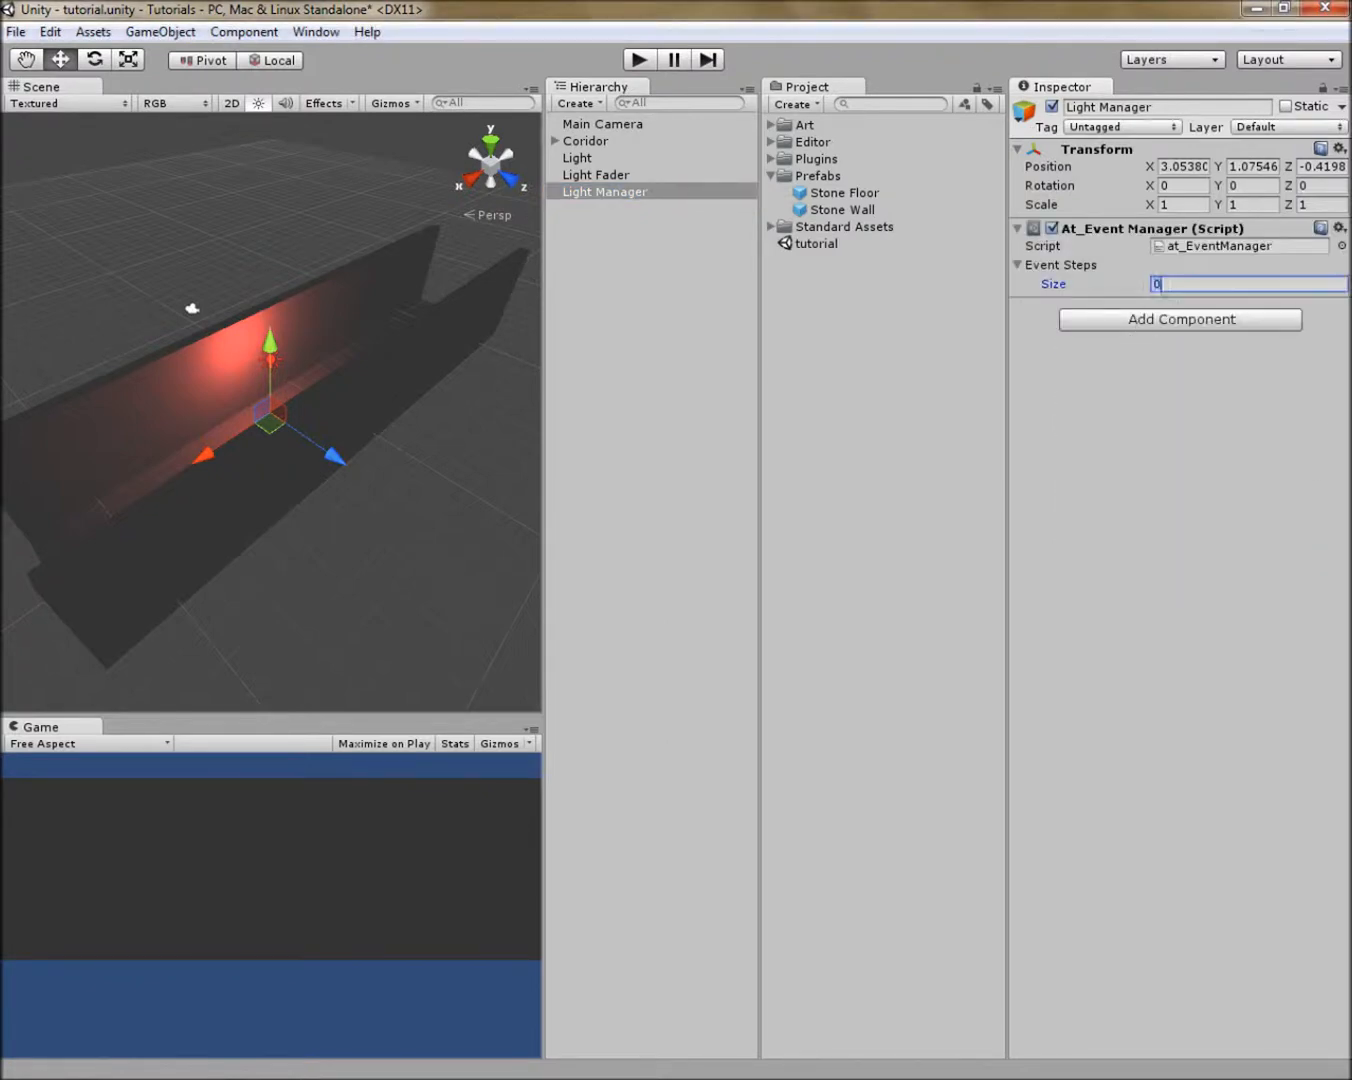
{"action": "type", "text": "1"}
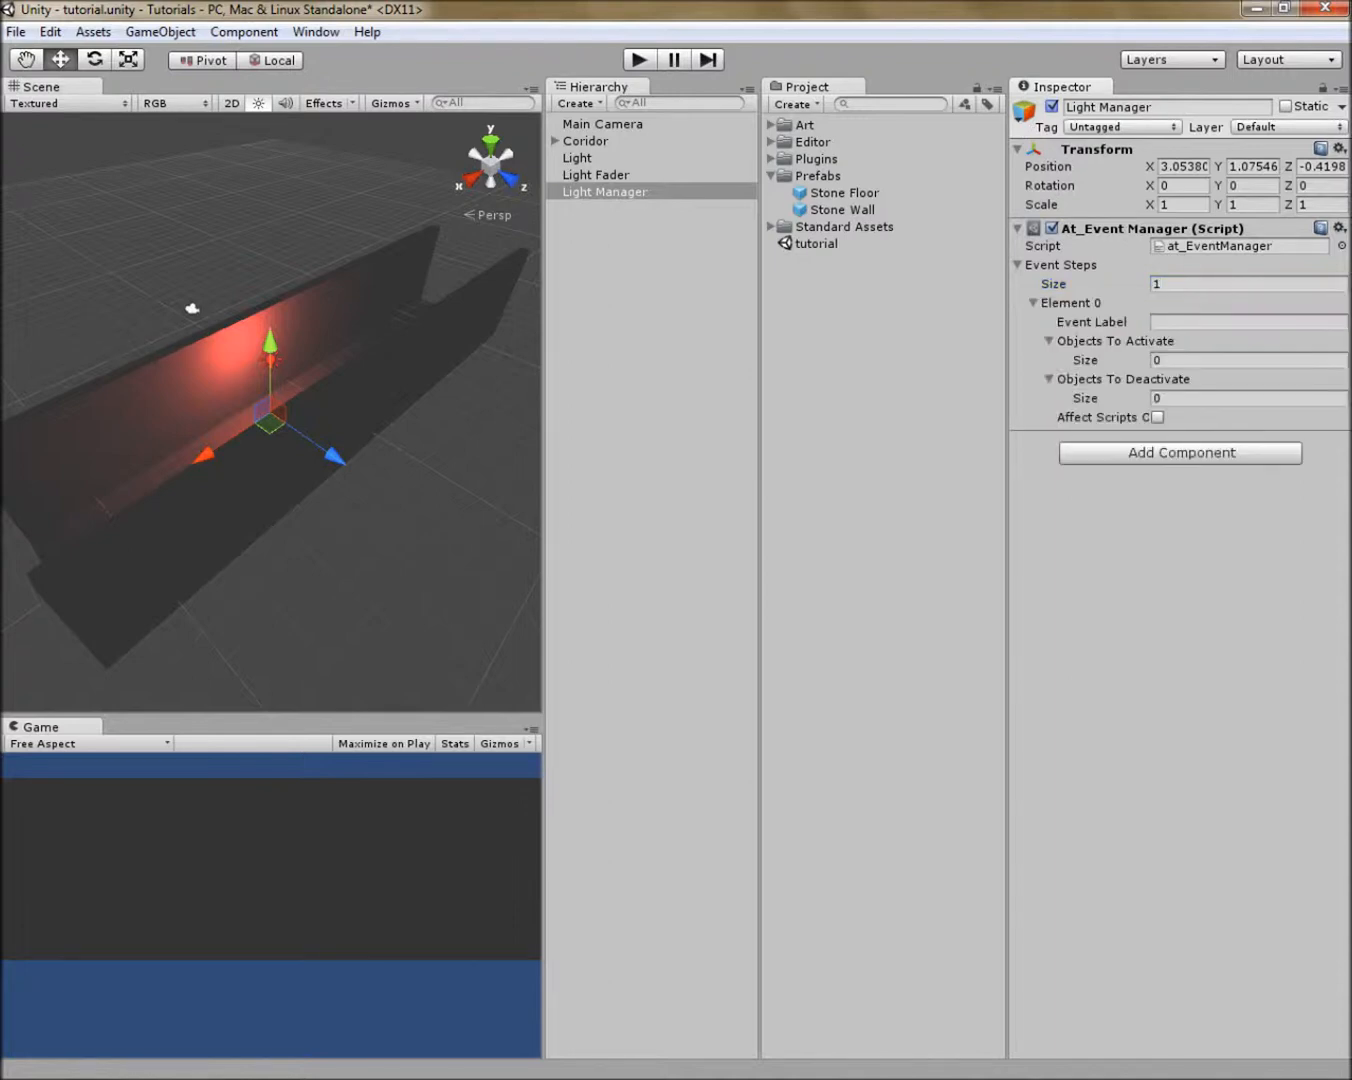
{"action": "left_click", "coordinate": [1247, 360]}
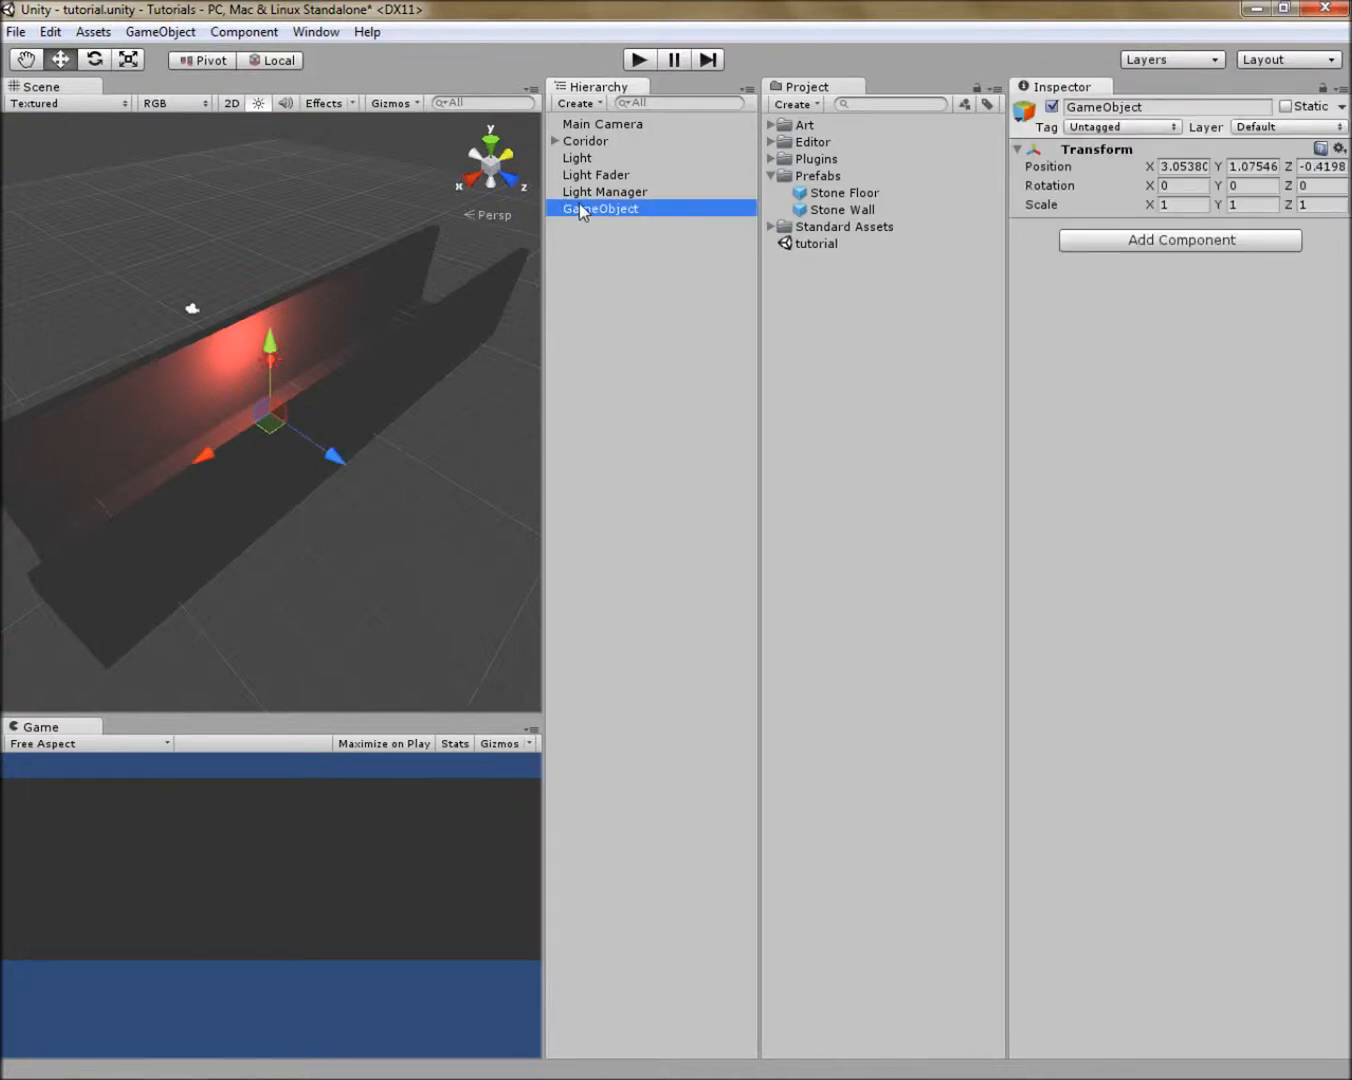
Step: Rename the empty object to Light Reset and add Event Single with Relay On Activate and Reset On Trigger
{"action": "double_click", "coordinate": [600, 208]}
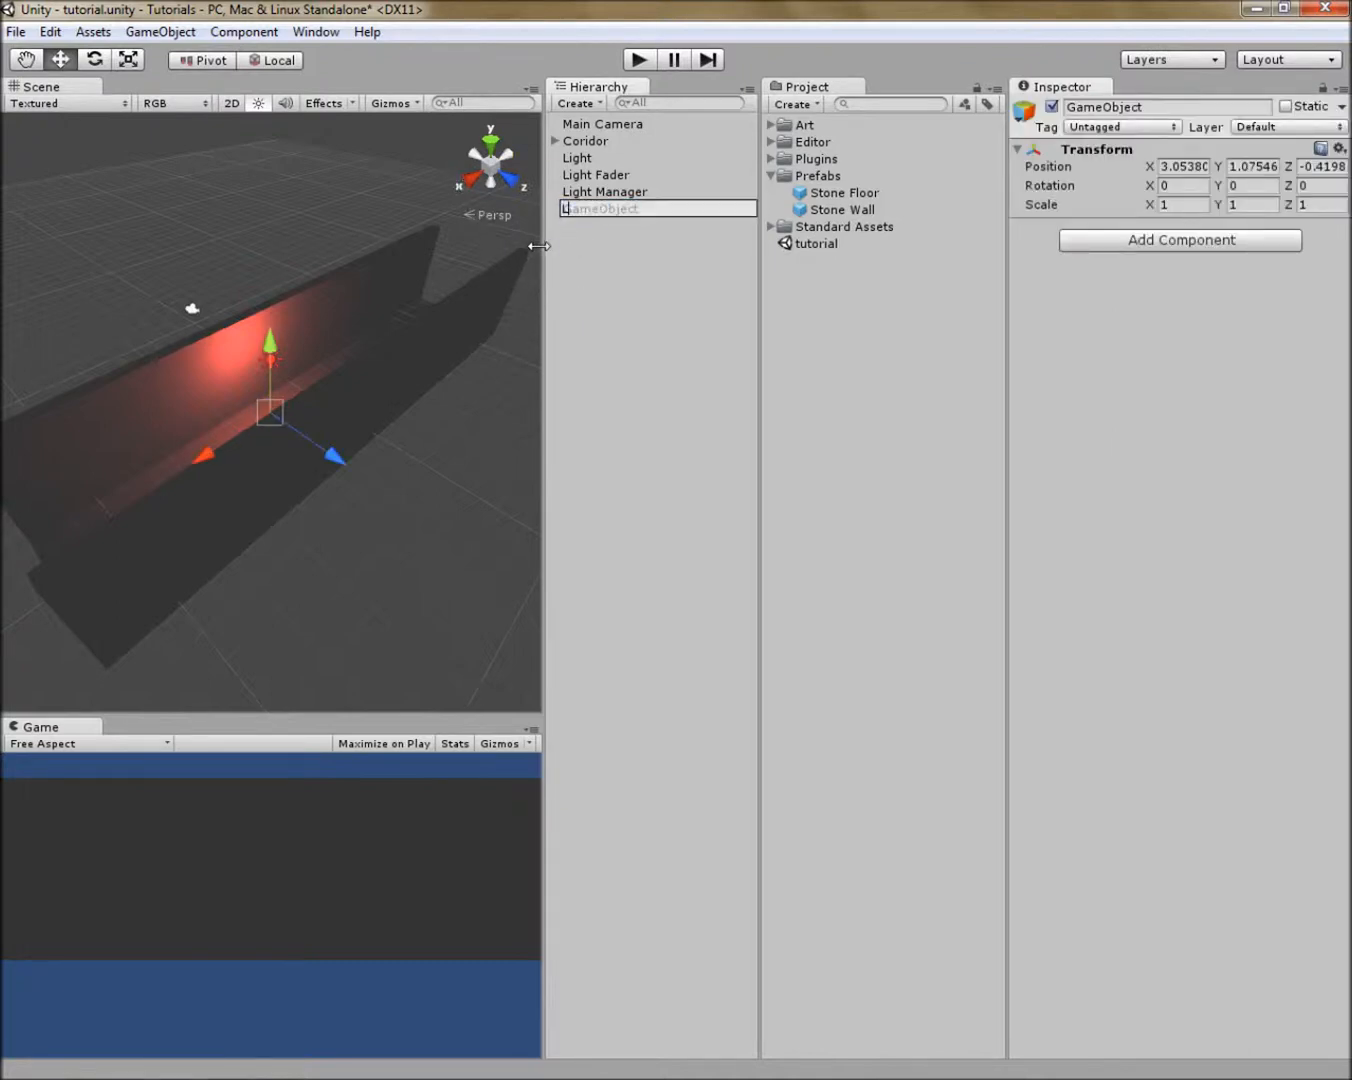
{"action": "type", "text": "ight Reset"}
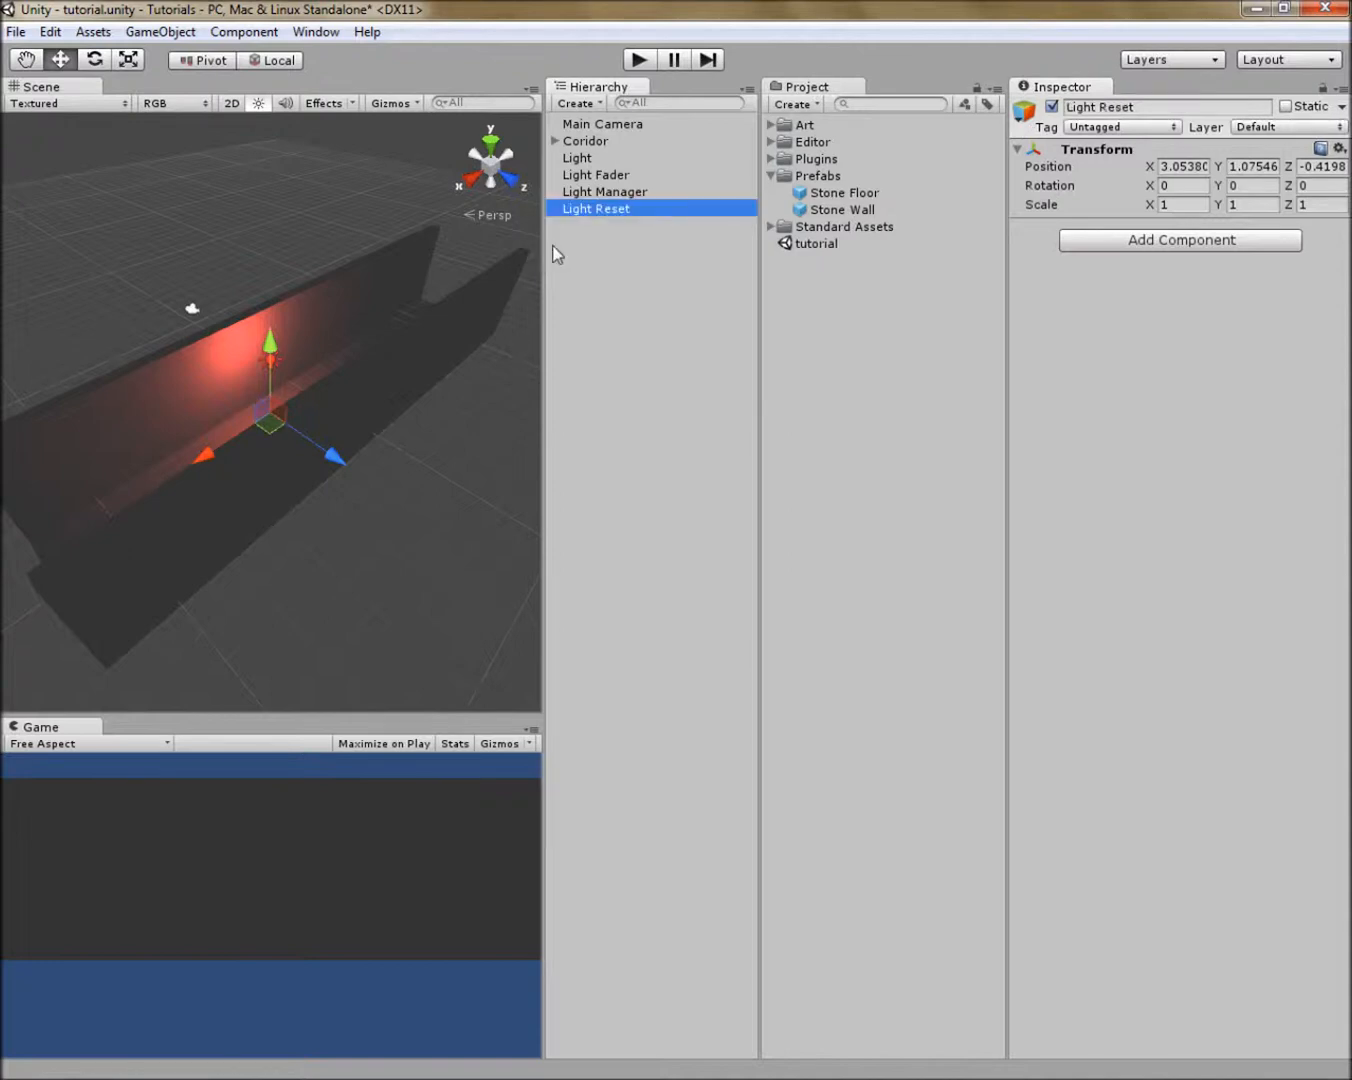
{"action": "left_click", "coordinate": [1179, 240]}
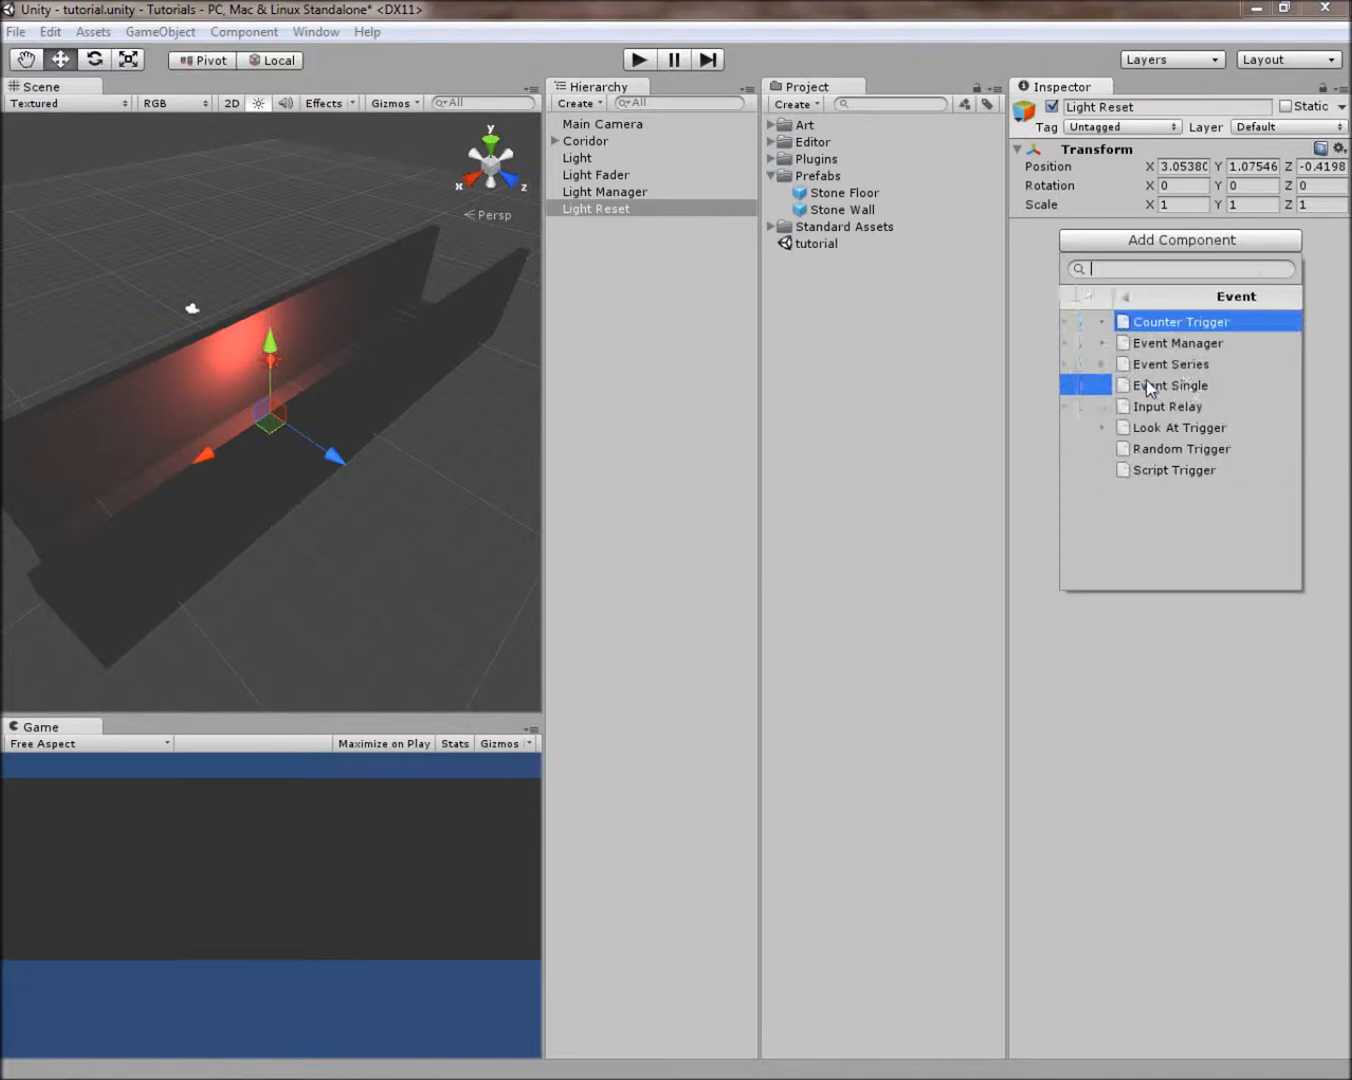
{"action": "left_click", "coordinate": [1174, 385]}
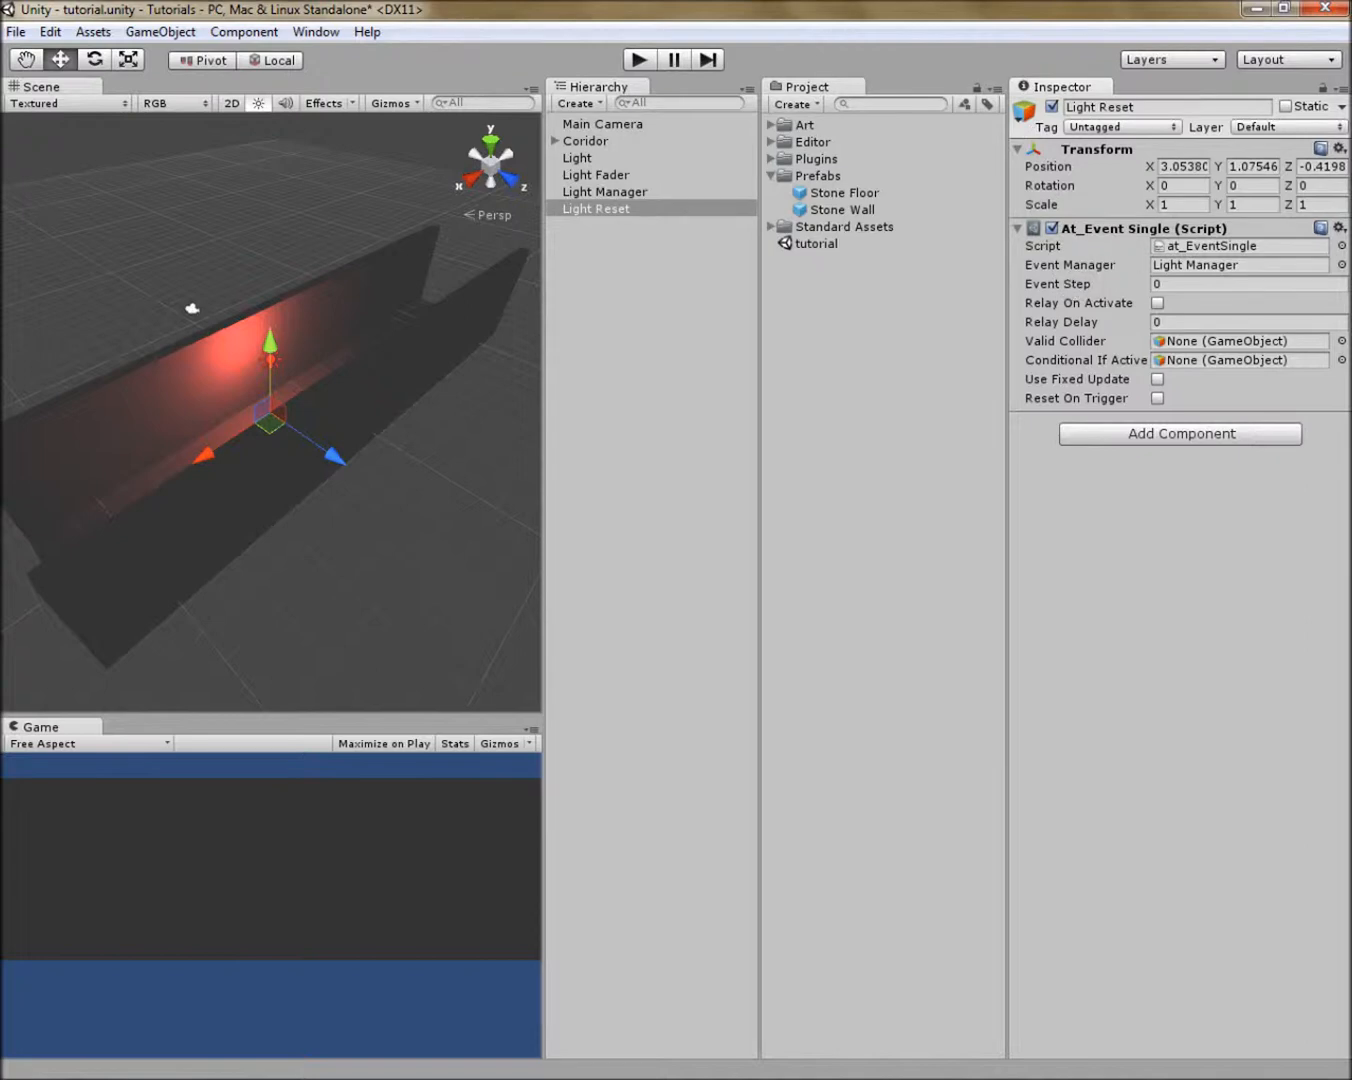
{"action": "left_click", "coordinate": [1157, 302]}
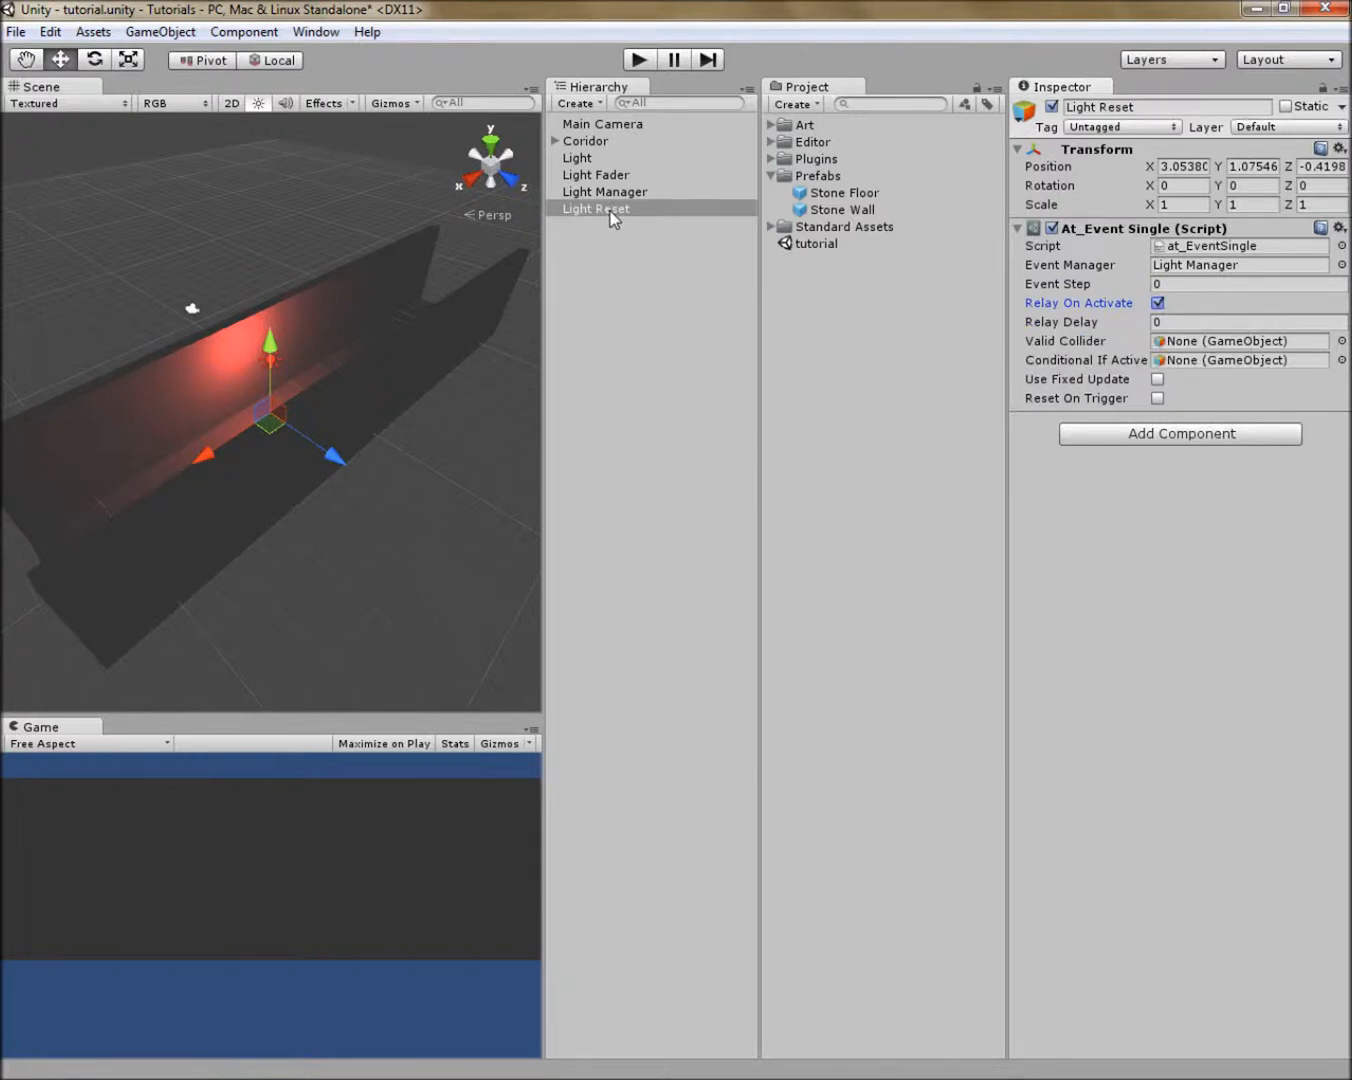
{"action": "mouse_move", "coordinate": [612, 218]}
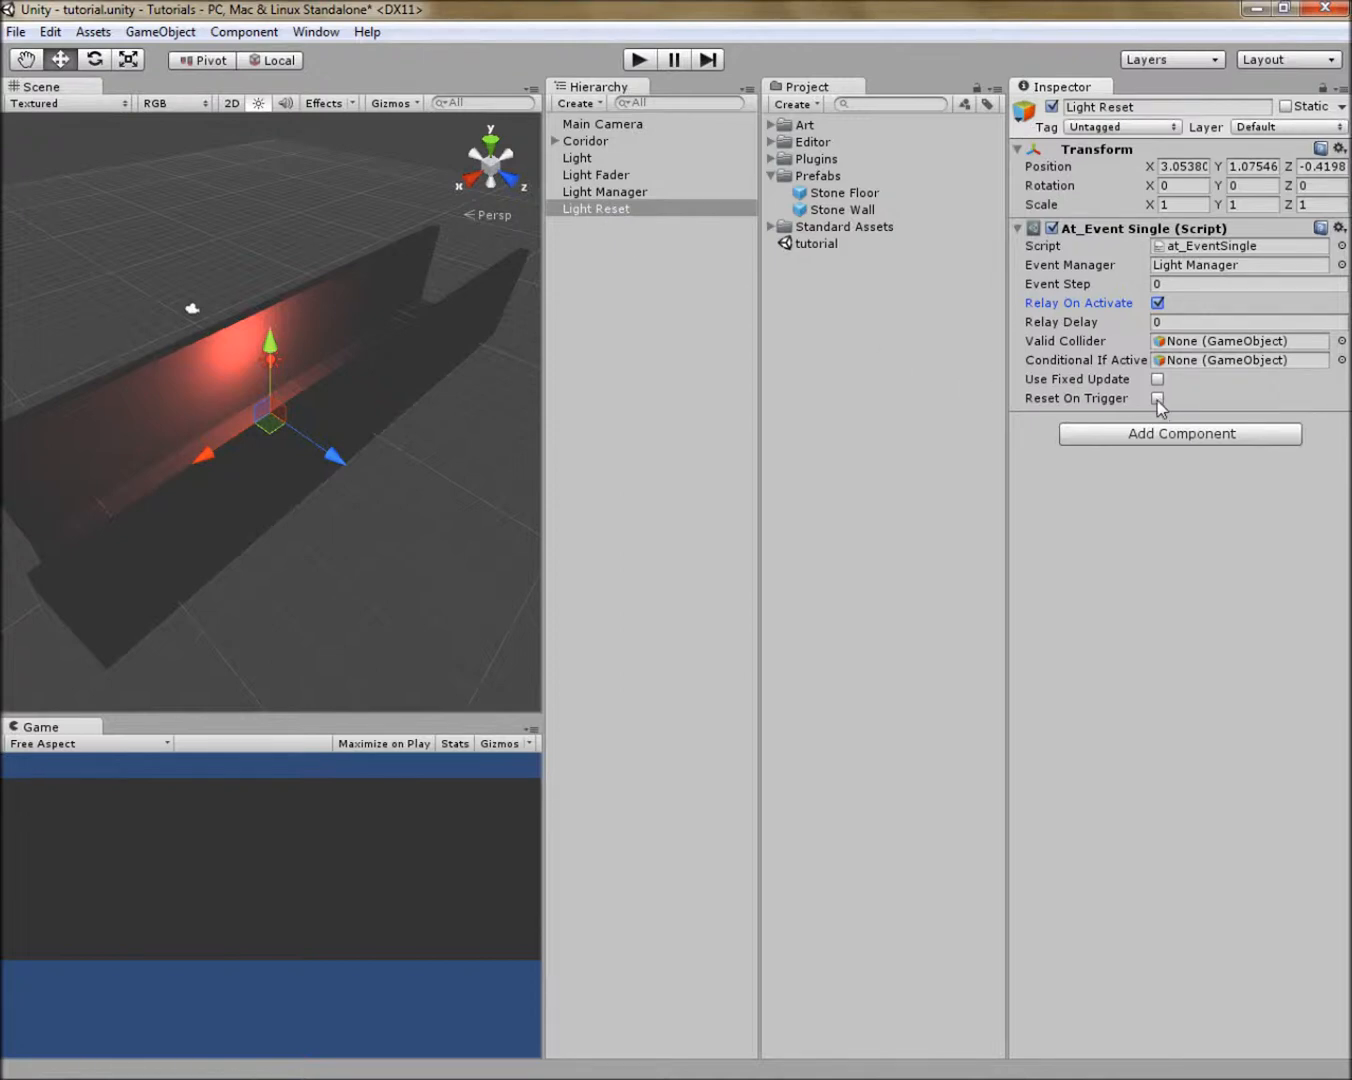
{"action": "left_click", "coordinate": [1157, 398]}
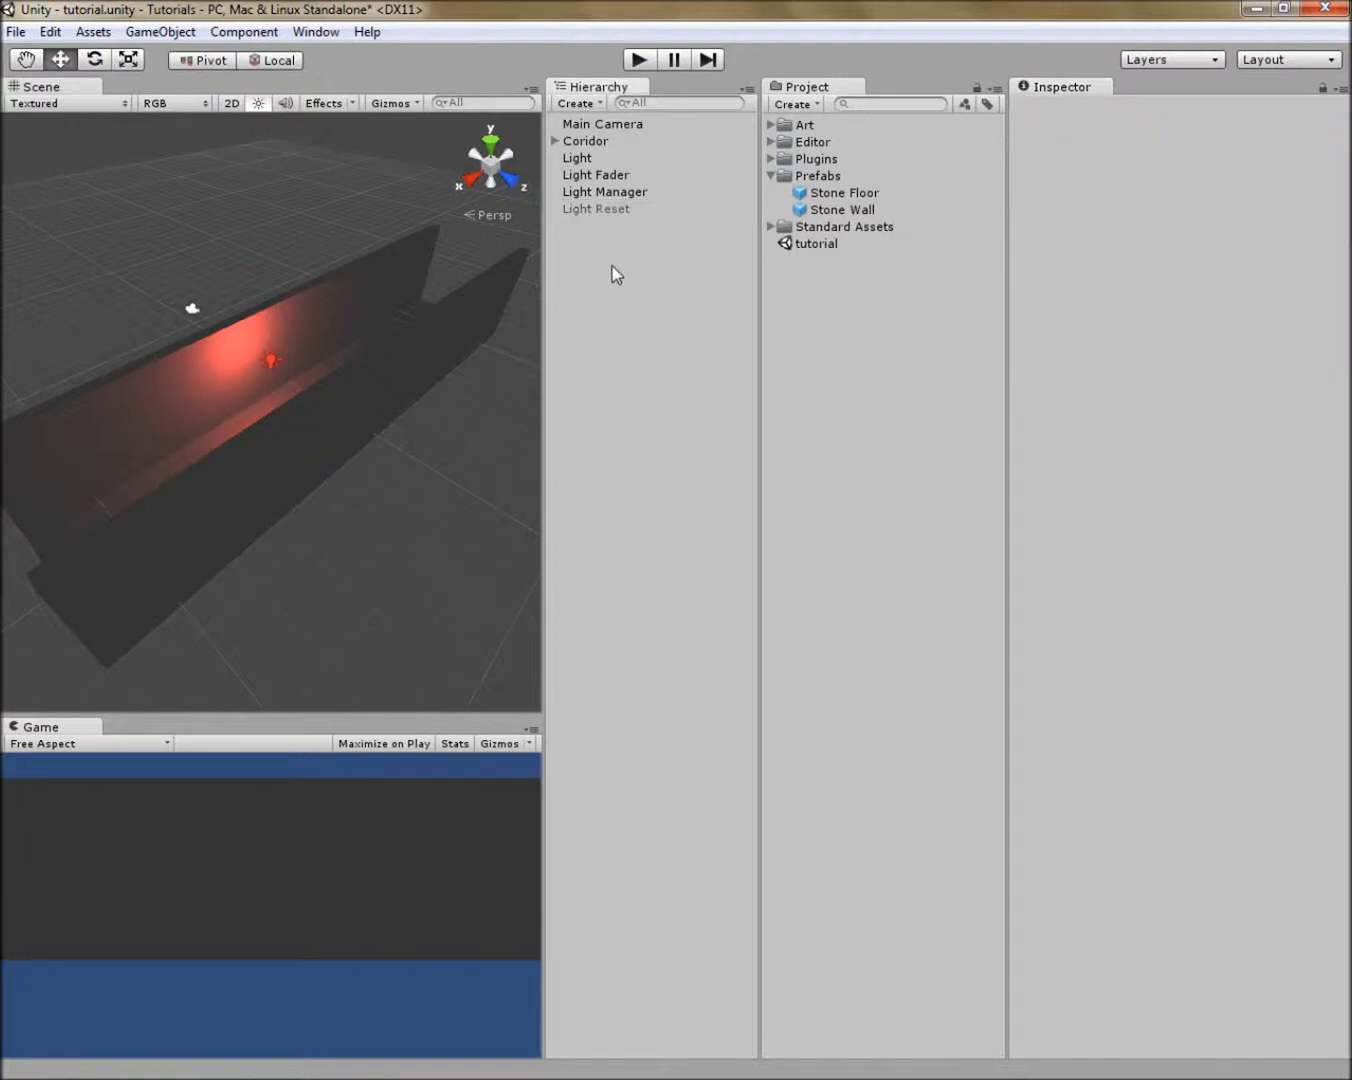
{"action": "mouse_move", "coordinate": [632, 192]}
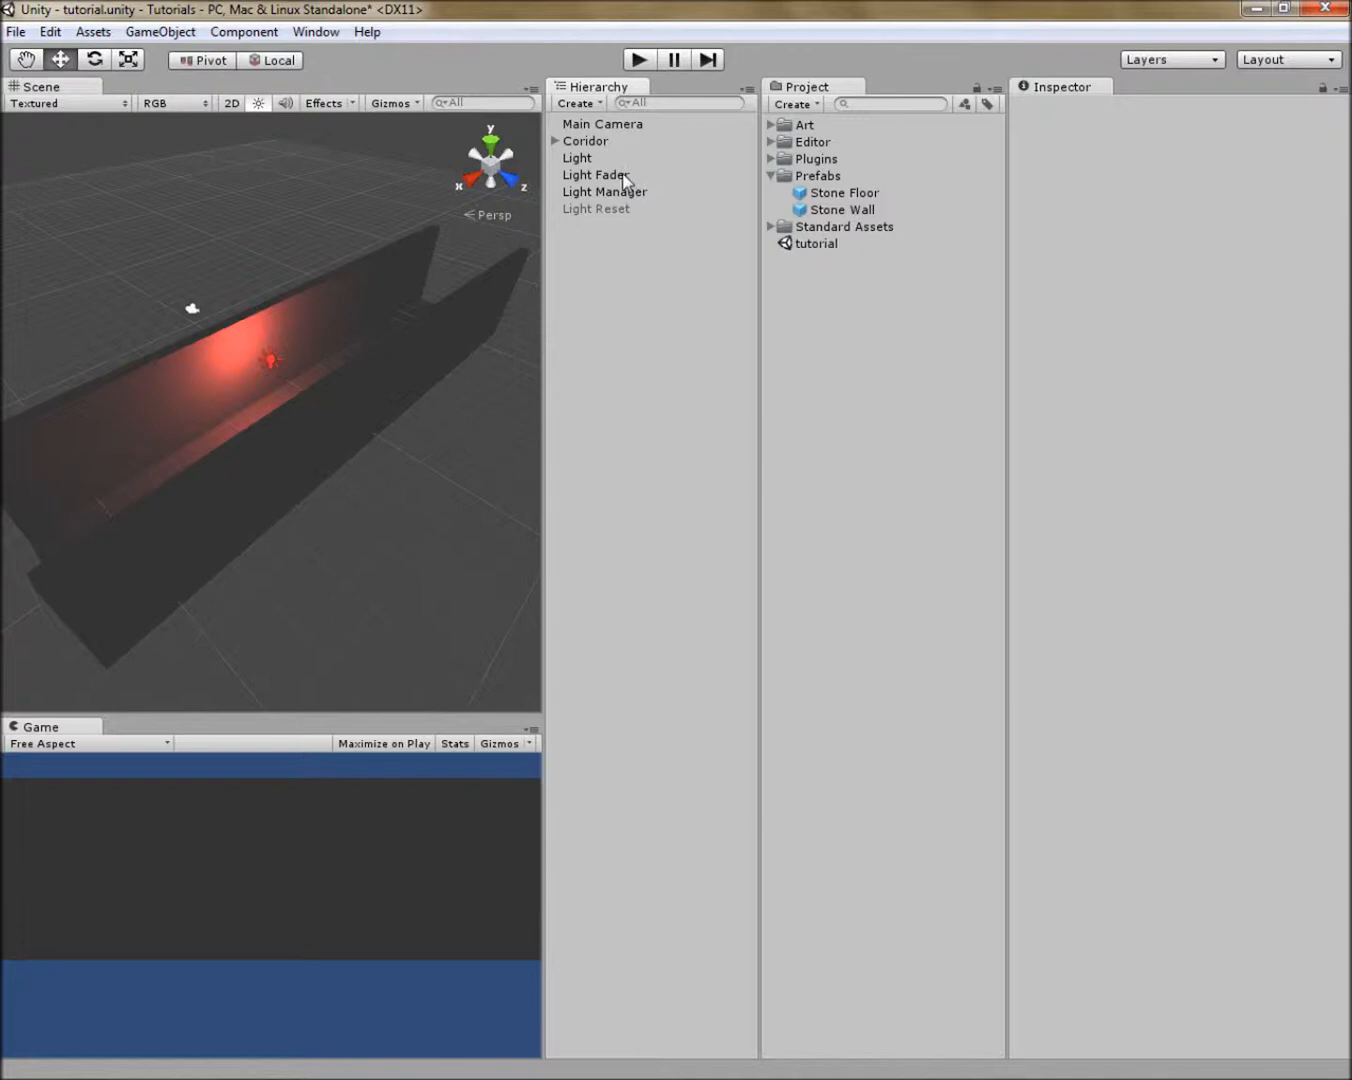
Step: Make Light Fader activate Light Reset on completion, then review the Light Reset and Light Manager settings
{"action": "left_click", "coordinate": [596, 174]}
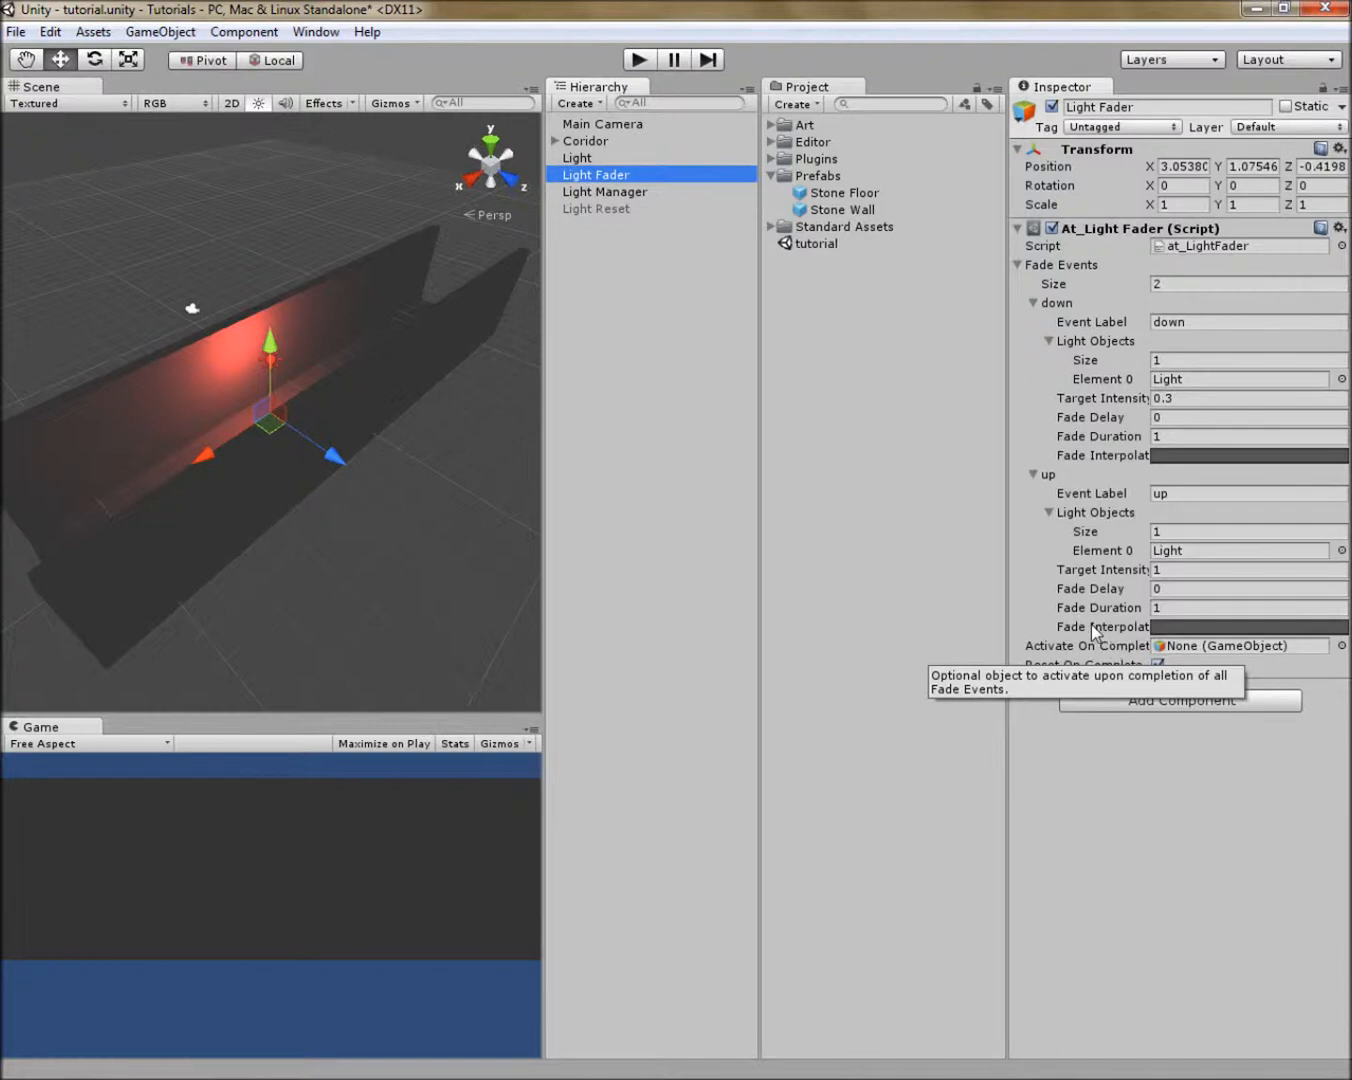
{"action": "mouse_move", "coordinate": [1031, 591]}
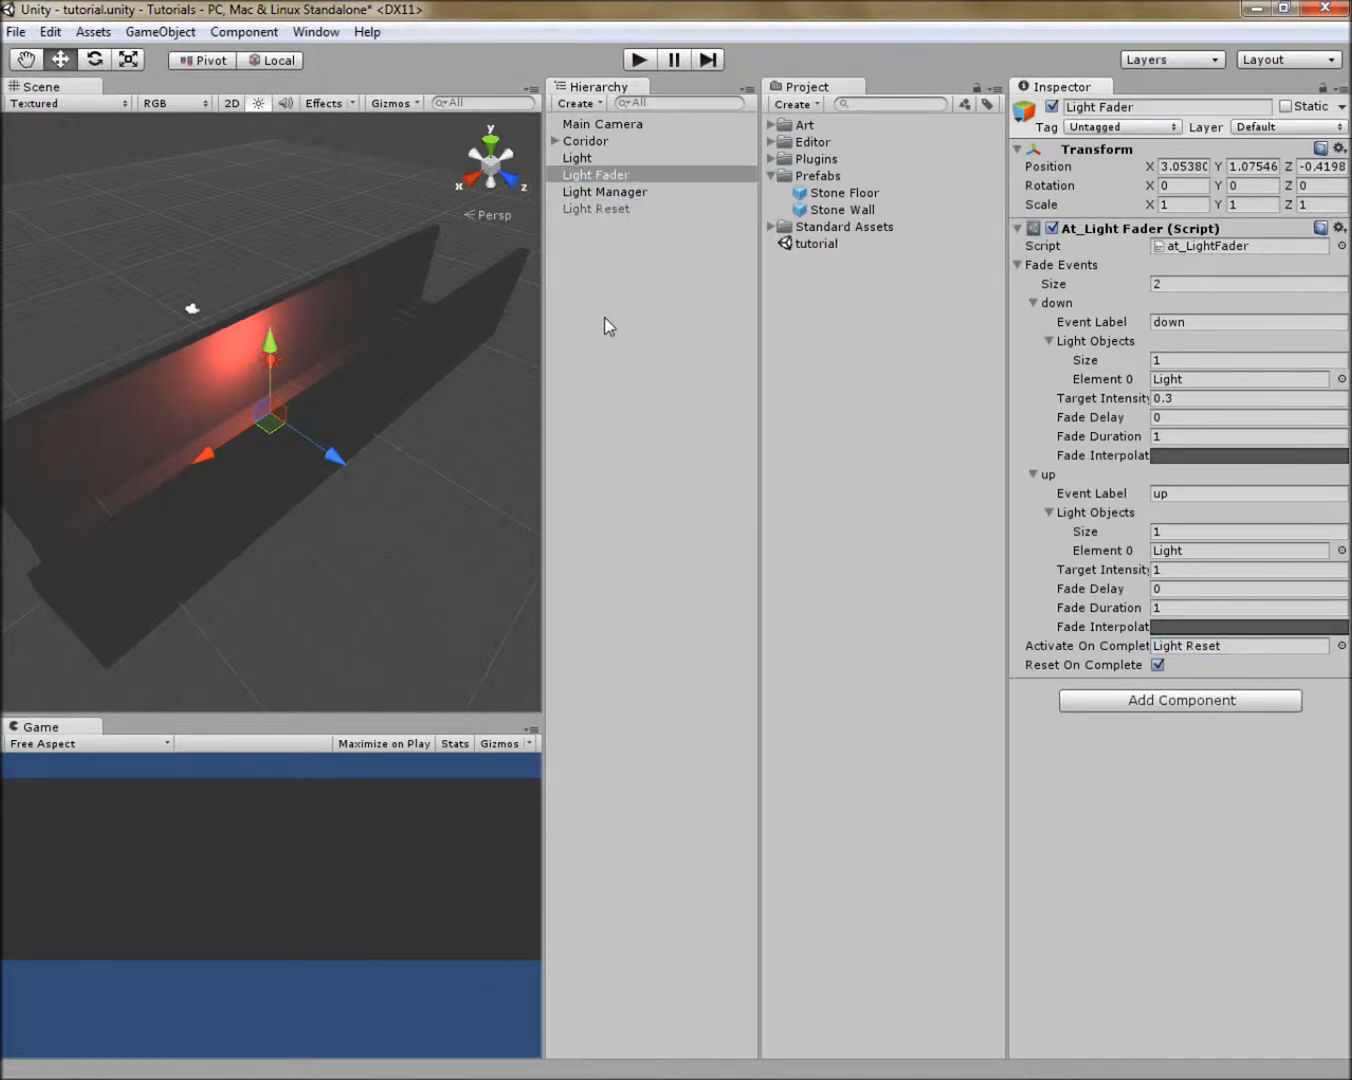
{"action": "left_click", "coordinate": [595, 208]}
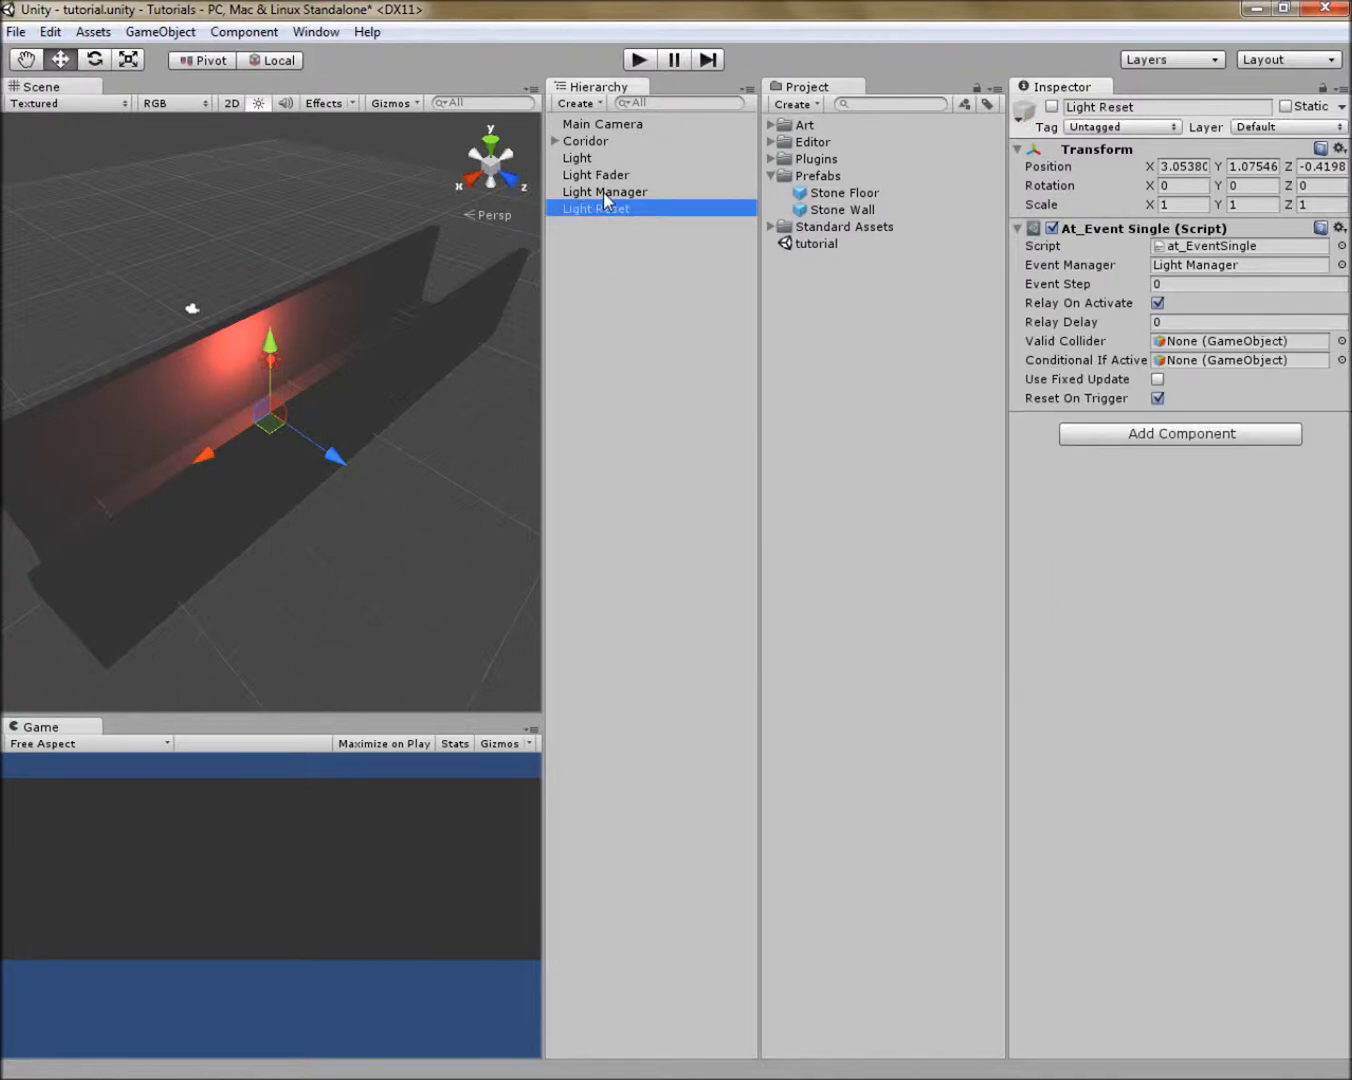
{"action": "left_click", "coordinate": [604, 191]}
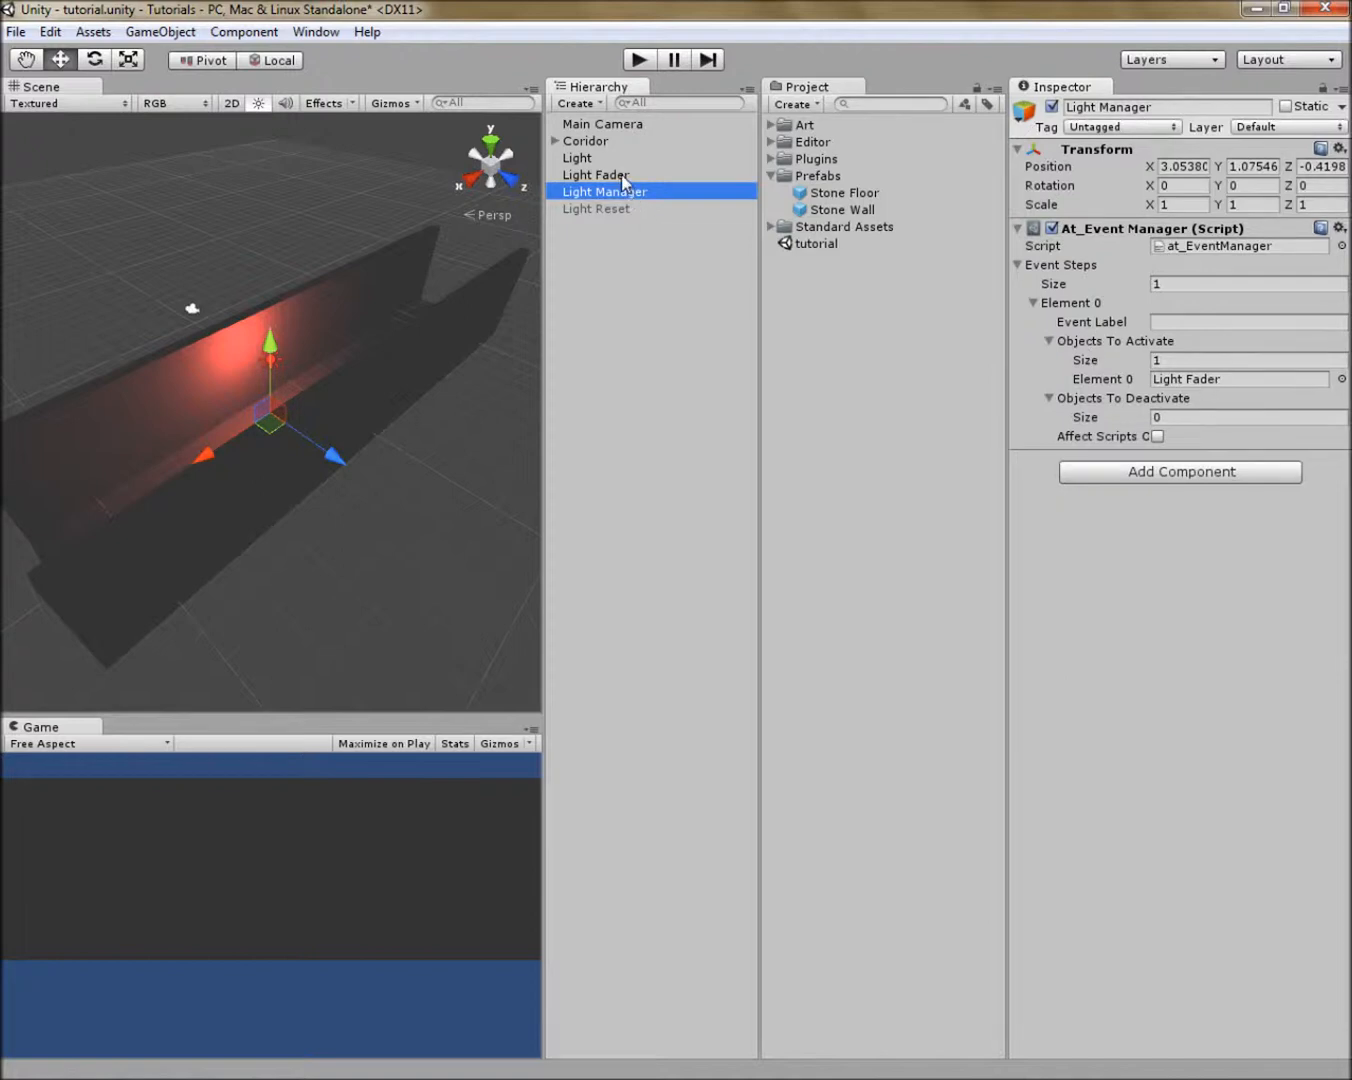
{"action": "left_click", "coordinate": [596, 174]}
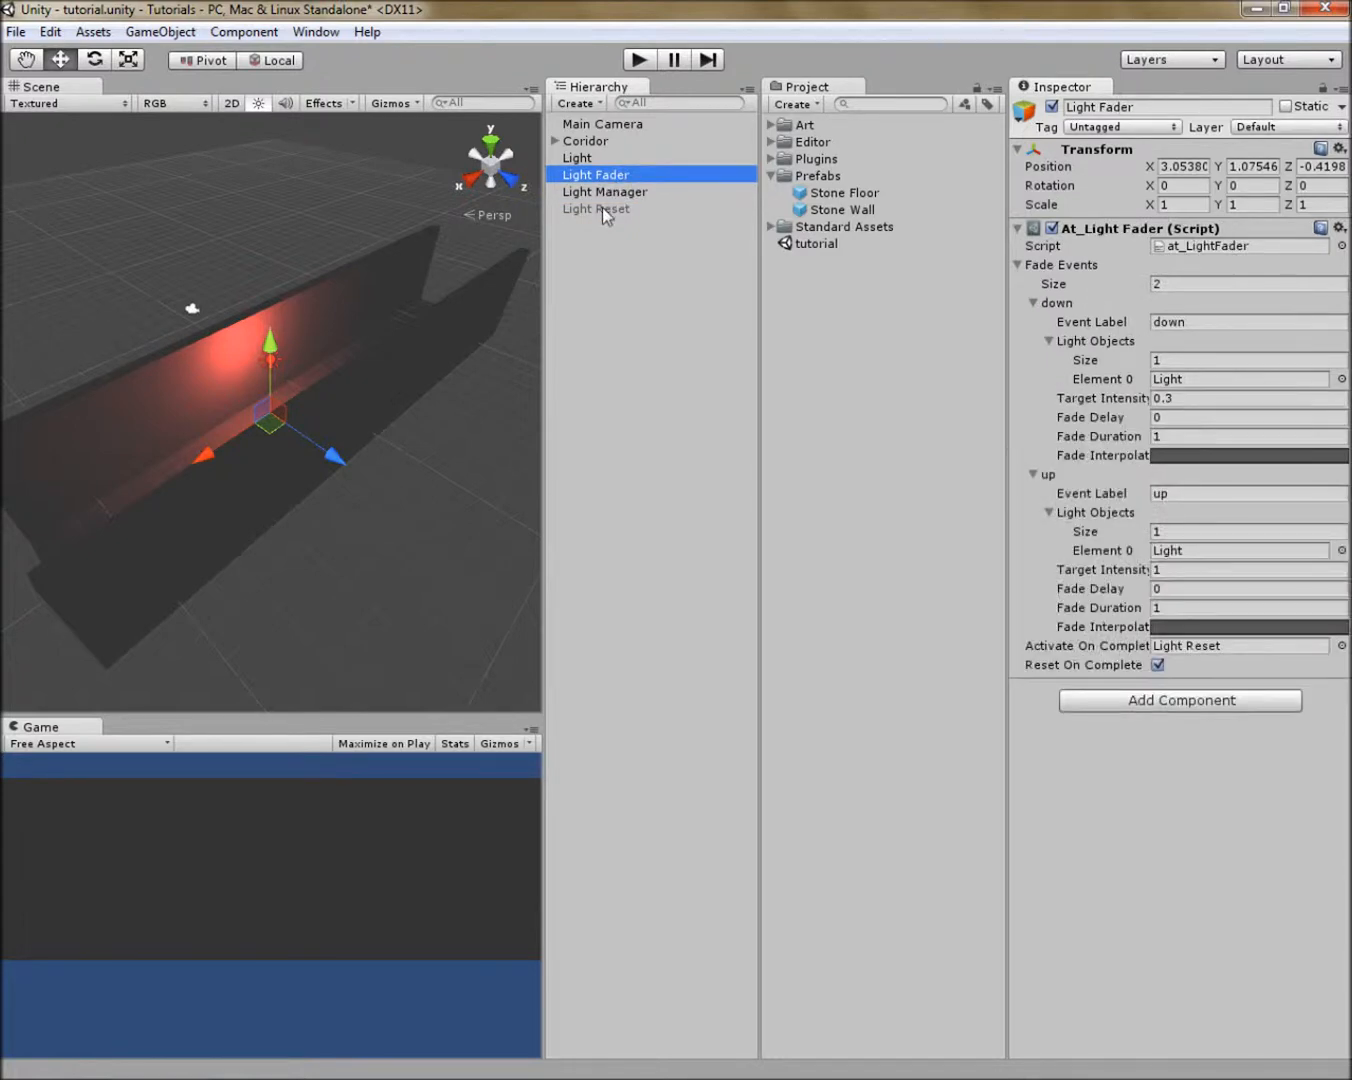
{"action": "left_click", "coordinate": [596, 208]}
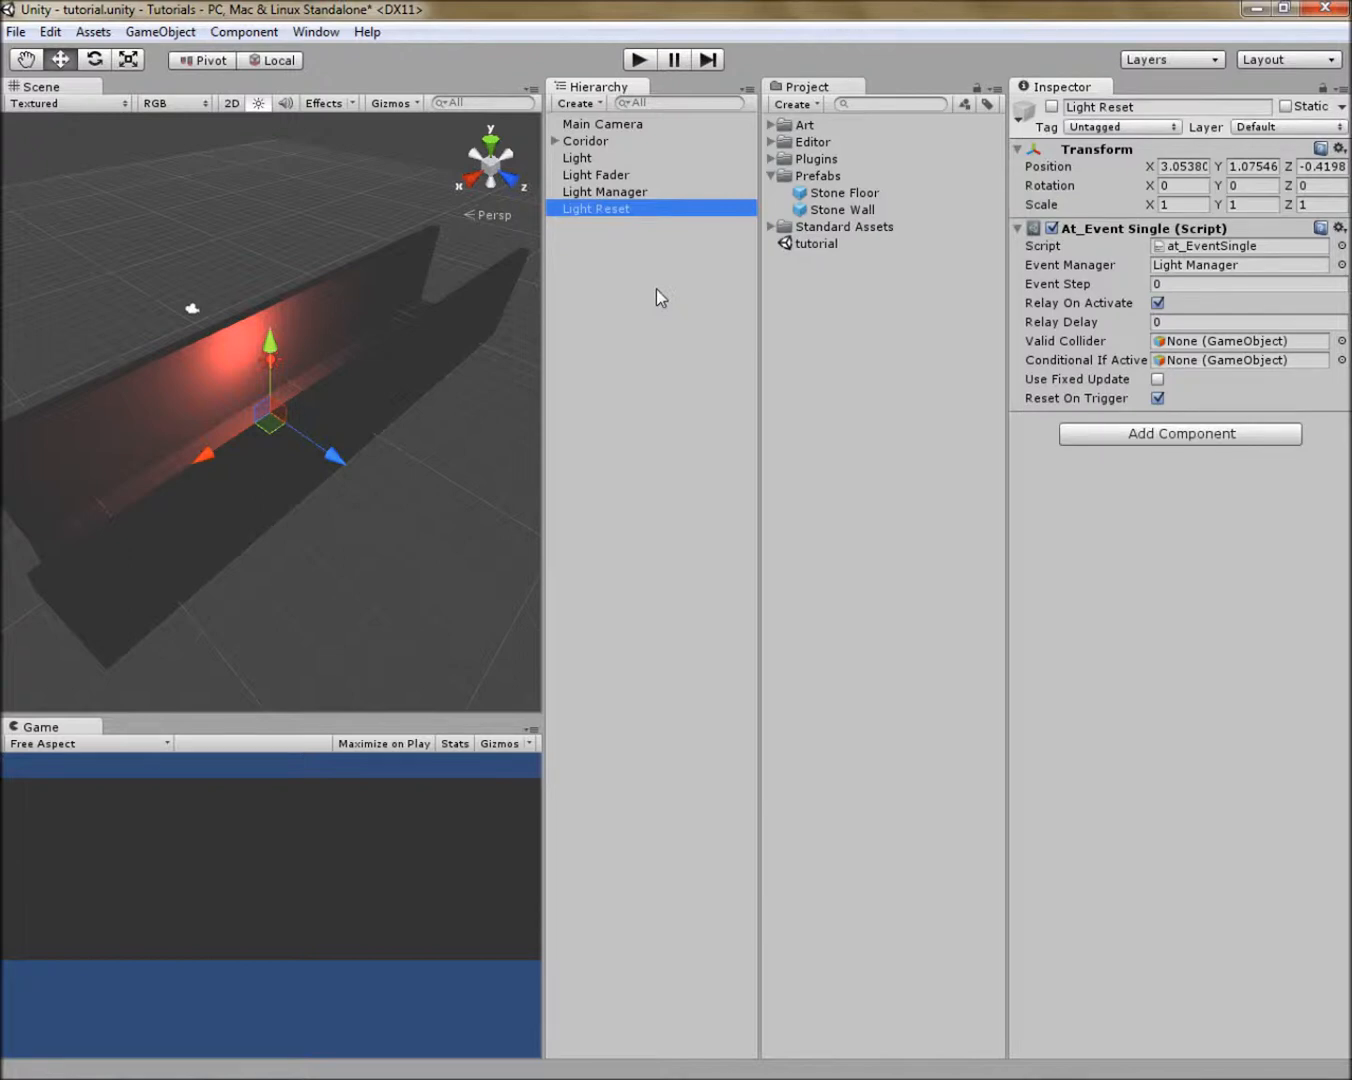
{"action": "left_click", "coordinate": [638, 59]}
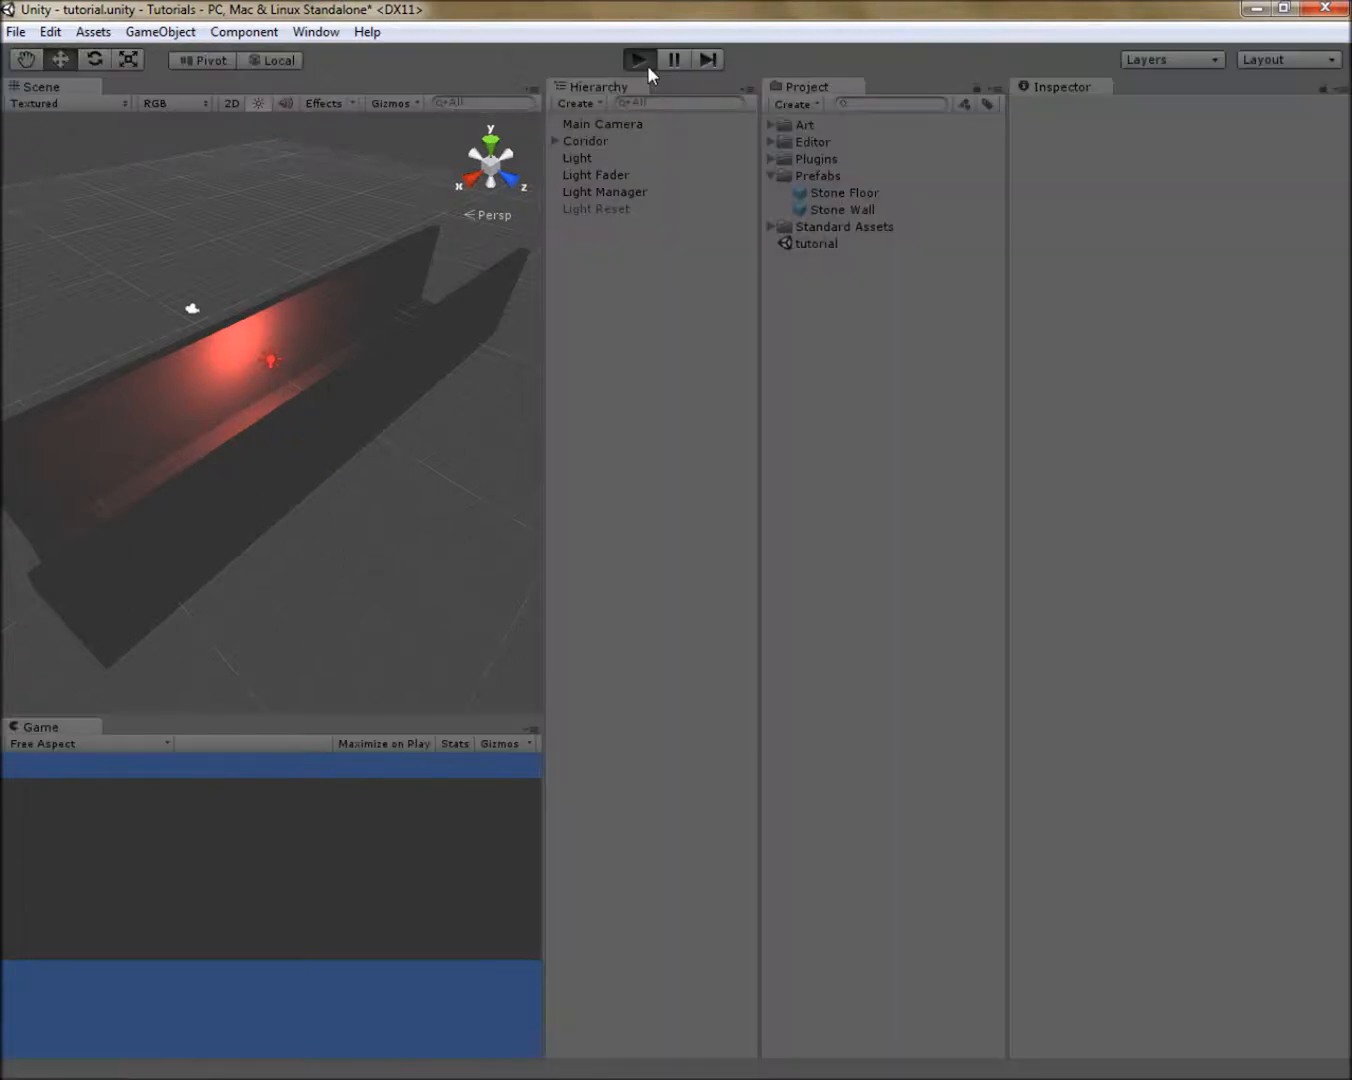
Step: Test-run the looping light fade again with Light Fader selected, then stop play mode
{"action": "left_click", "coordinate": [637, 59]}
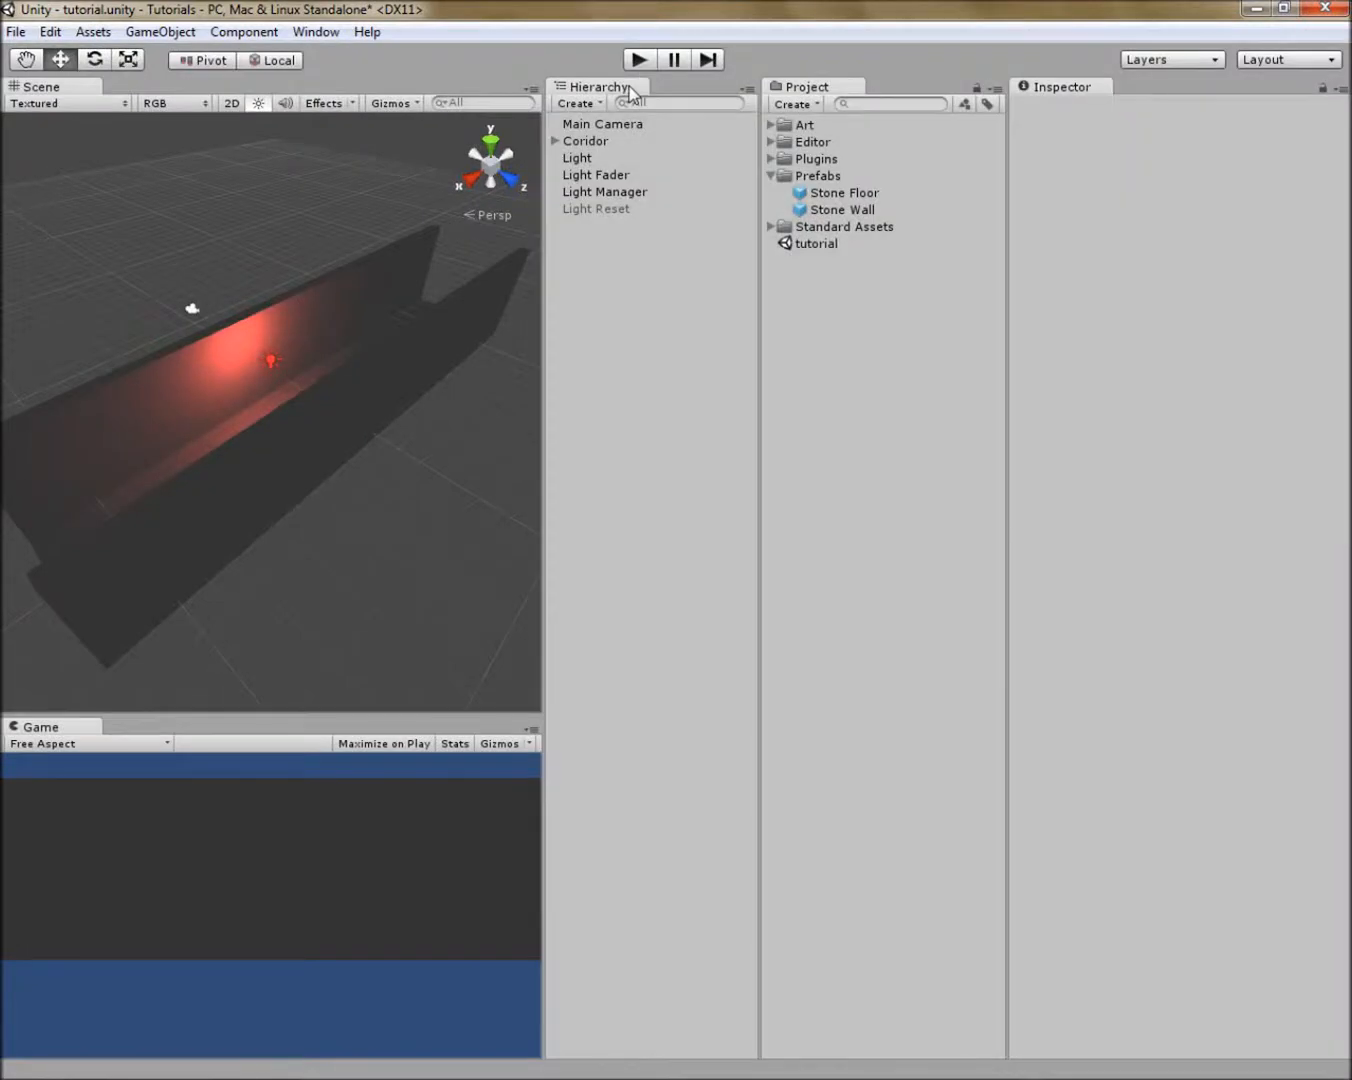
{"action": "left_click", "coordinate": [595, 174]}
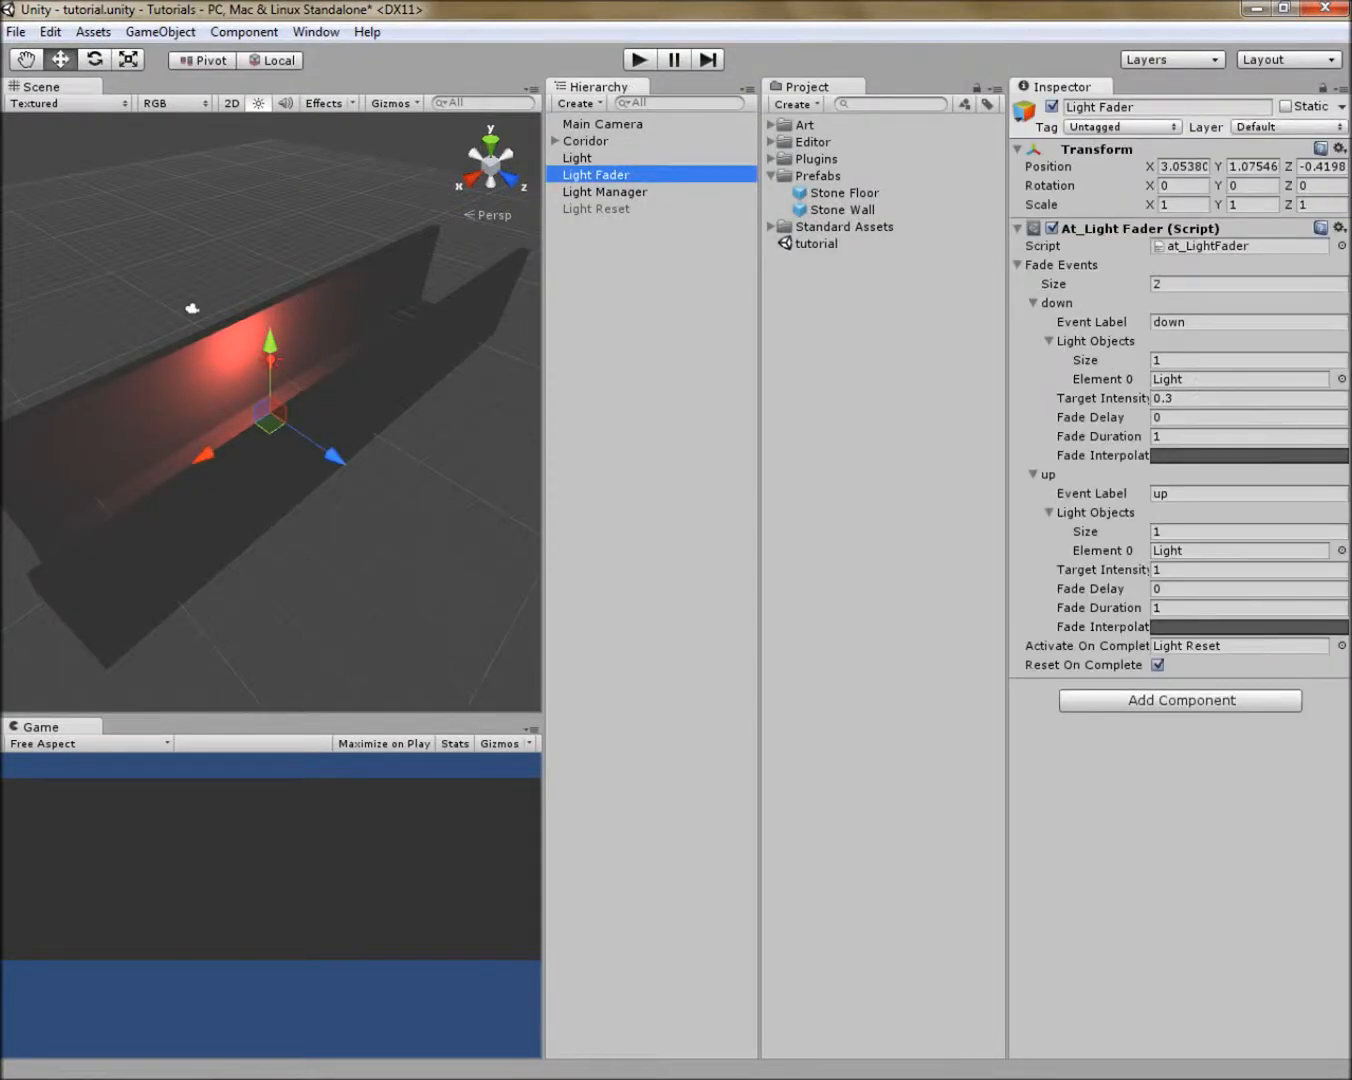
{"action": "left_click", "coordinate": [1247, 455]}
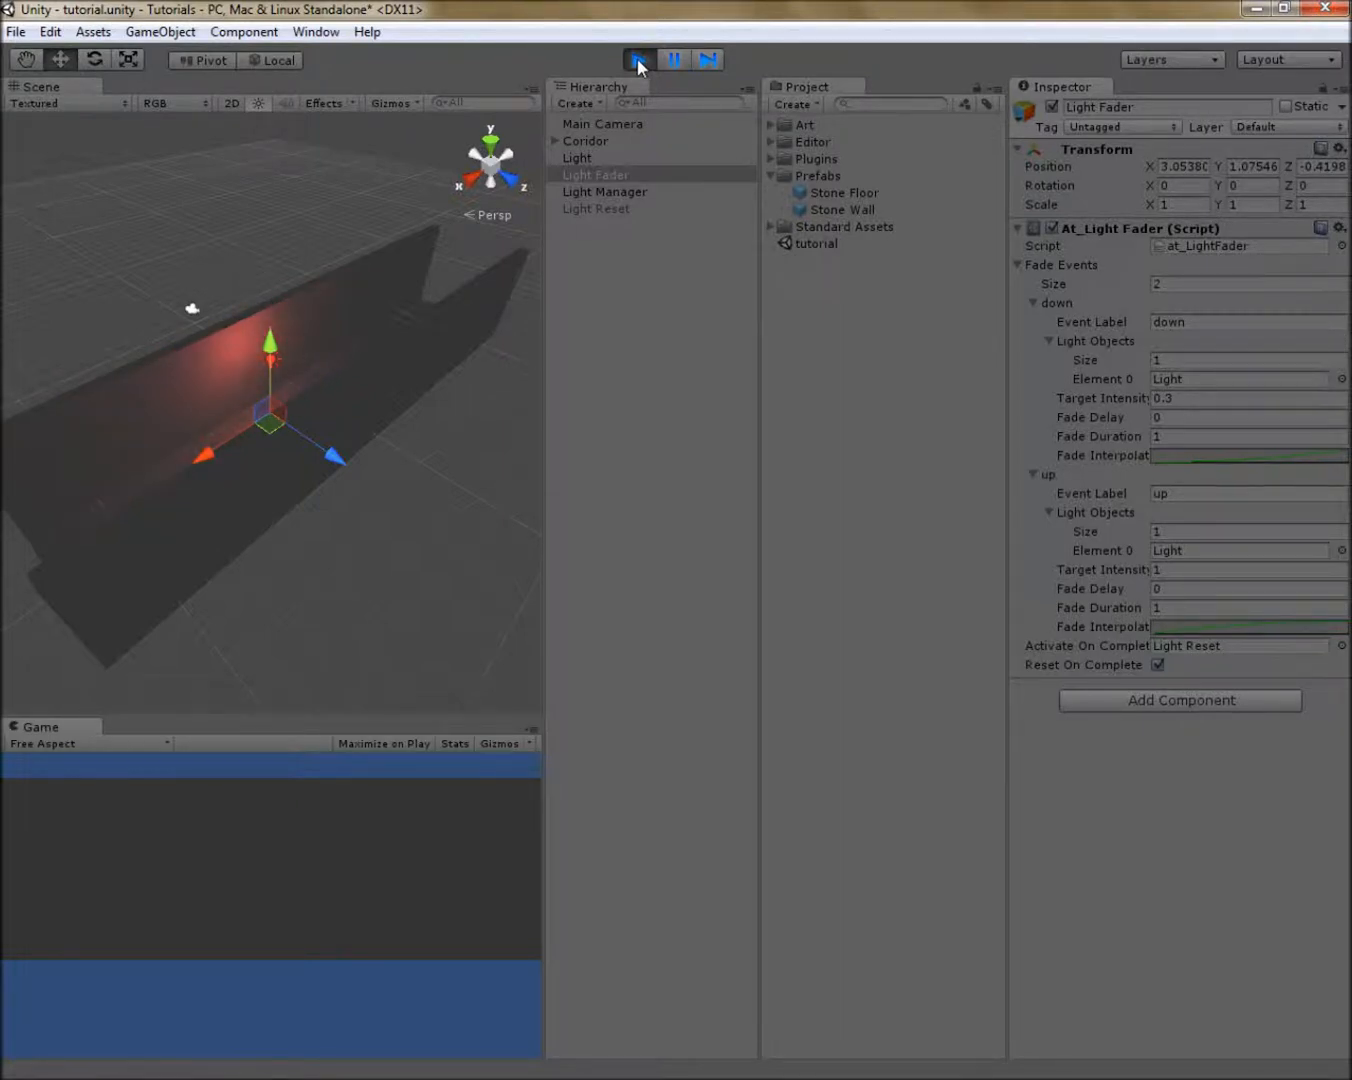
{"action": "left_click", "coordinate": [638, 59]}
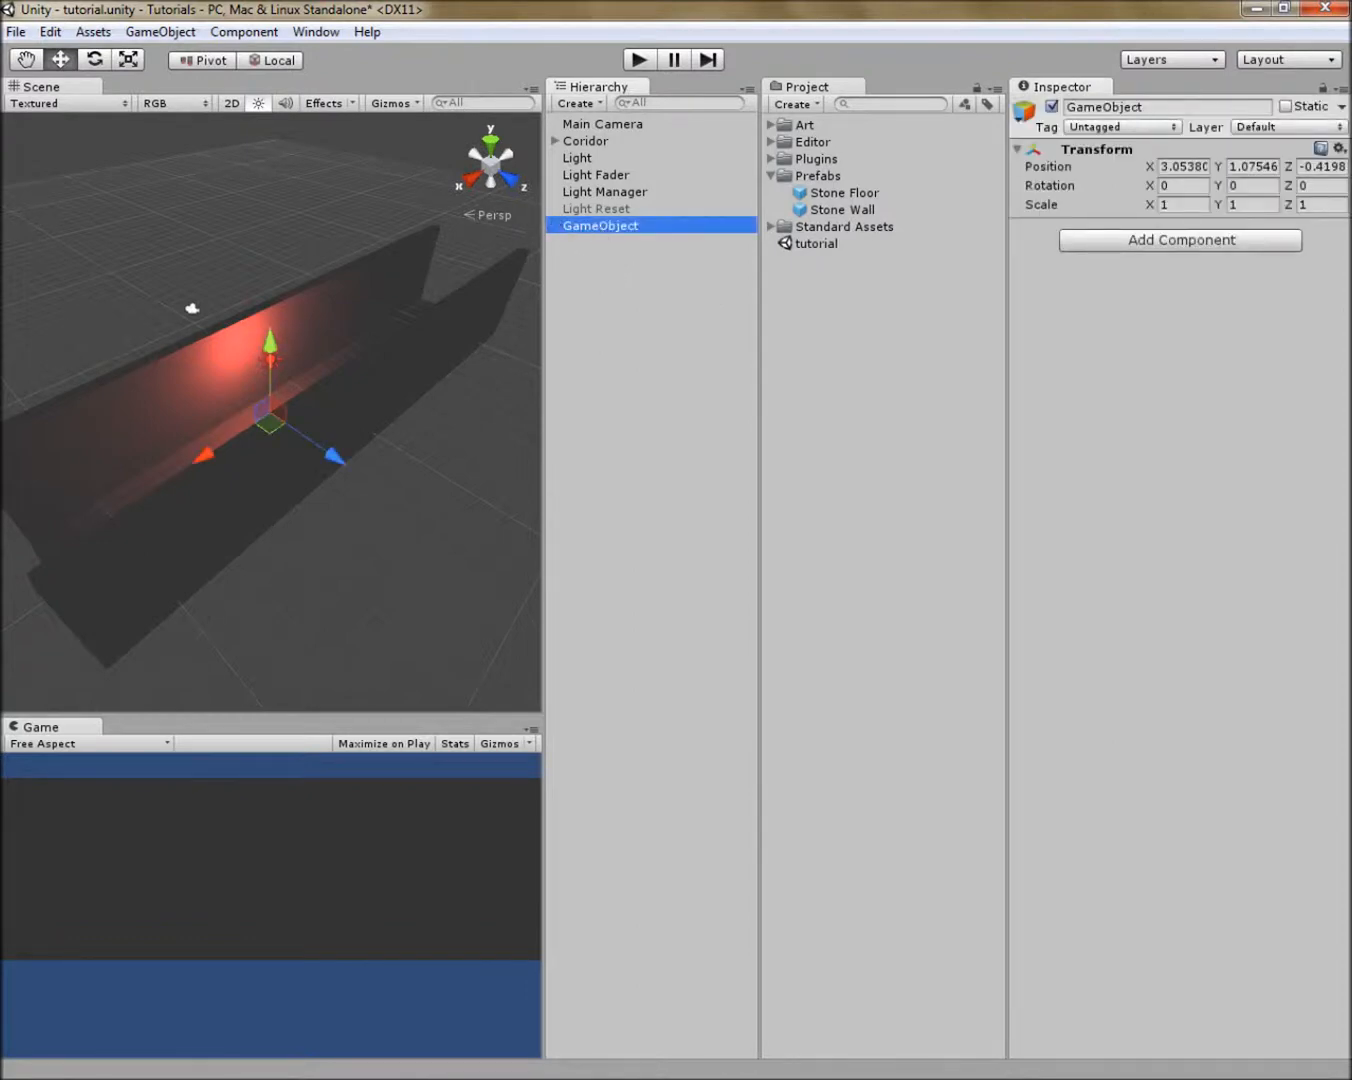
Step: Rename the new empty object to Flashing Light and parent Light, Light Fader, Light Manager and Light Reset under it
{"action": "double_click", "coordinate": [600, 225]}
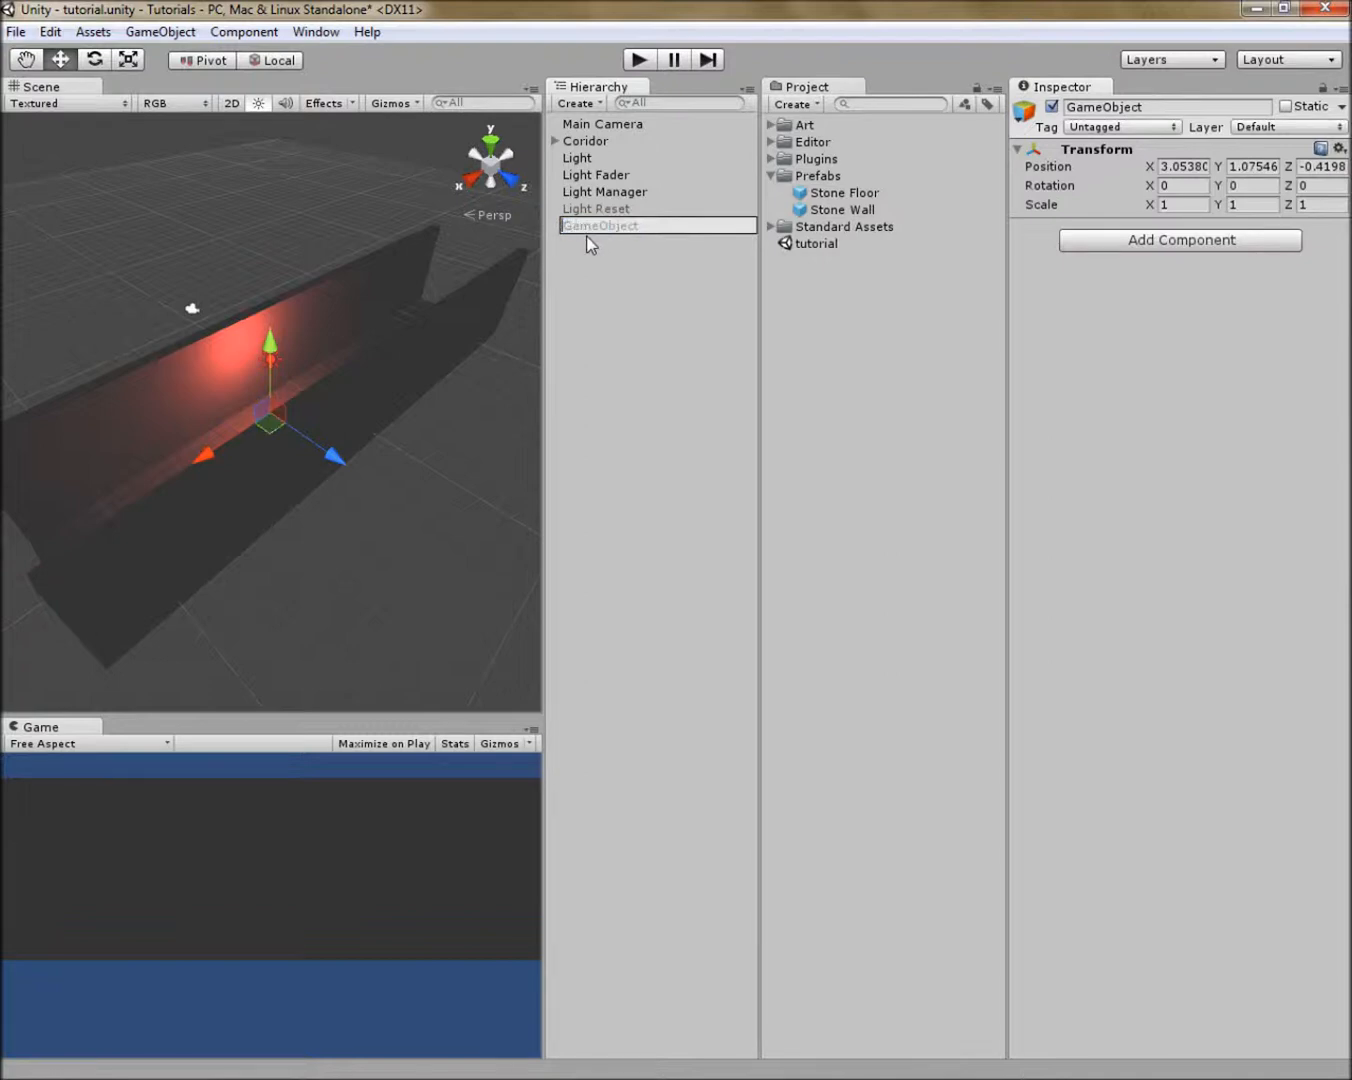
{"action": "type", "text": "Flashing Light"}
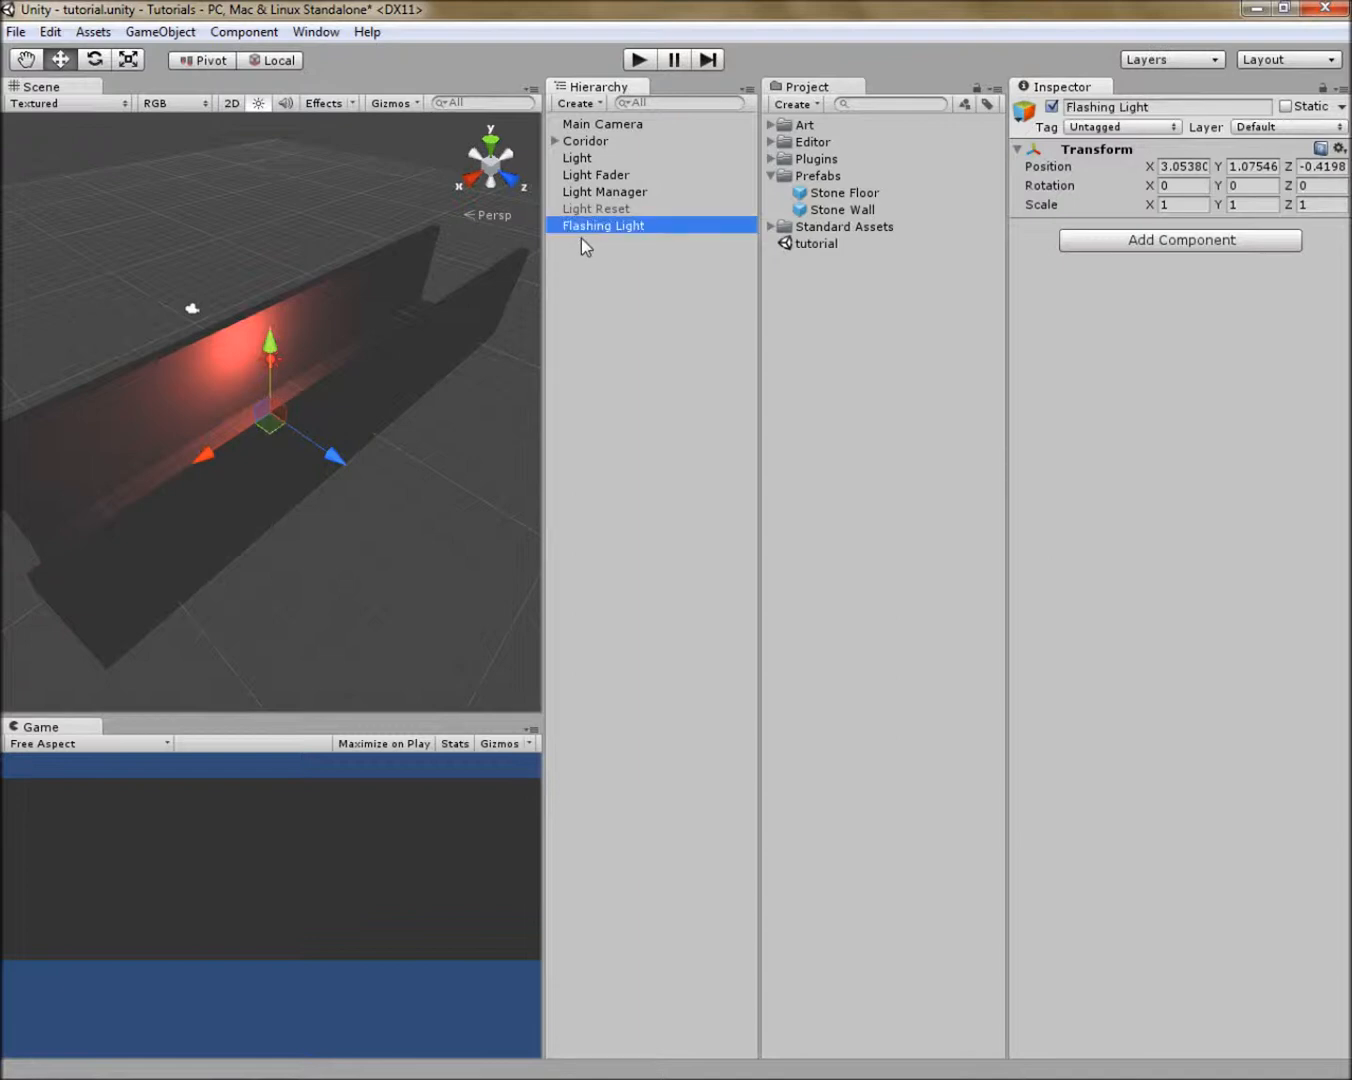
{"action": "left_click", "coordinate": [577, 157]}
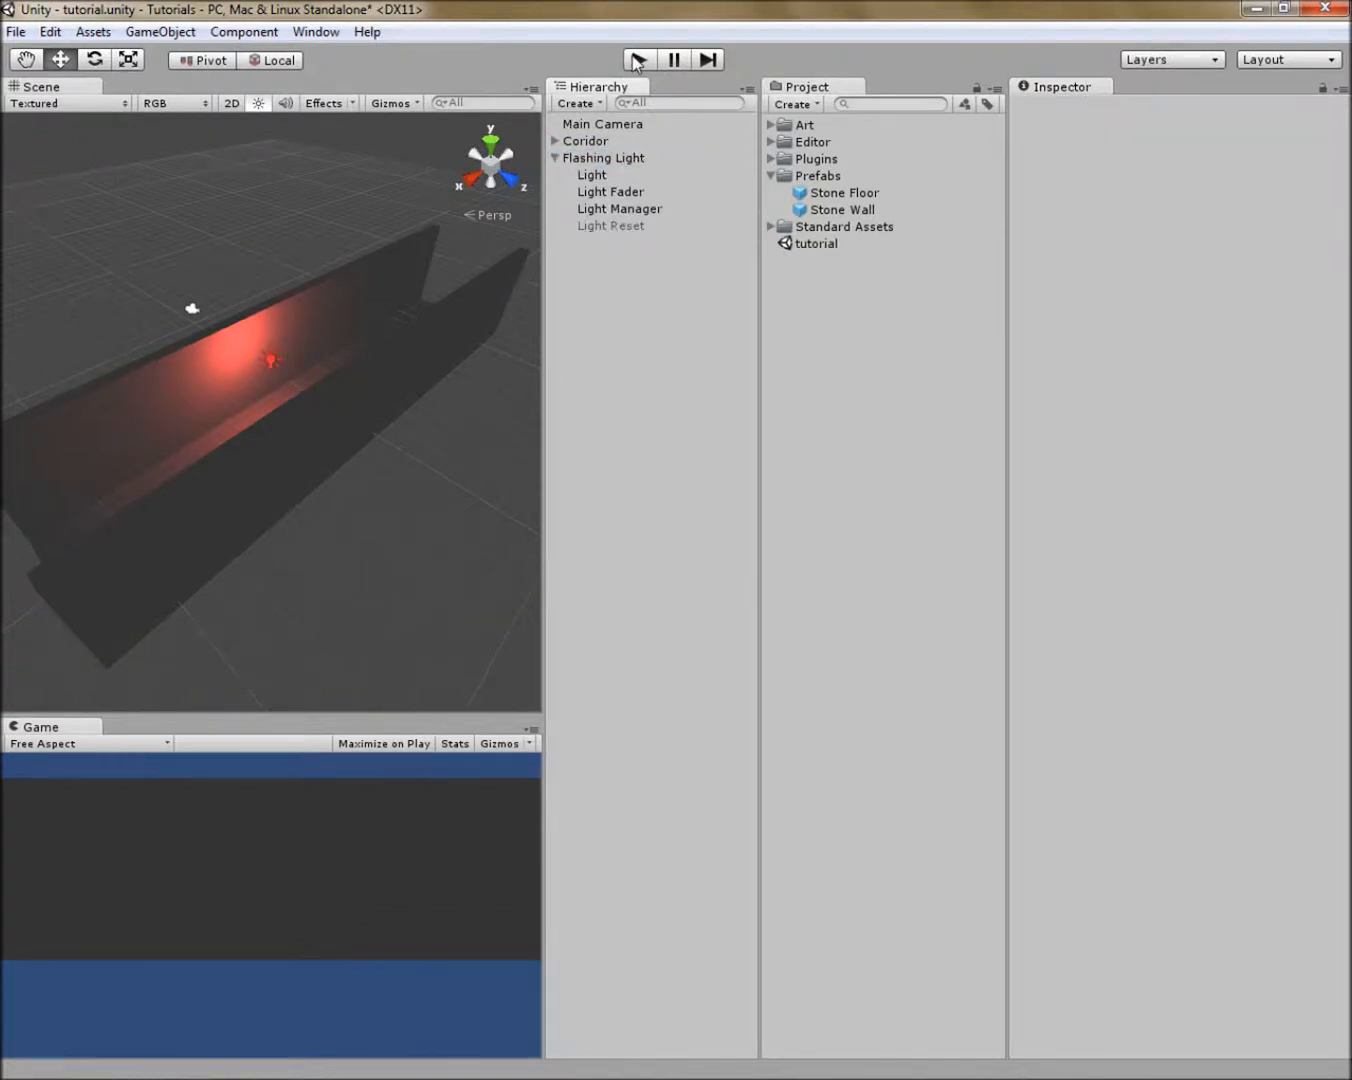
{"action": "left_click", "coordinate": [637, 59]}
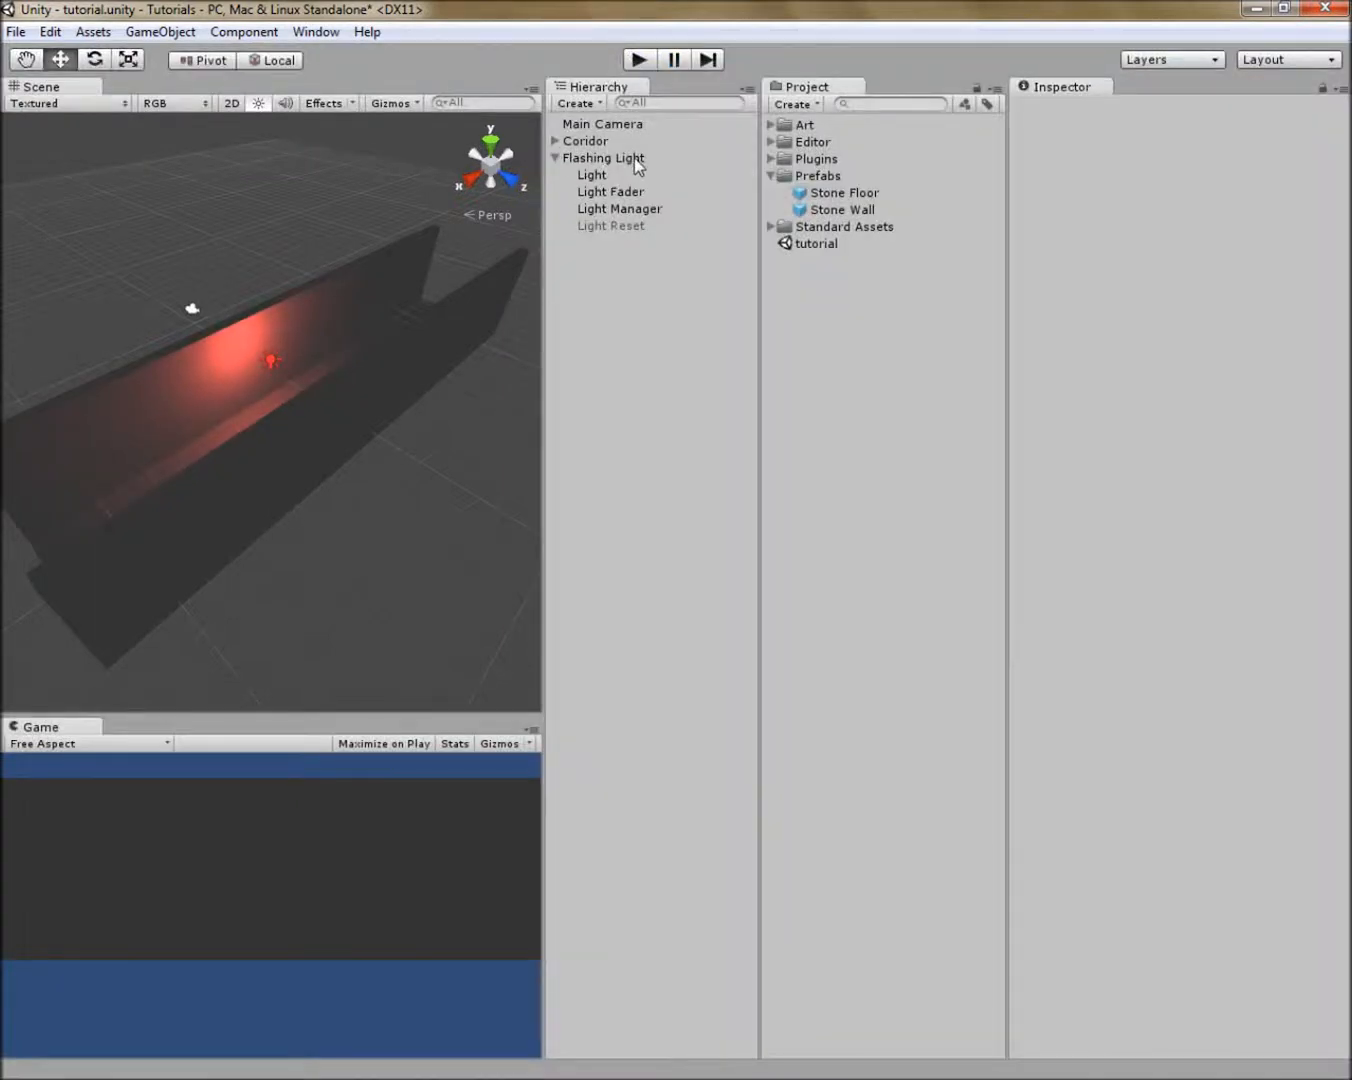
Step: Save Flashing Light as a prefab and move its second instance further along the corridor
{"action": "left_click", "coordinate": [817, 175]}
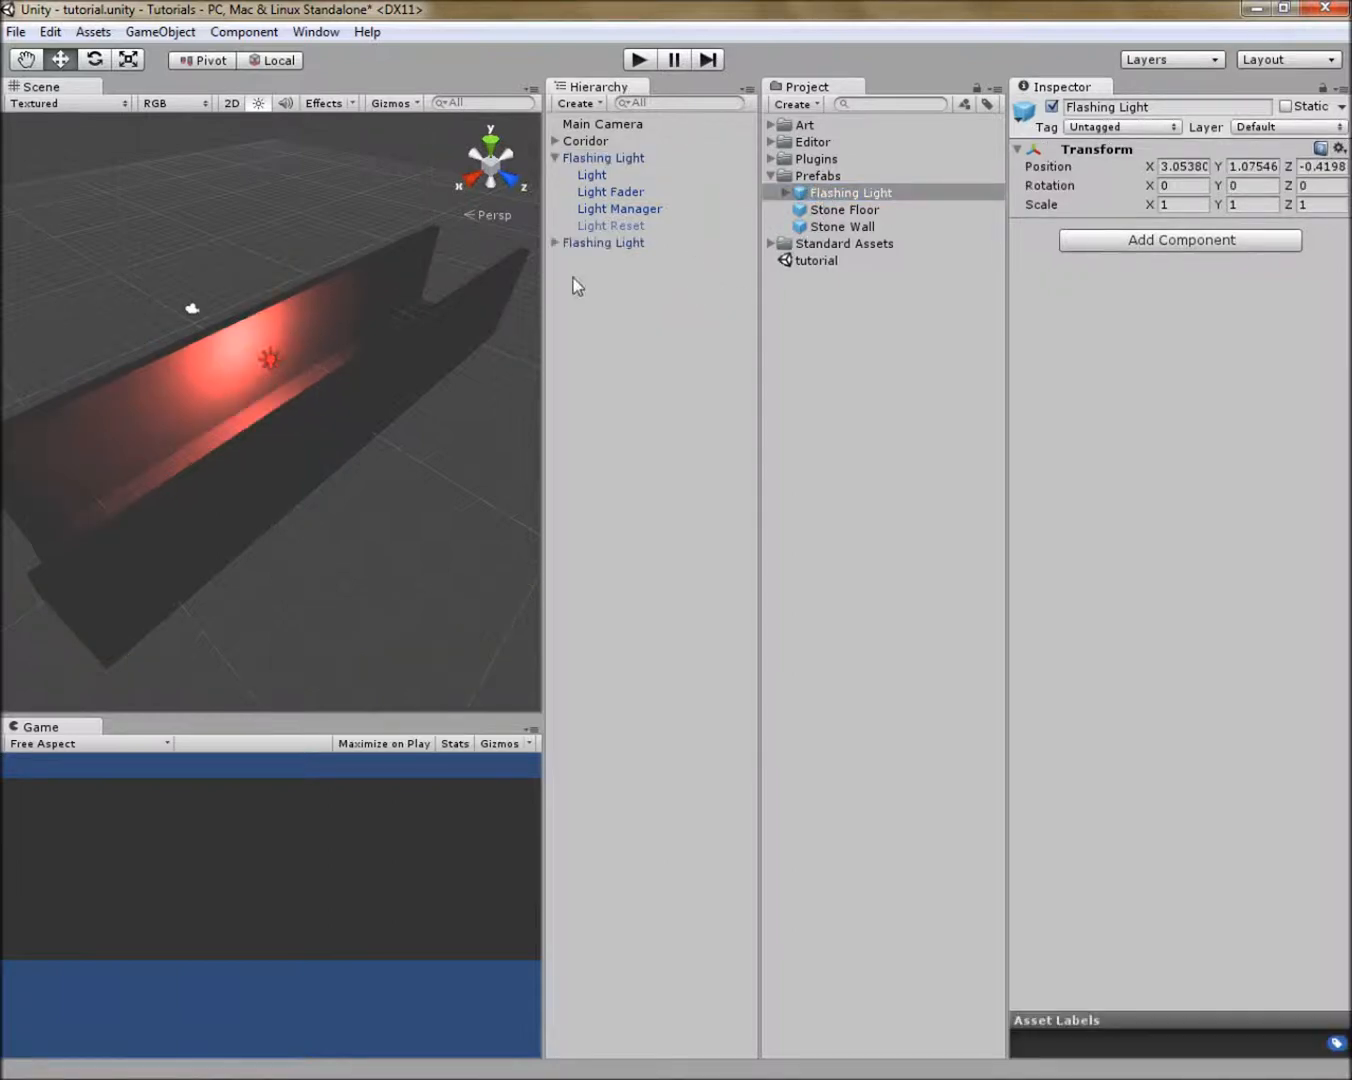
{"action": "left_click", "coordinate": [603, 242]}
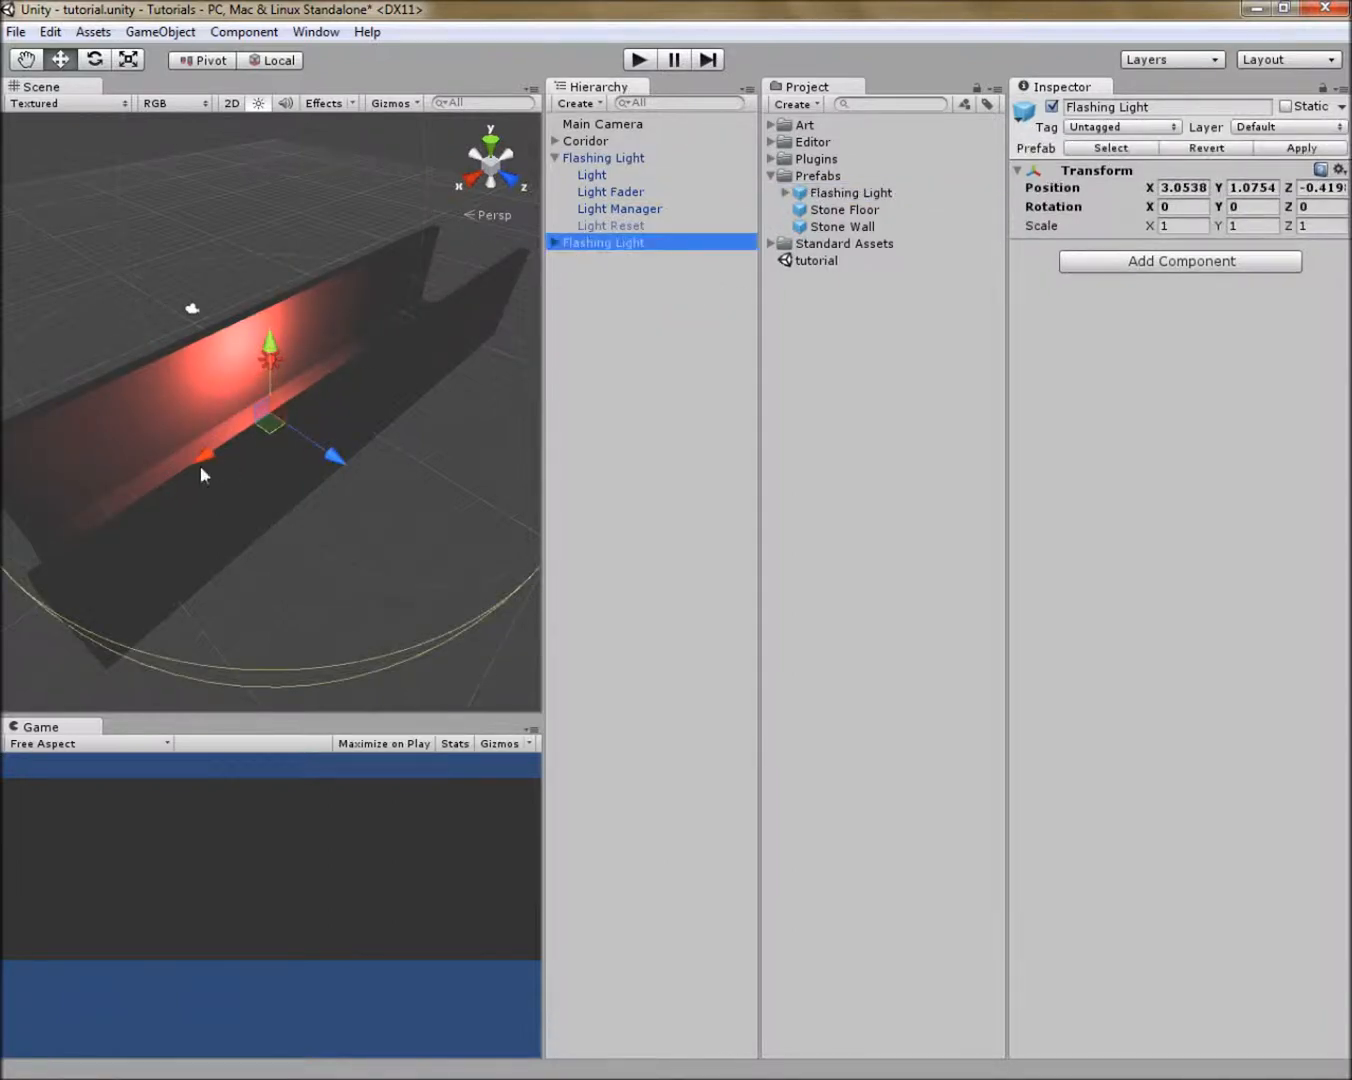
{"action": "left_click_drag", "start_coordinate": [205, 455], "coordinate": [415, 250]}
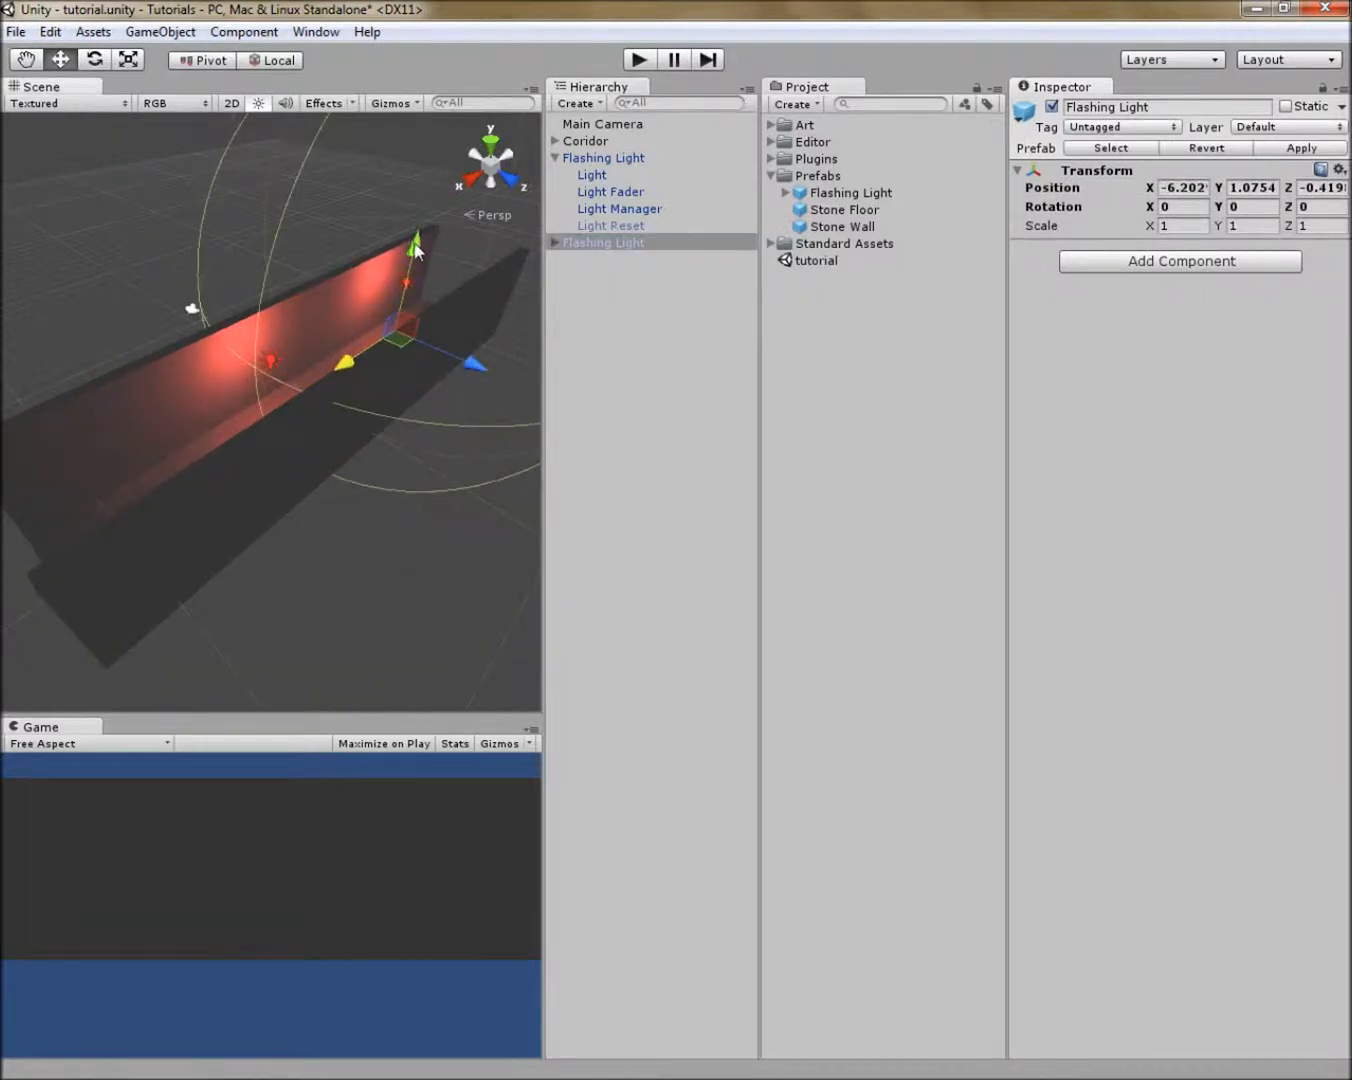